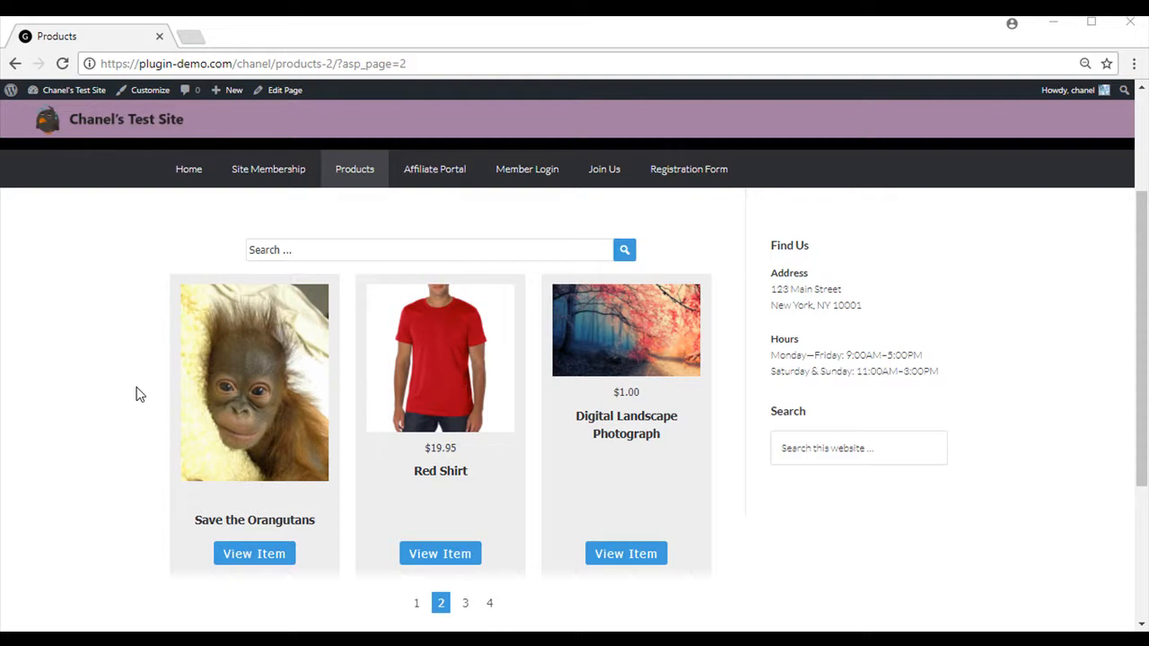
{"action": "mouse_move", "coordinate": [134, 421]}
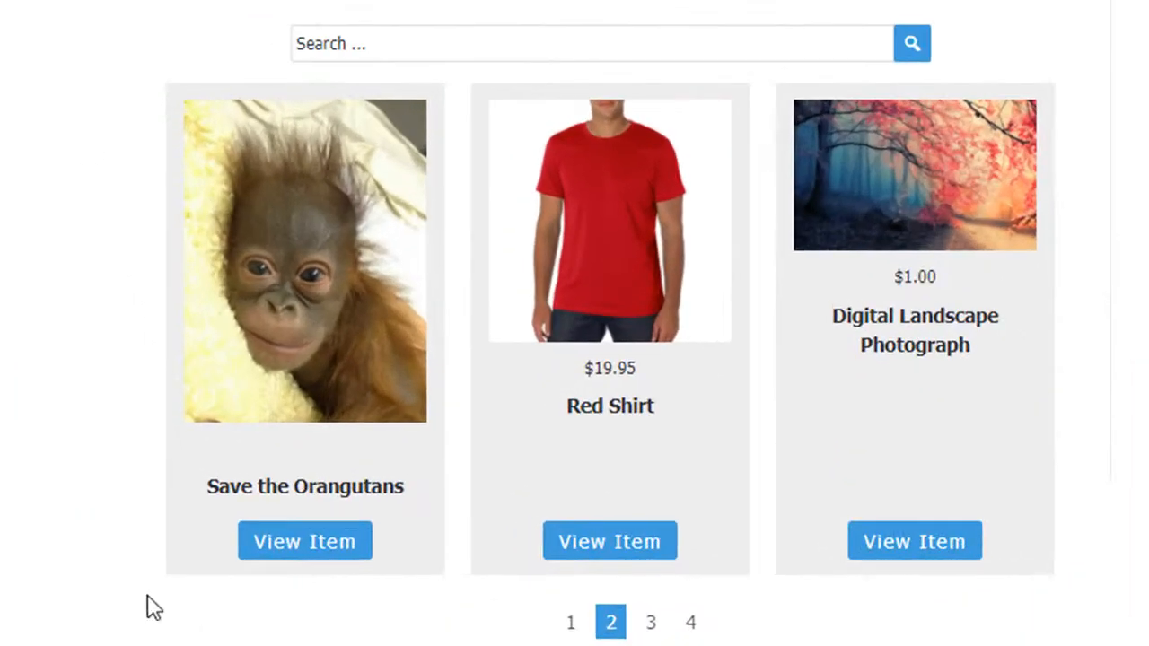
{"action": "mouse_move", "coordinate": [69, 364]}
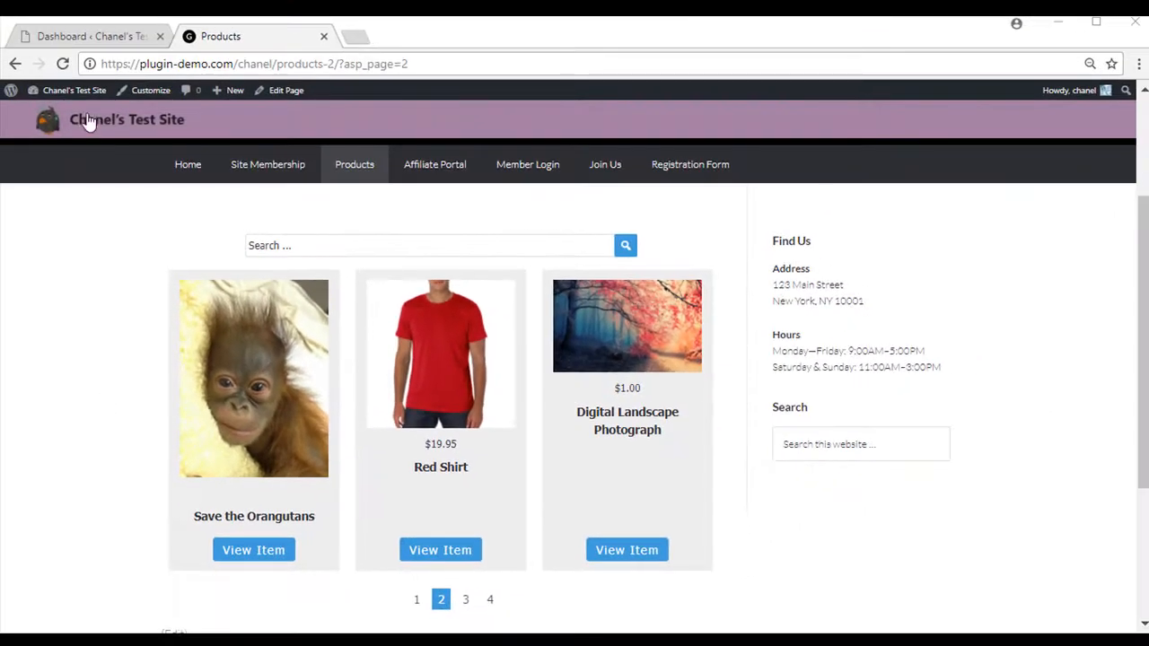
Step: Go to the WordPress admin dashboard through the site name in the admin bar
{"action": "left_click", "coordinate": [75, 89]}
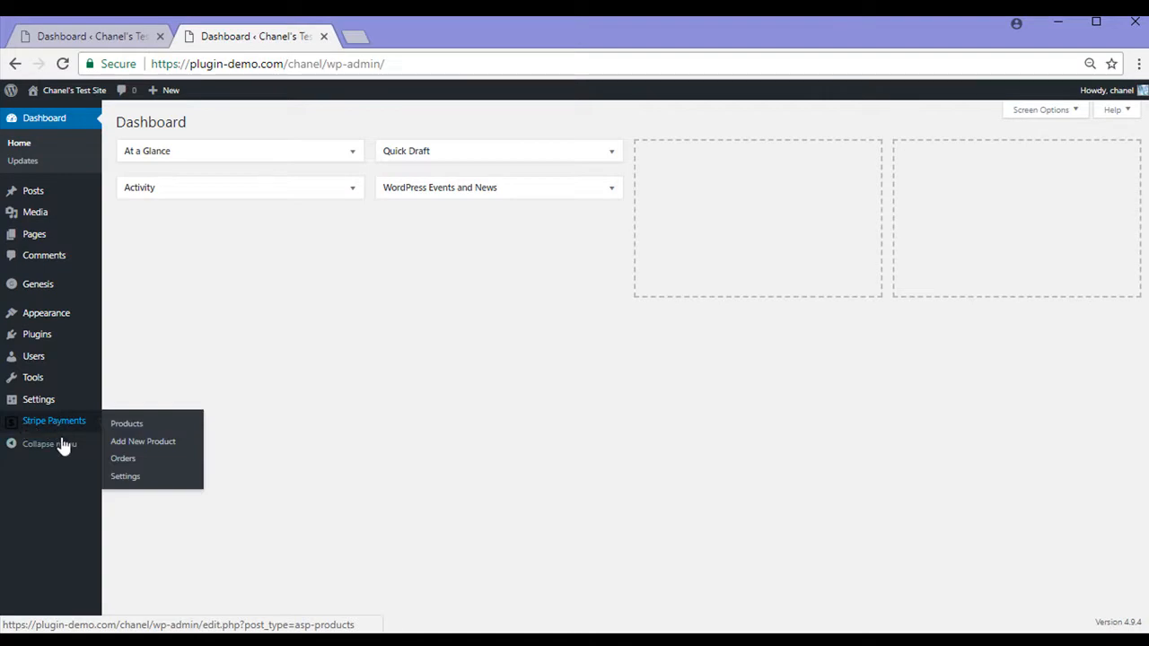
{"action": "mouse_move", "coordinate": [38, 430]}
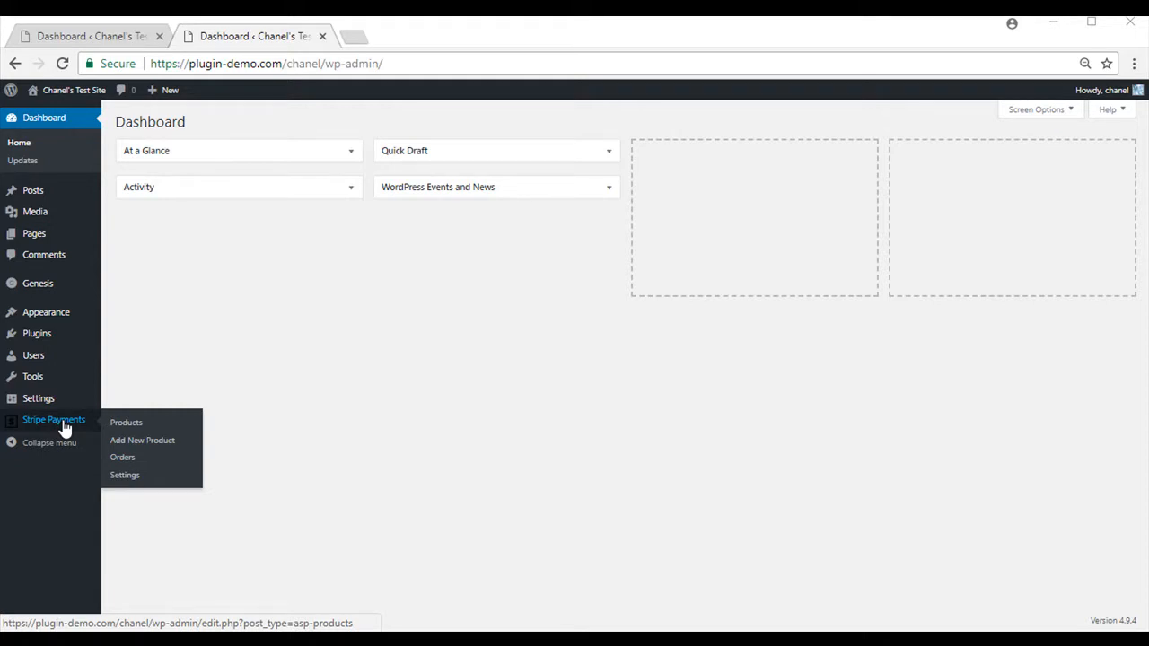
{"action": "mouse_move", "coordinate": [141, 440]}
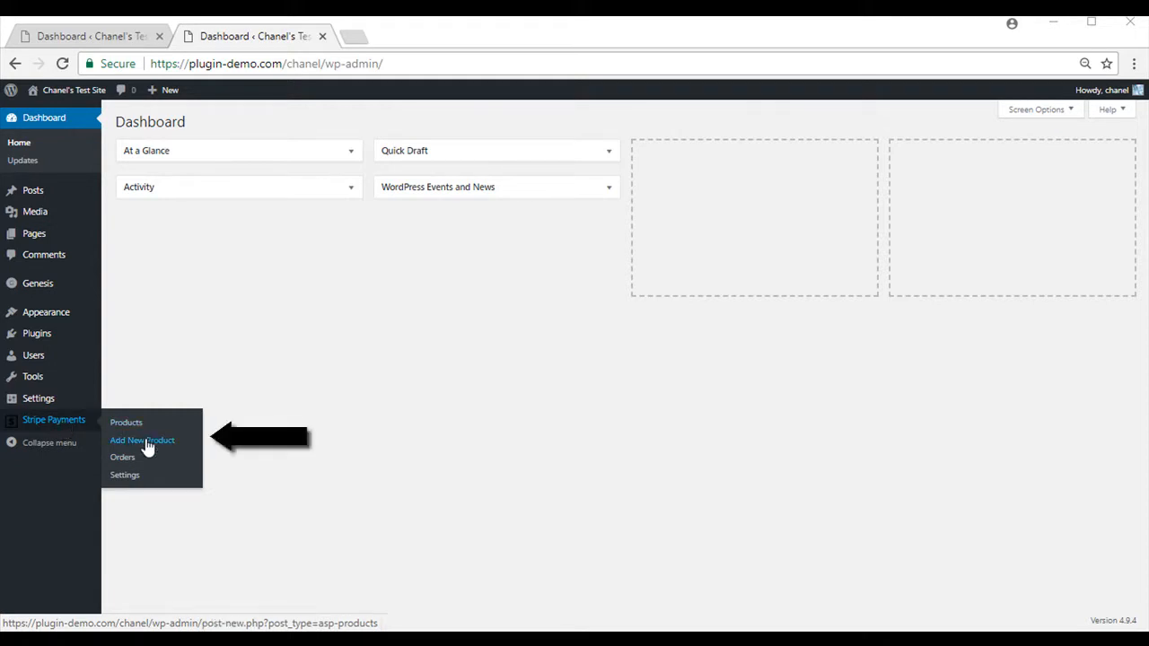
Step: Create Stripe product 'Red TShirt' described 'A red tshirt suited for adults. One size fits most.'
{"action": "left_click", "coordinate": [142, 440]}
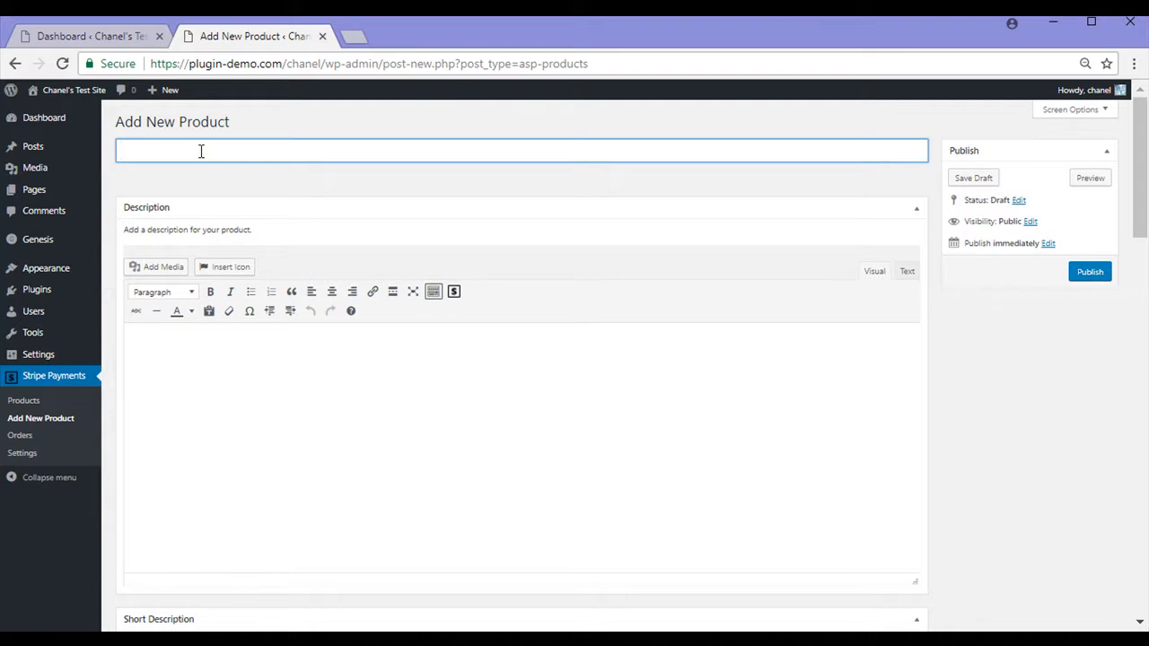
{"action": "type", "text": "Red TShirt"}
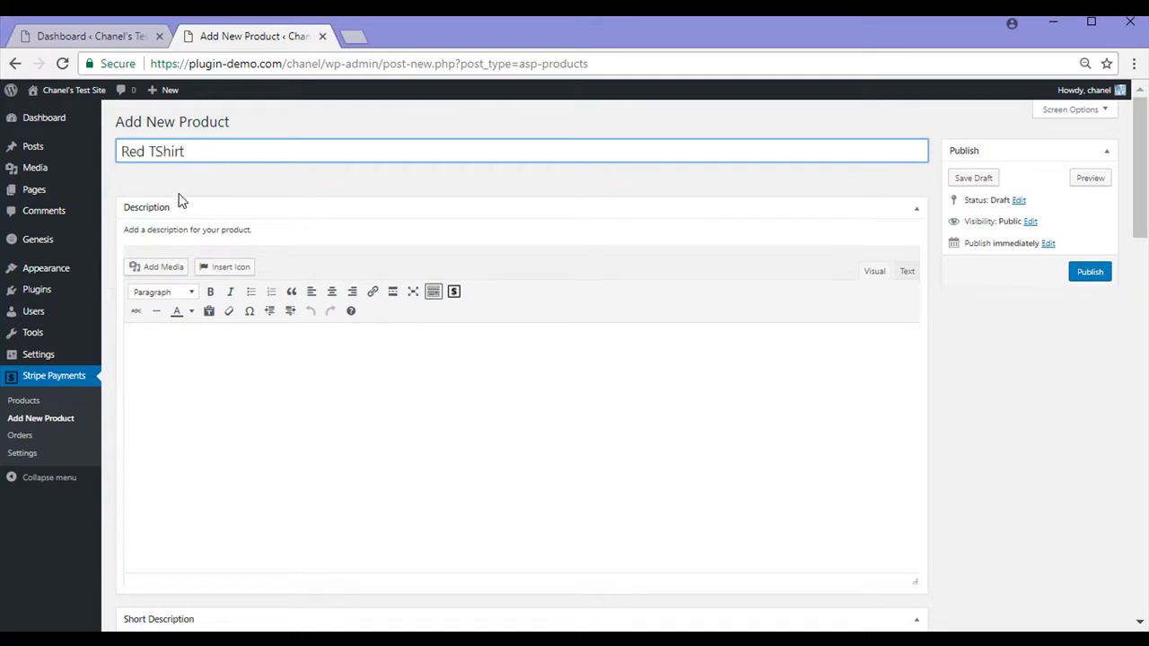
{"action": "scroll", "scroll_direction": "down", "scroll_amount": 3}
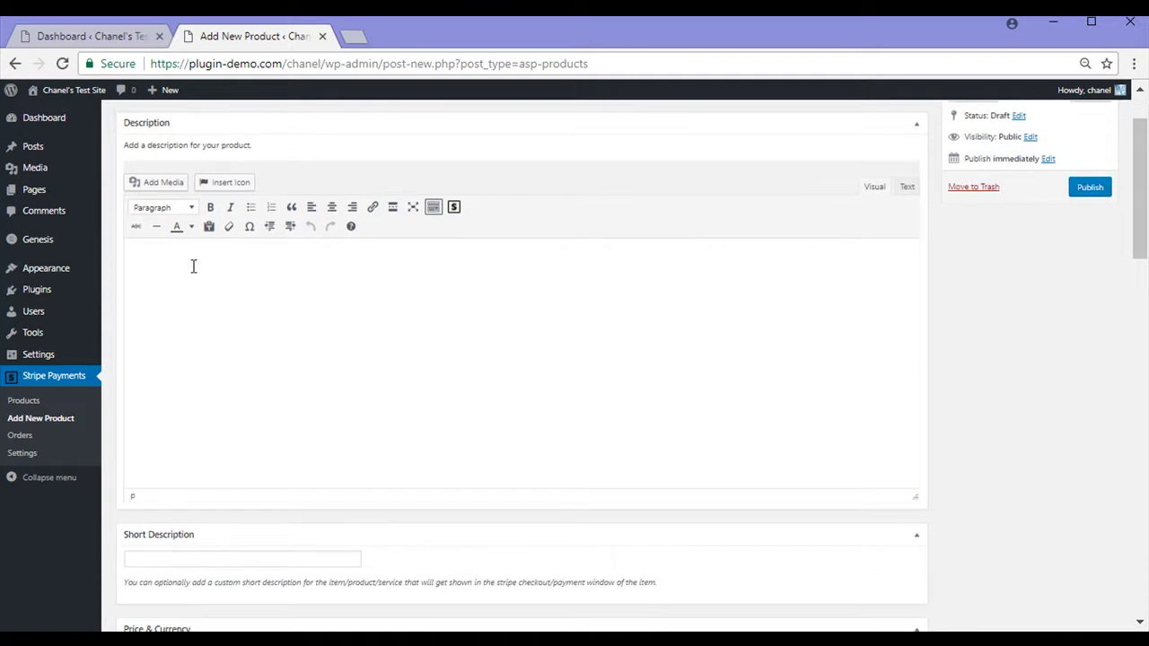
{"action": "type", "text": "A red tshirt suited for adults. One size fits most."}
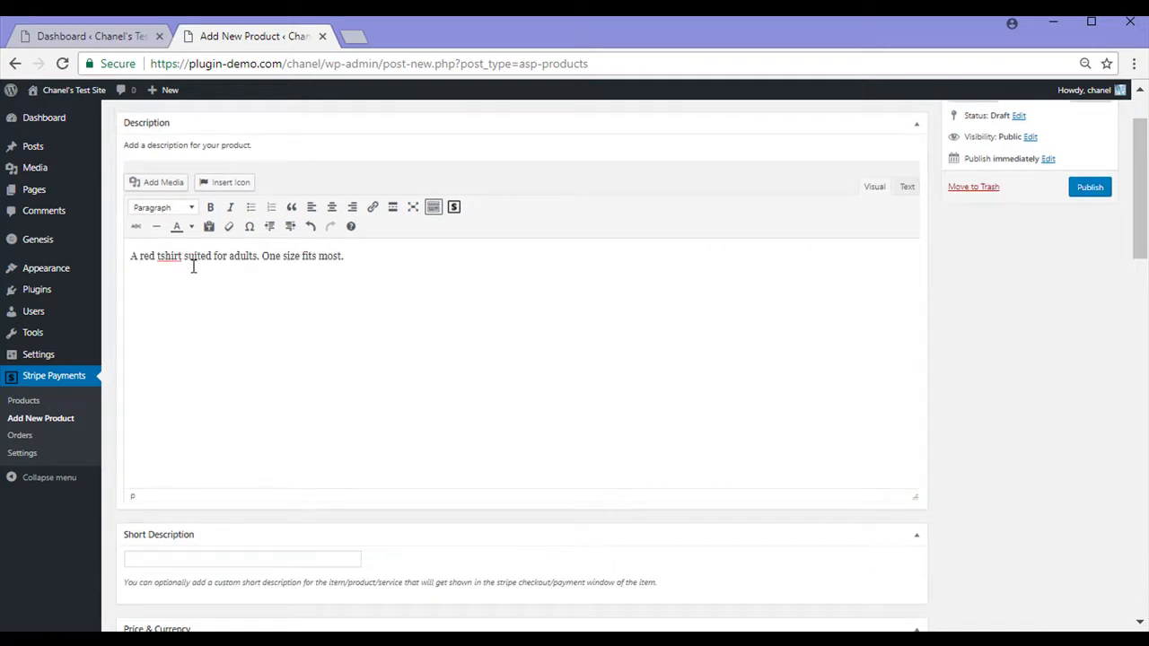
{"action": "scroll", "scroll_direction": "down", "scroll_amount": 3}
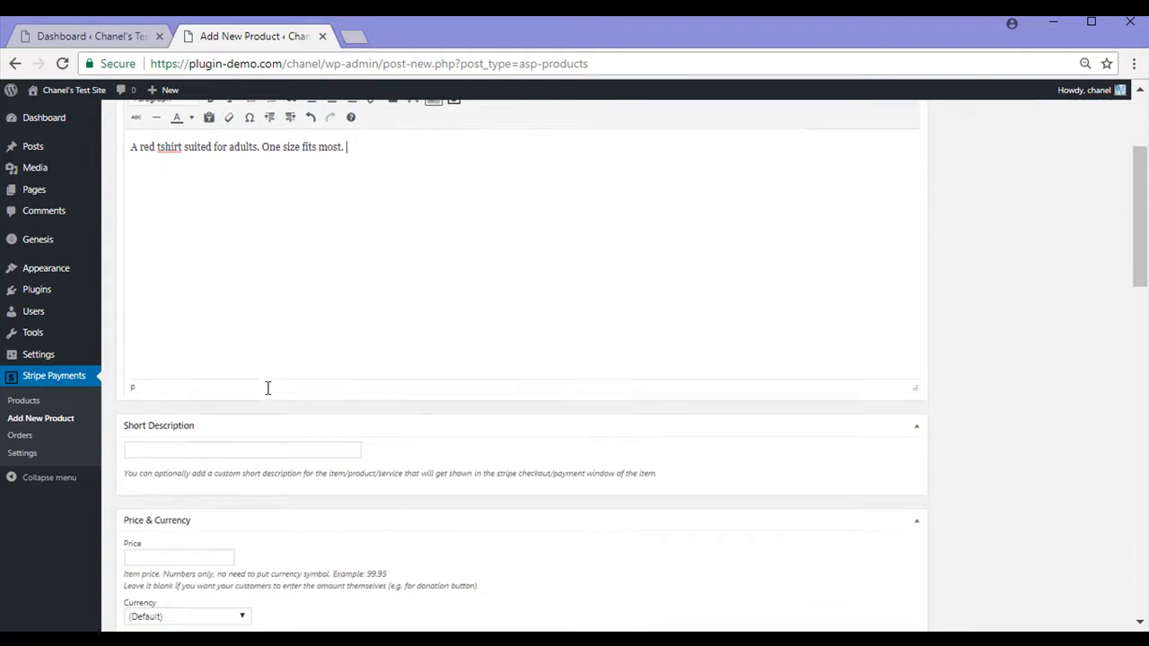
Step: Enter a 19.95 price and enable 'Allow users to specify quantity'
{"action": "scroll", "scroll_direction": "down", "scroll_amount": 3}
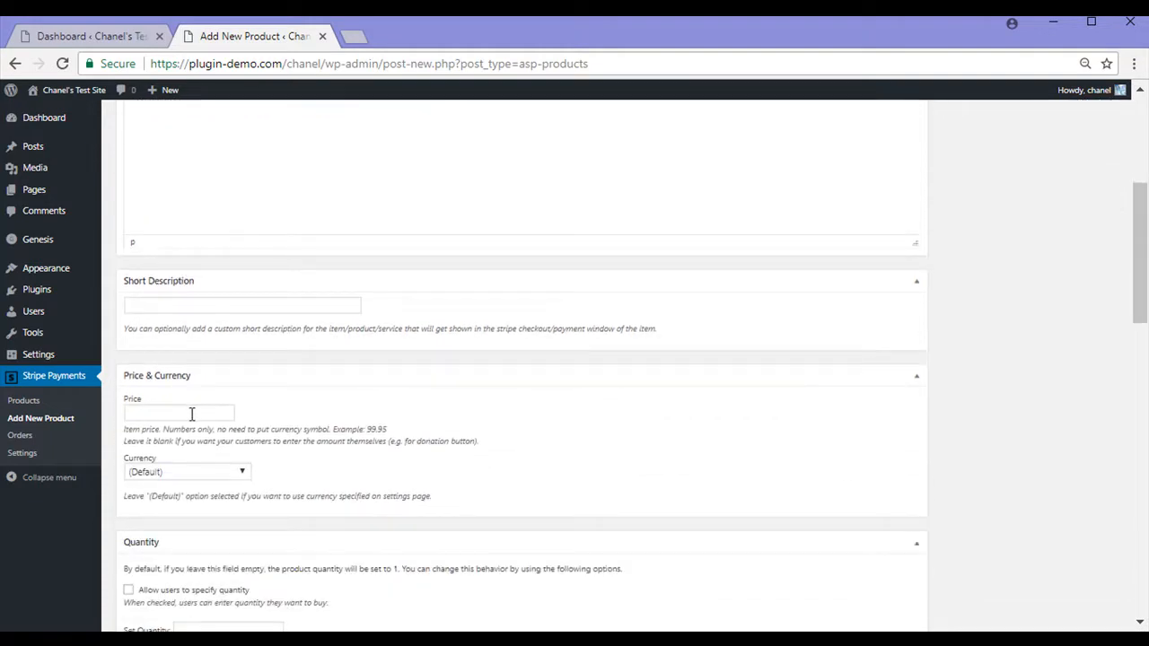
{"action": "left_click", "coordinate": [179, 412]}
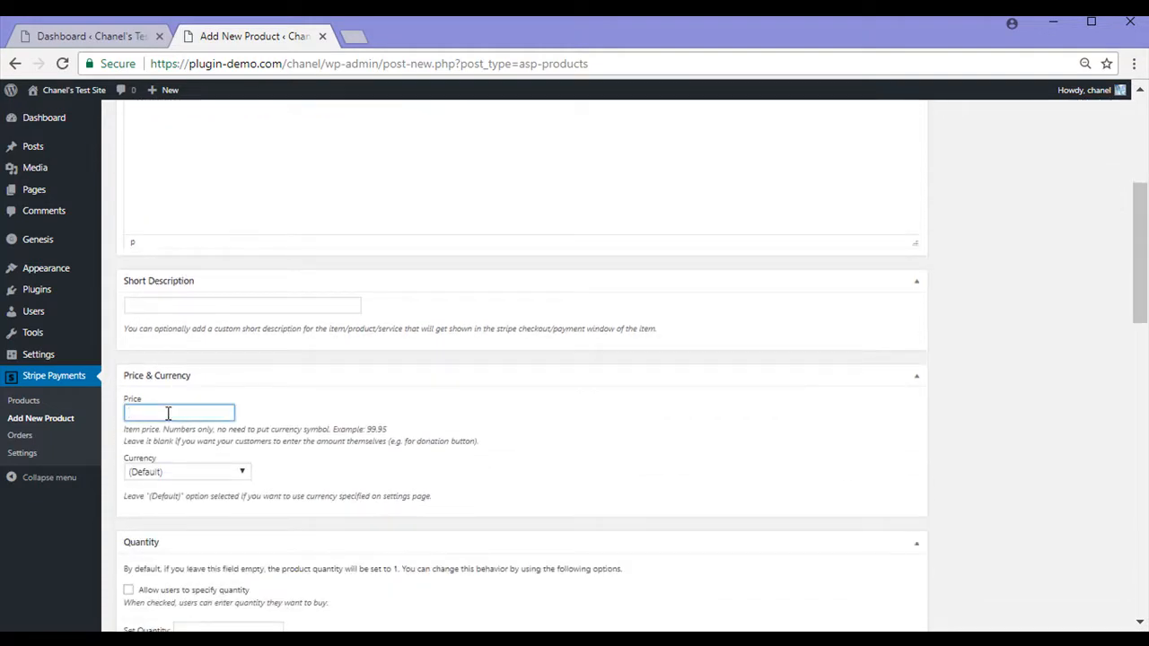
{"action": "type", "text": "19.95"}
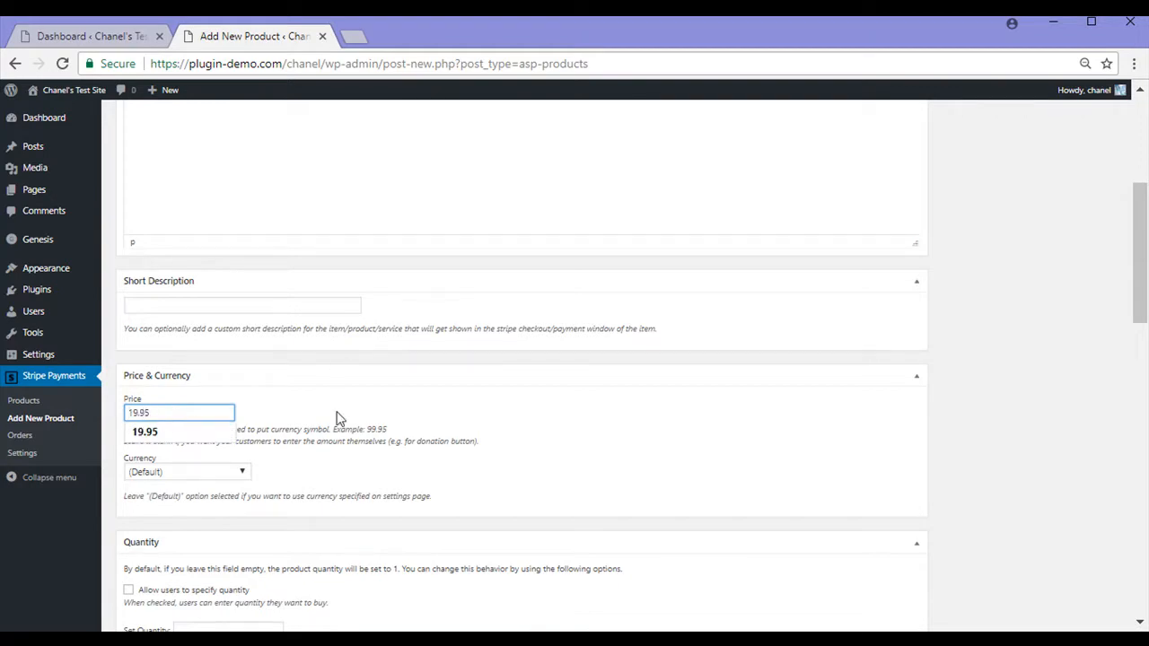
{"action": "scroll", "scroll_direction": "down", "scroll_amount": 3}
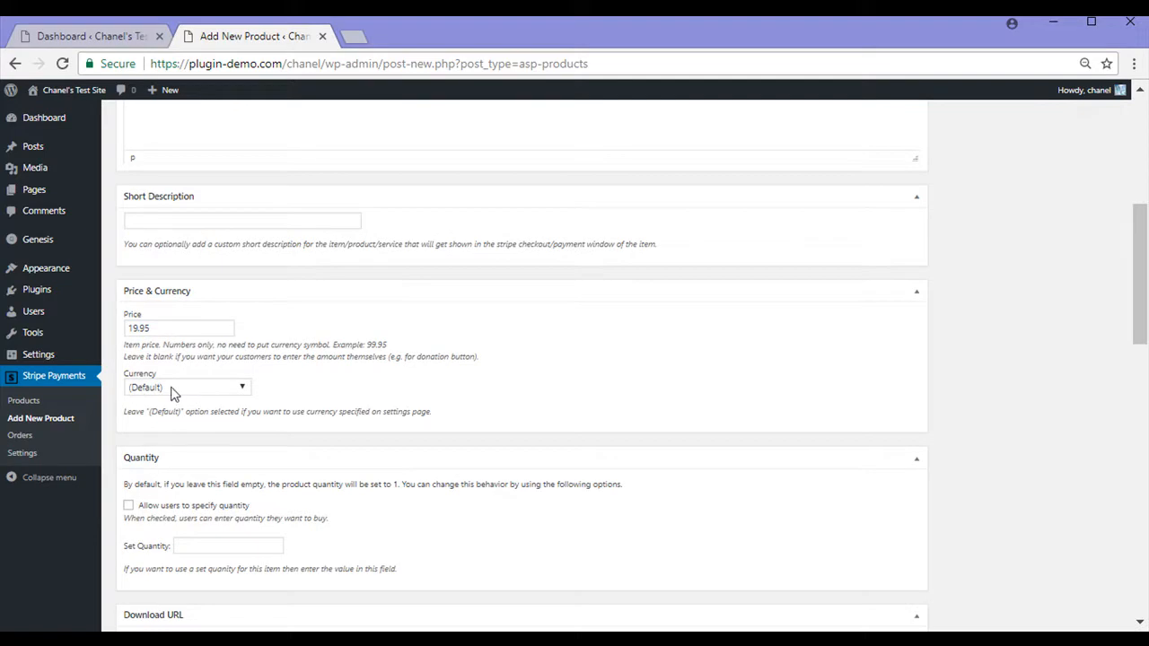
{"action": "mouse_move", "coordinate": [183, 393]}
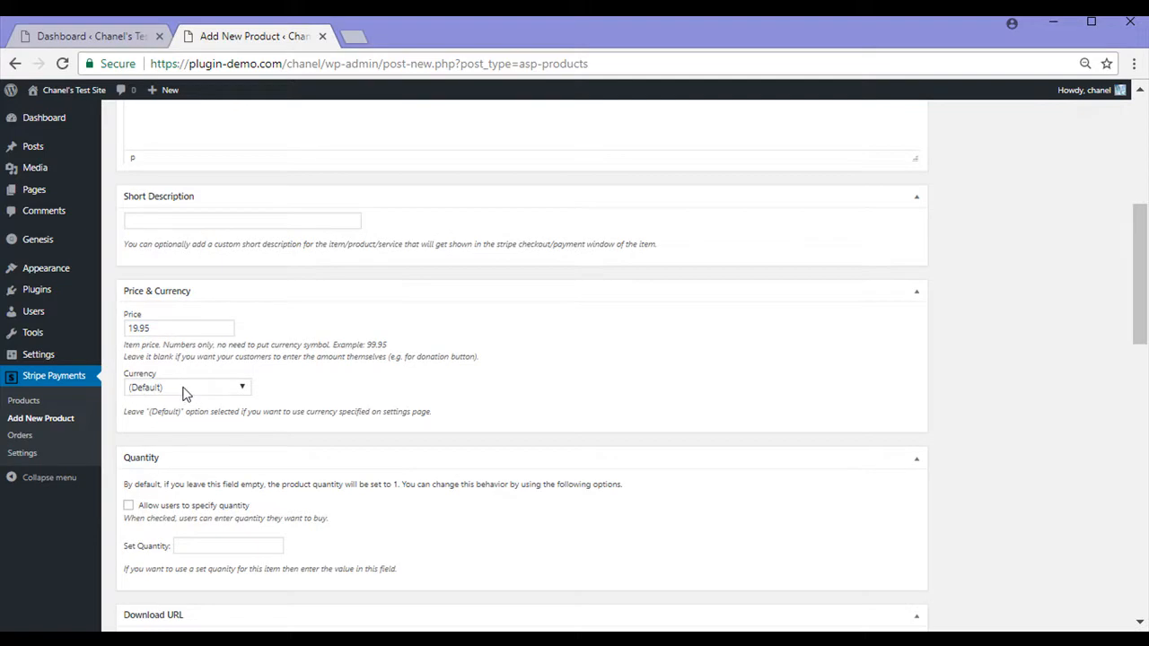
{"action": "mouse_move", "coordinate": [199, 402]}
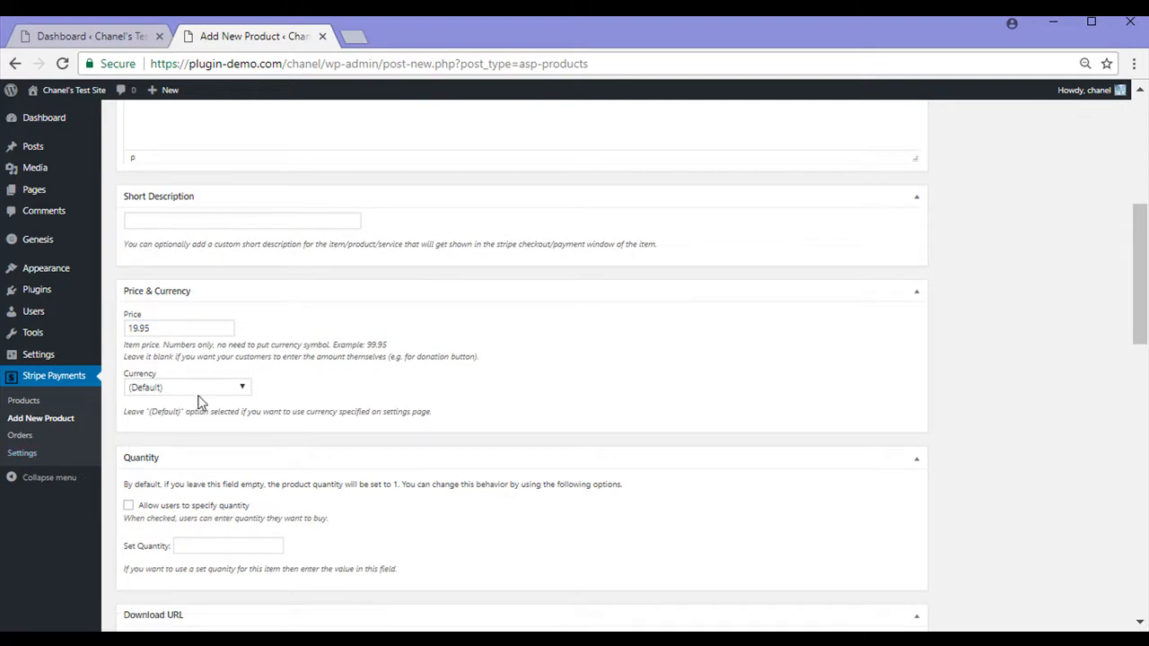
{"action": "scroll", "scroll_direction": "down", "scroll_amount": 3}
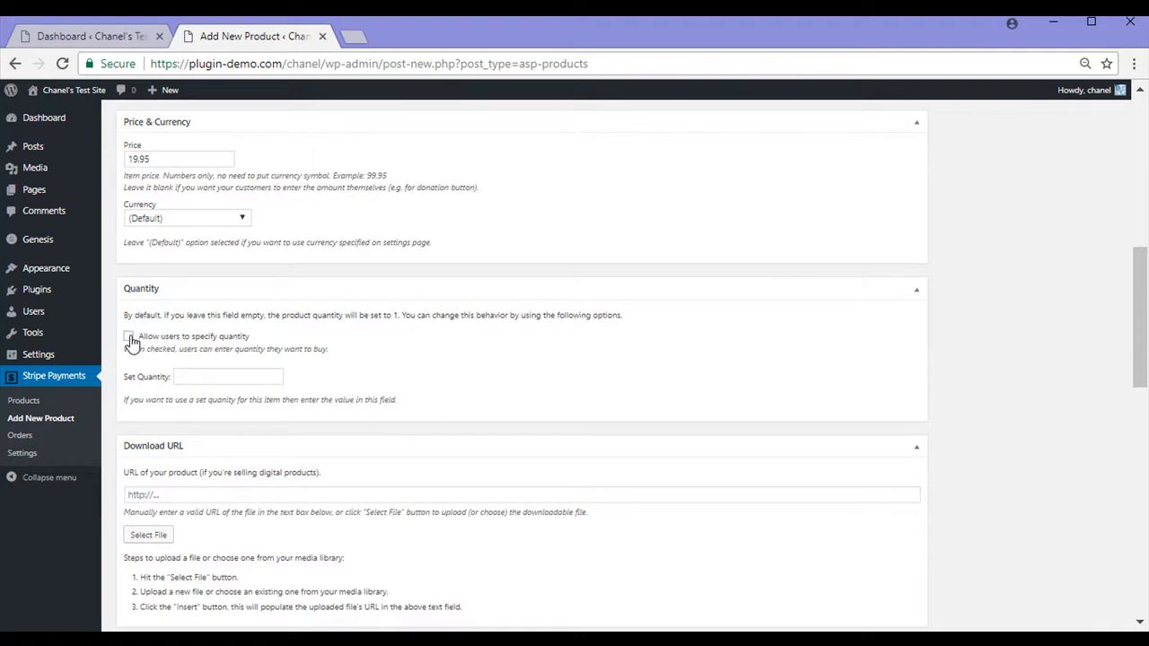
{"action": "left_click", "coordinate": [130, 336]}
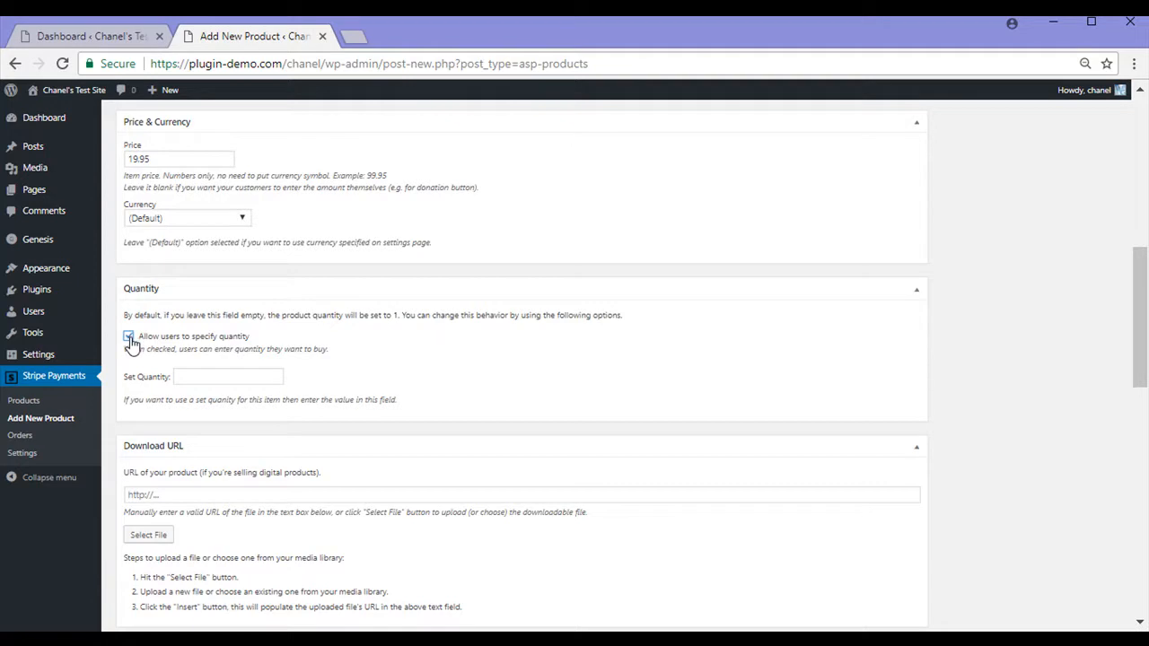
{"action": "left_click", "coordinate": [128, 336]}
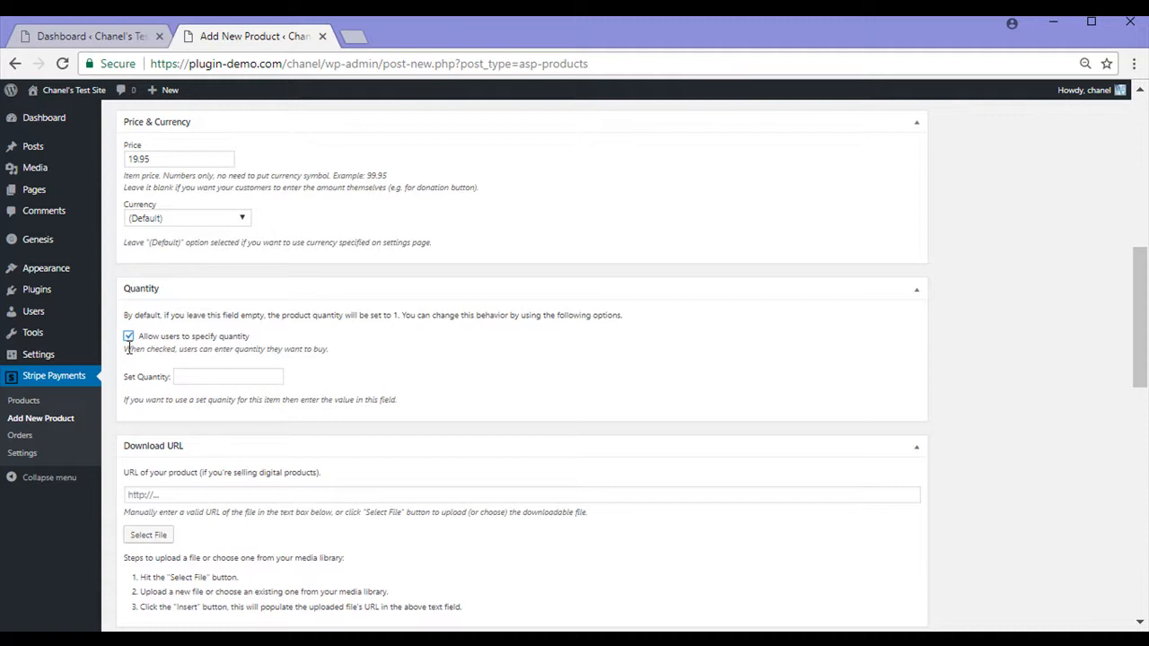
{"action": "mouse_move", "coordinate": [128, 386]}
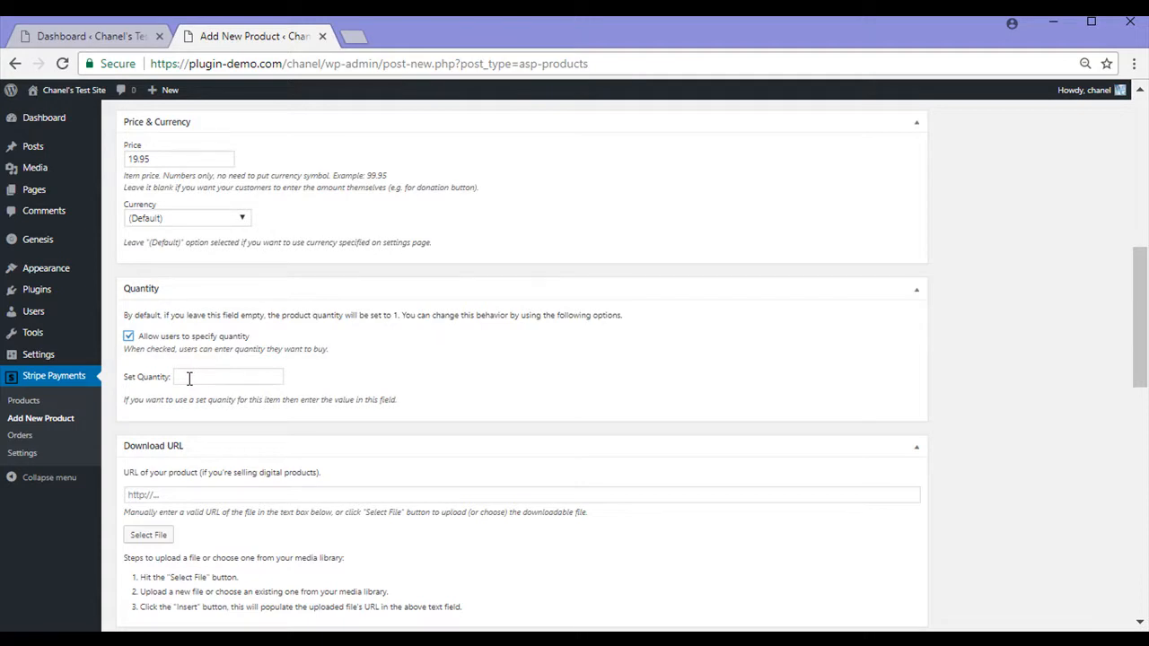
Step: Add a red shirt thumbnail and collect both billing and shipping addresses at checkout
{"action": "scroll", "scroll_direction": "down", "scroll_amount": 3}
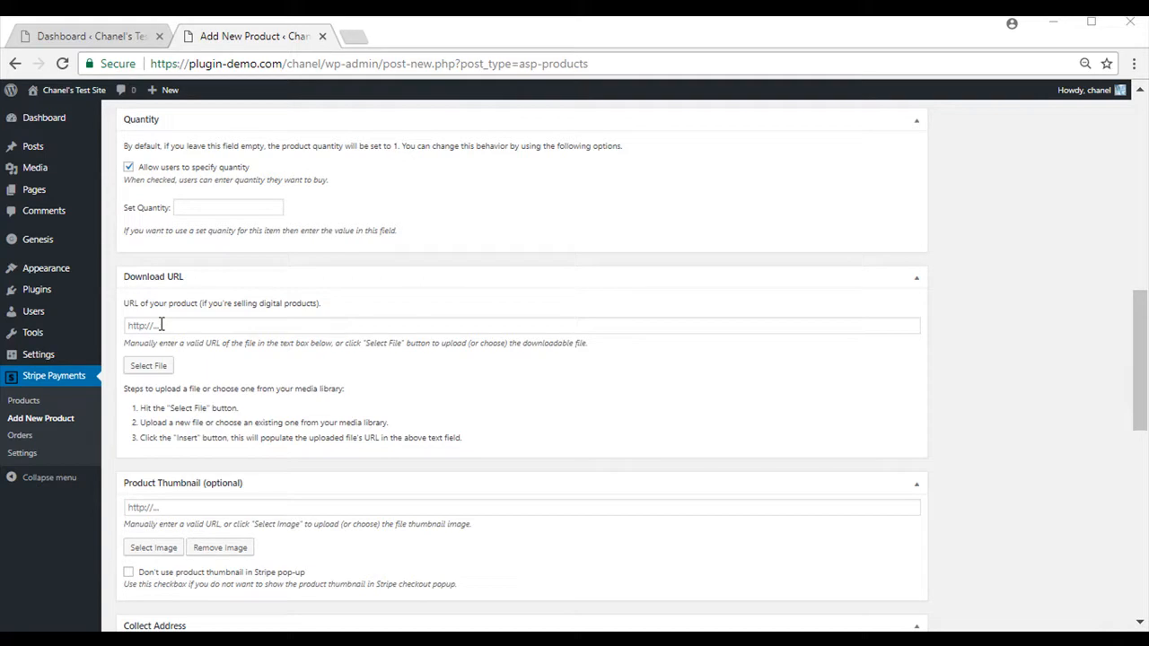
{"action": "mouse_move", "coordinate": [223, 359]}
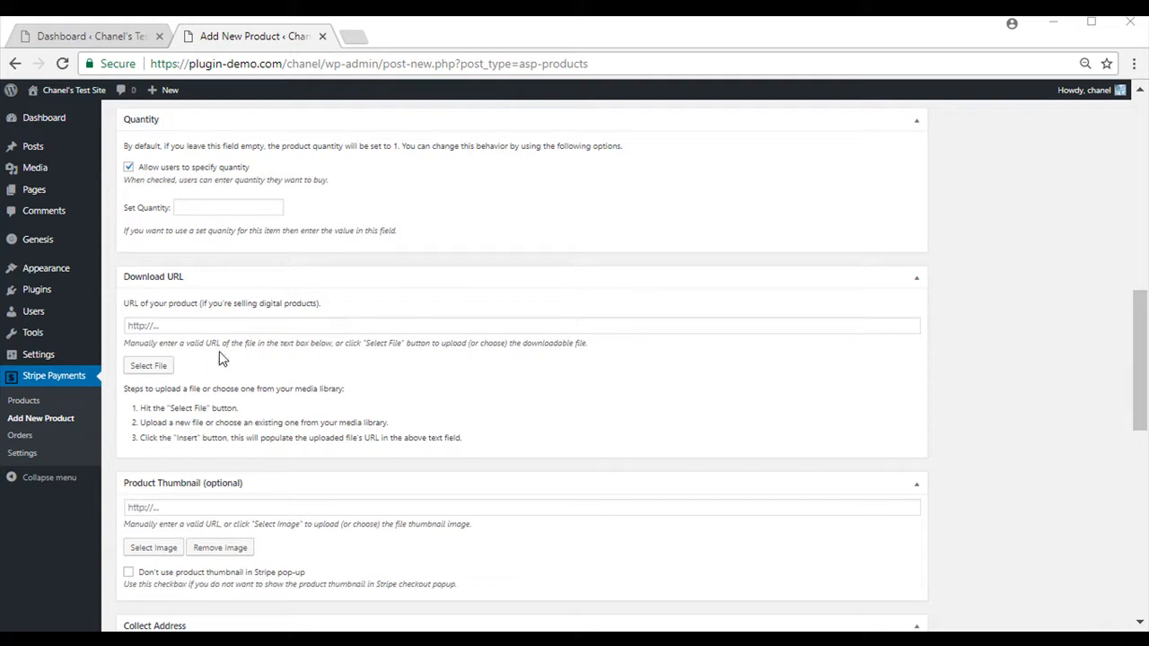
{"action": "scroll", "scroll_direction": "down", "scroll_amount": 3}
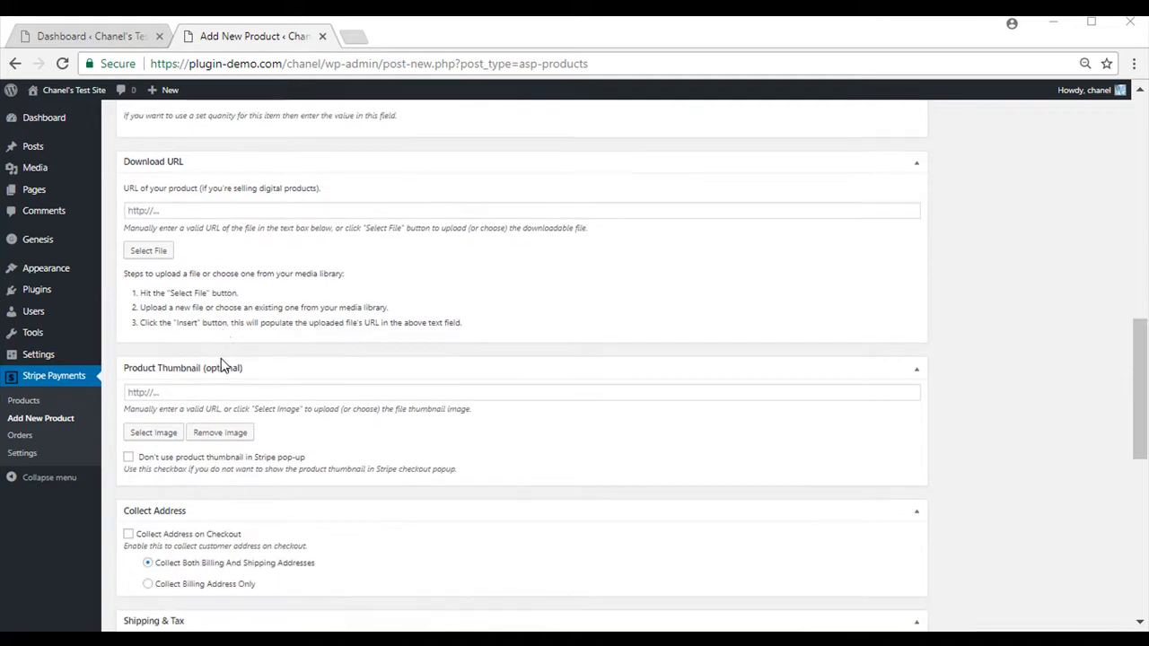
{"action": "scroll", "scroll_direction": "down", "scroll_amount": 3}
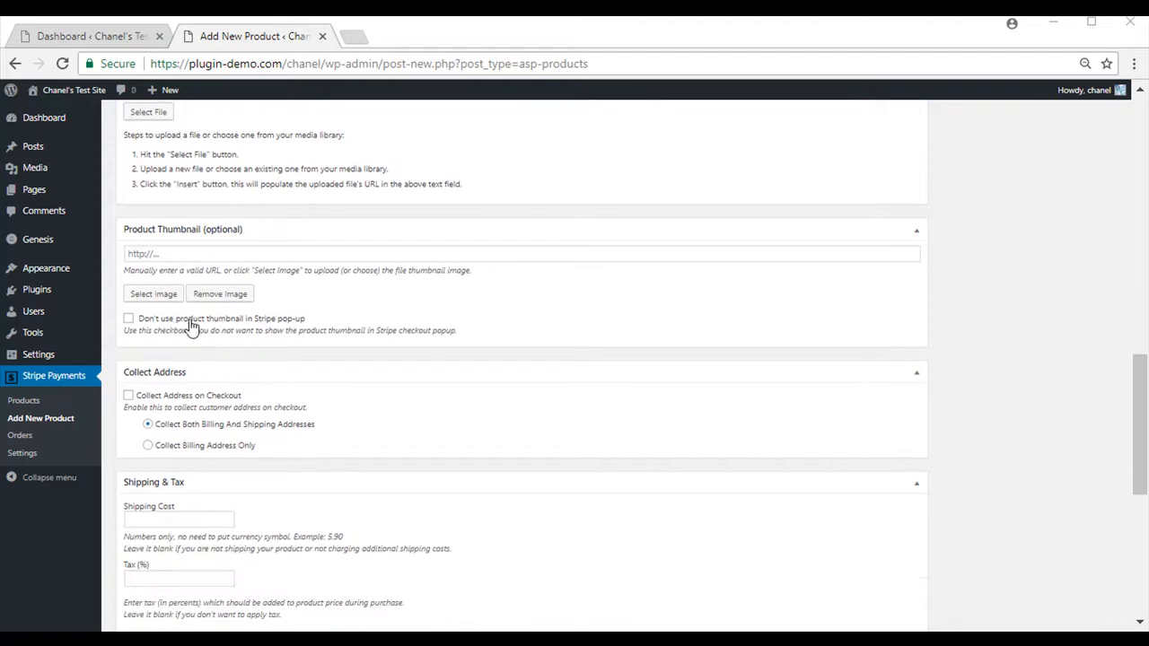
{"action": "mouse_move", "coordinate": [154, 294]}
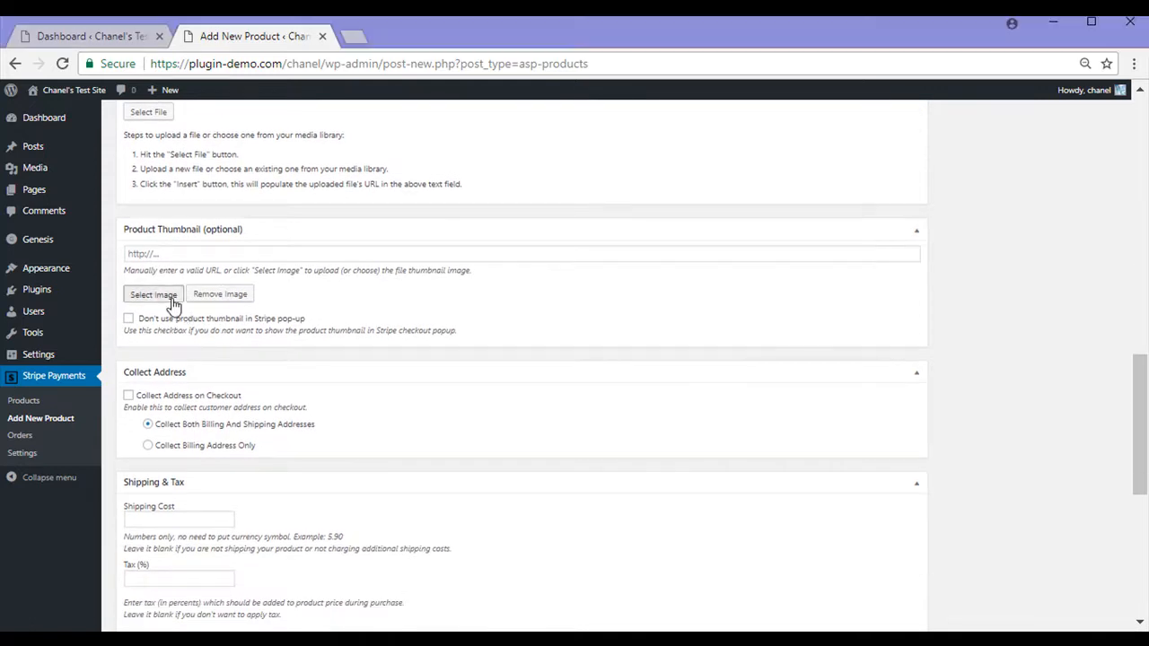
{"action": "left_click", "coordinate": [153, 295]}
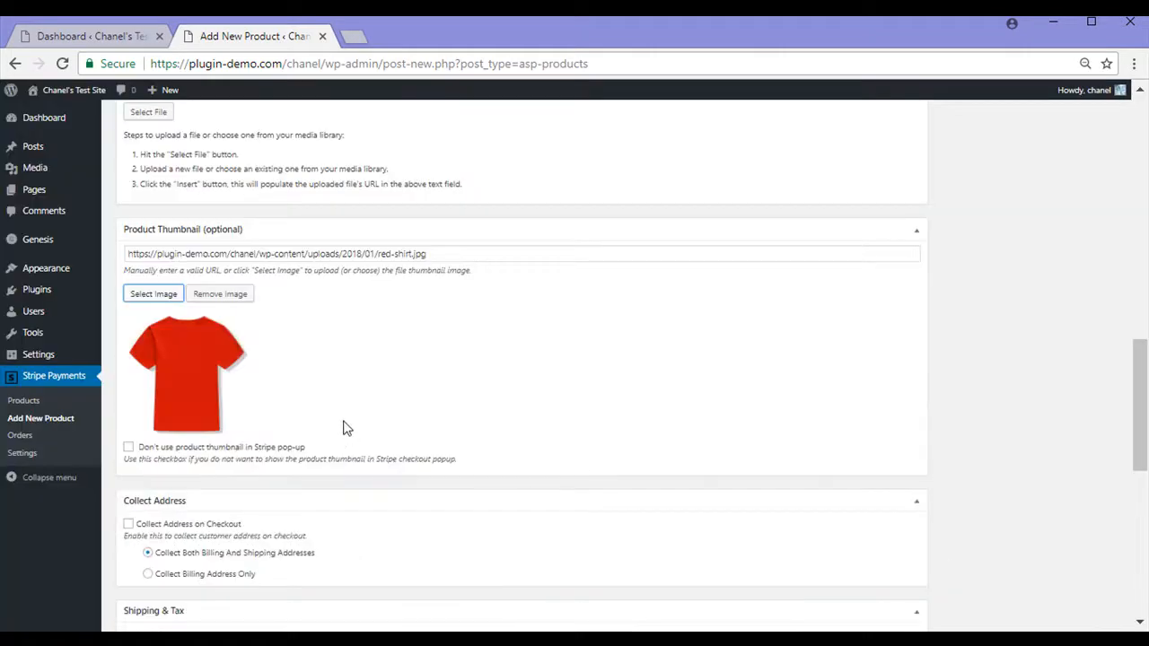
{"action": "scroll", "scroll_direction": "down", "scroll_amount": 3}
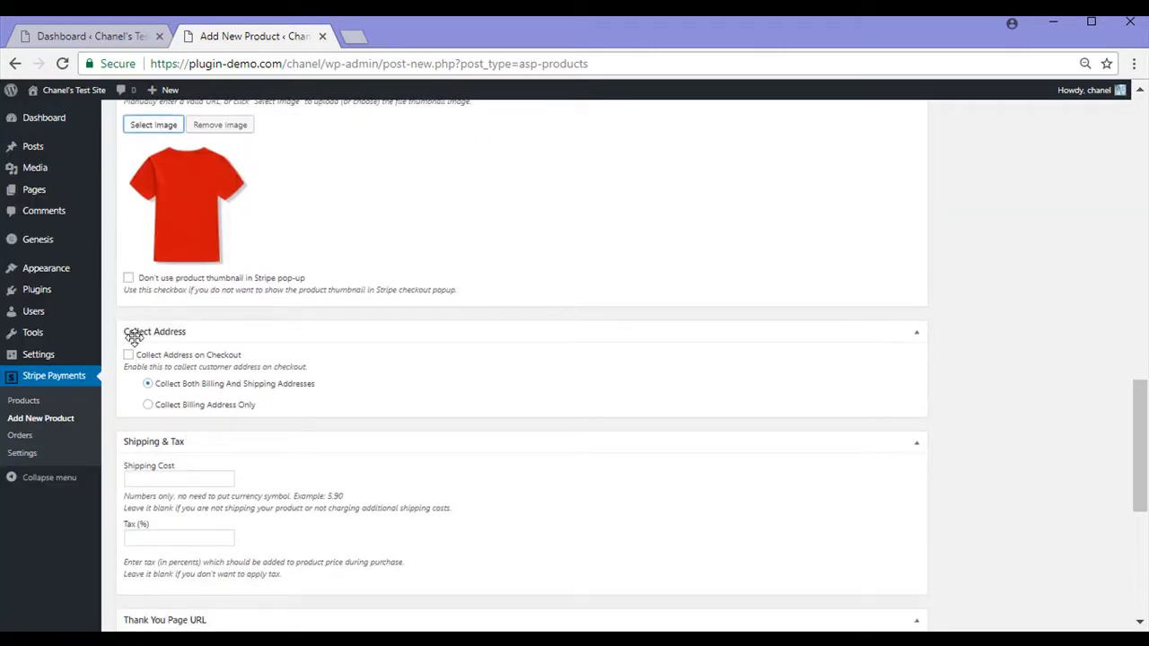
{"action": "mouse_move", "coordinate": [258, 393]}
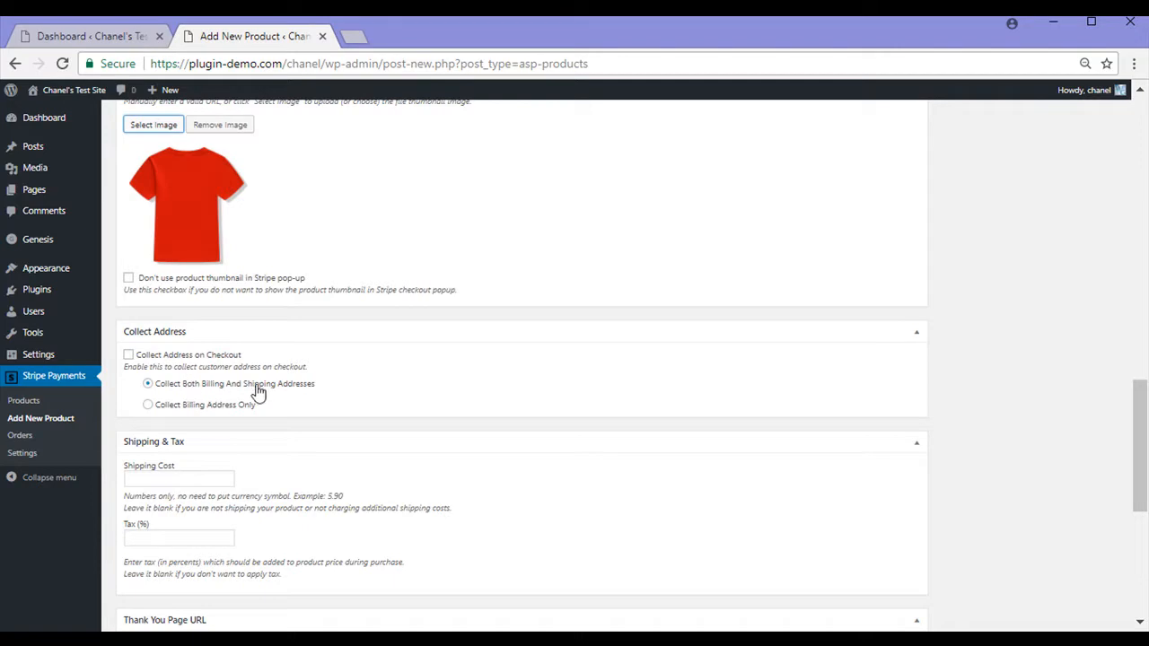
{"action": "mouse_move", "coordinate": [130, 359]}
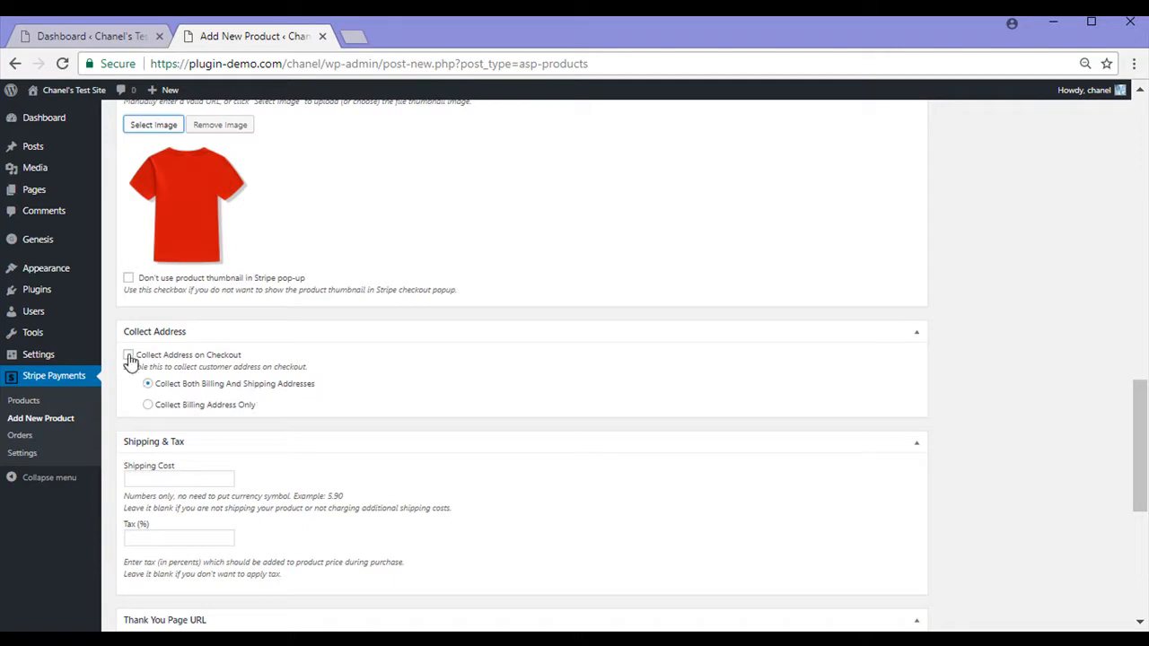
{"action": "left_click", "coordinate": [128, 354]}
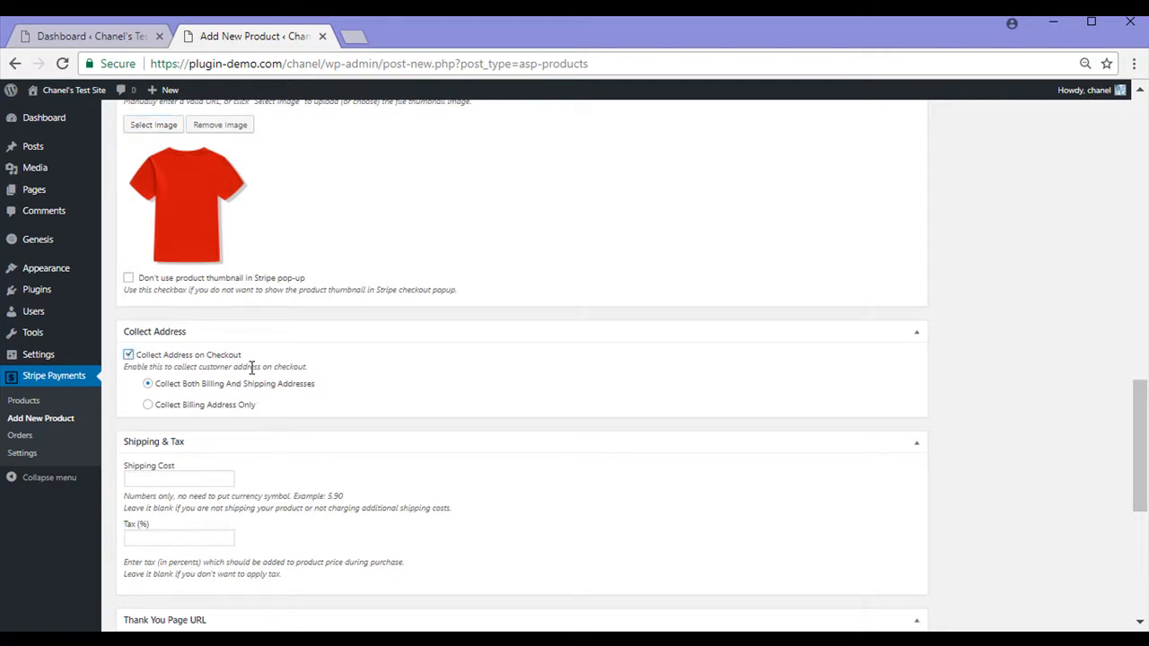
Step: Enter 9.95 as Shipping Cost and 10 as Tax (%) for Red TShirt
{"action": "scroll", "scroll_direction": "down", "scroll_amount": 3}
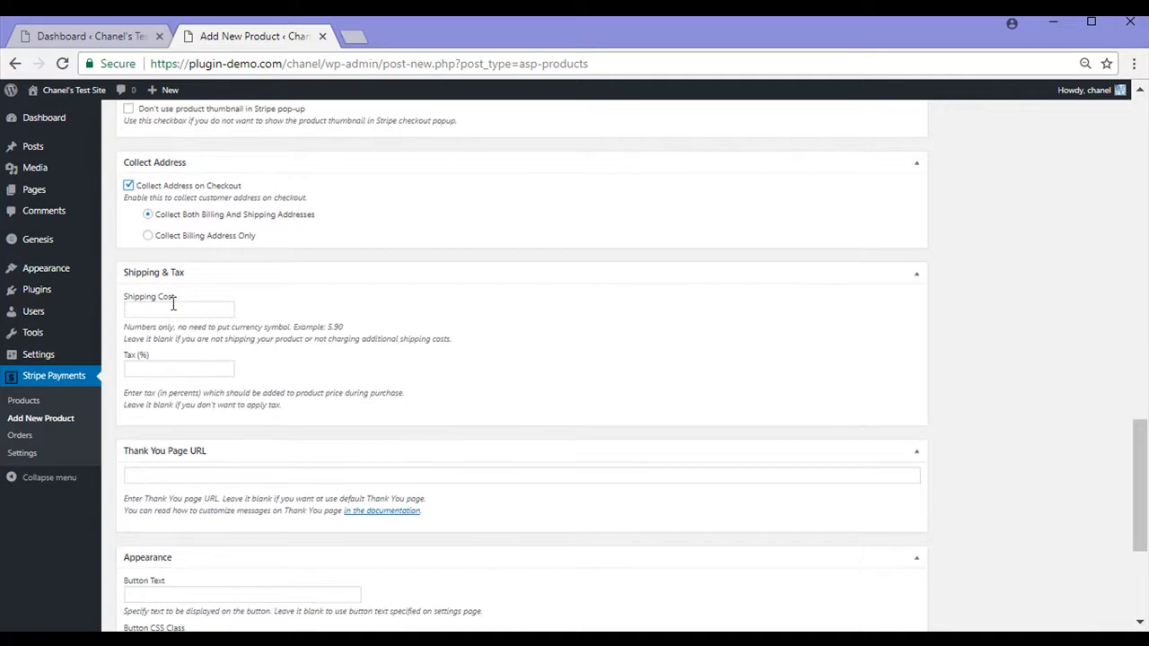
{"action": "left_click", "coordinate": [179, 309]}
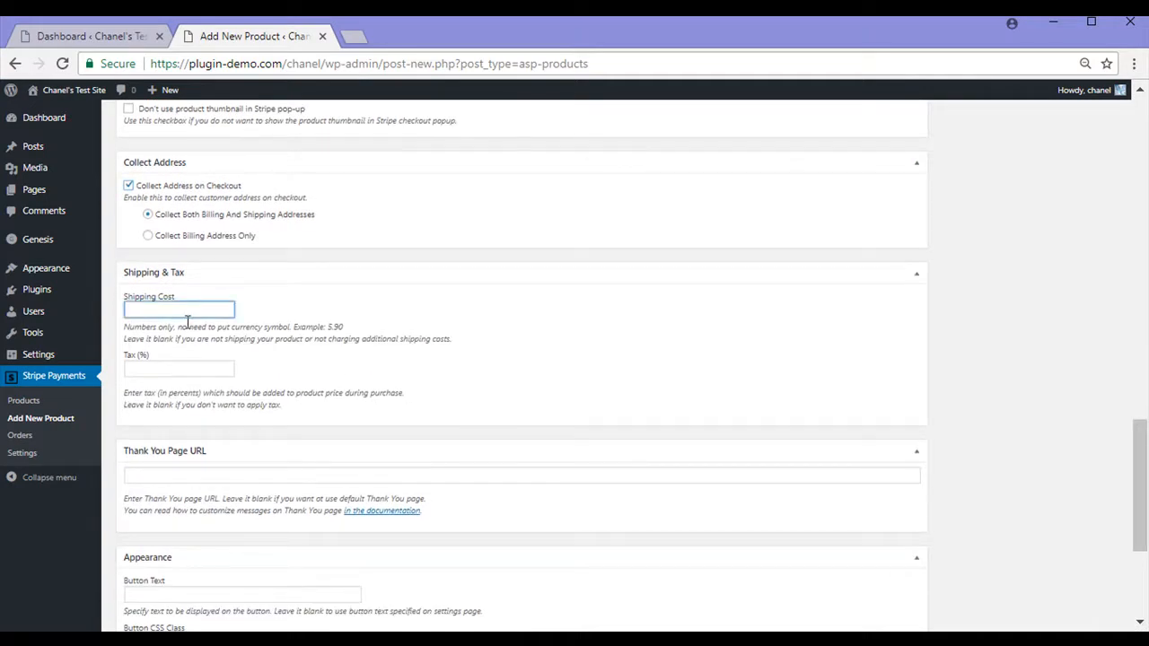
{"action": "type", "text": "9.95"}
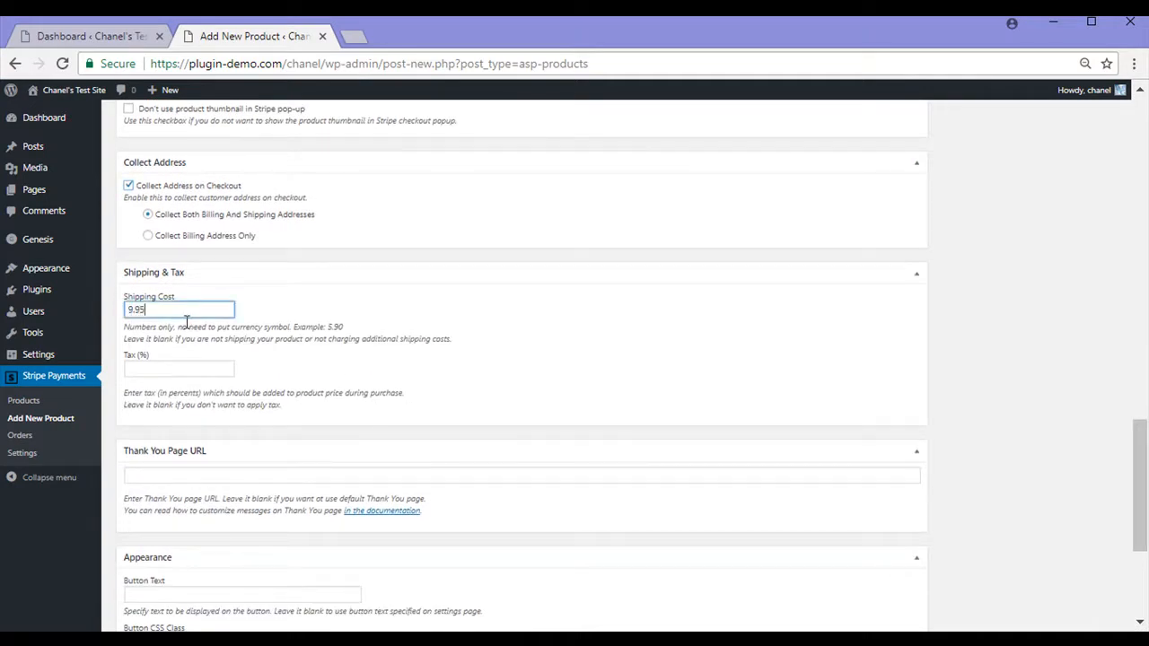
{"action": "left_click", "coordinate": [178, 369]}
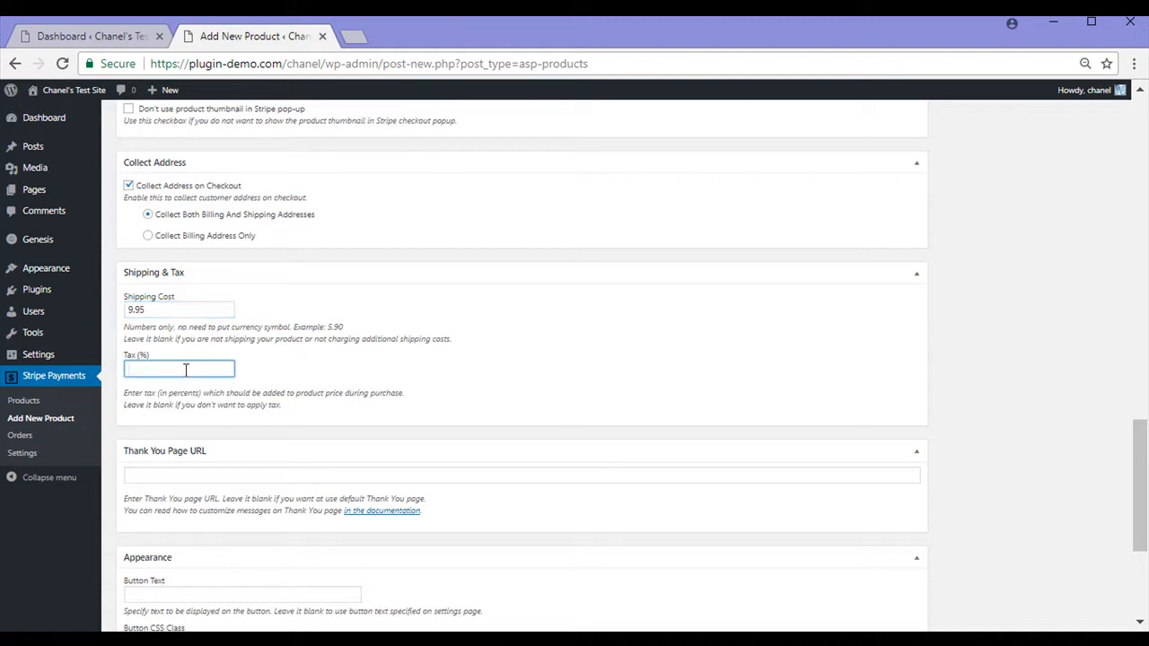
{"action": "type", "text": "10"}
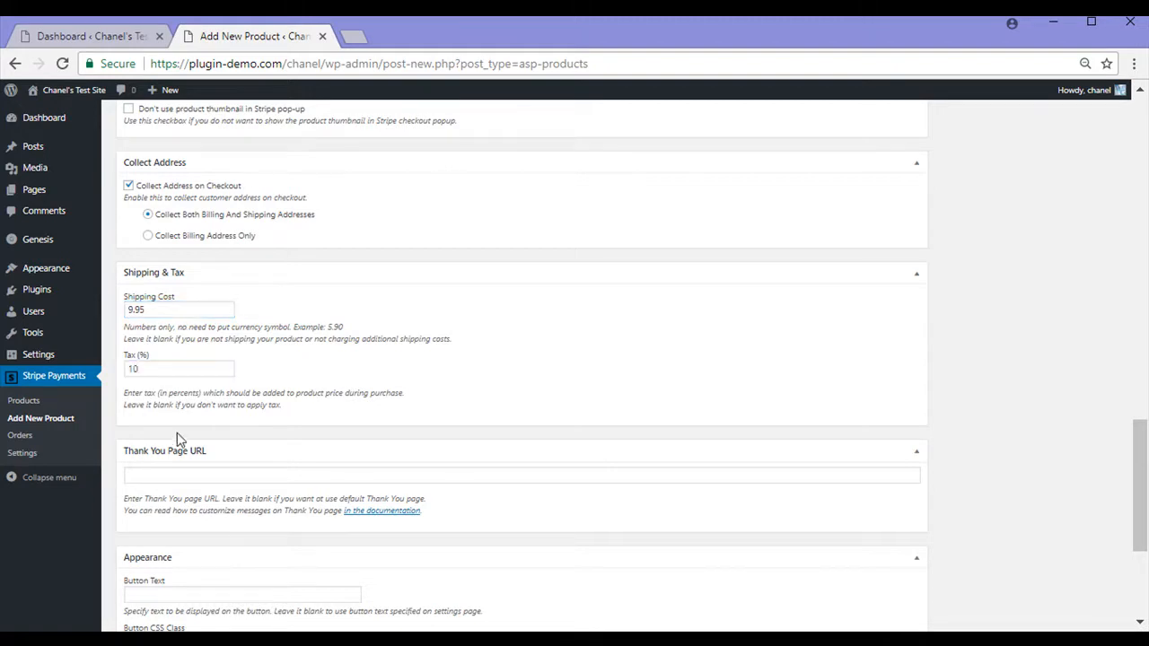
{"action": "scroll", "scroll_direction": "down", "scroll_amount": 3}
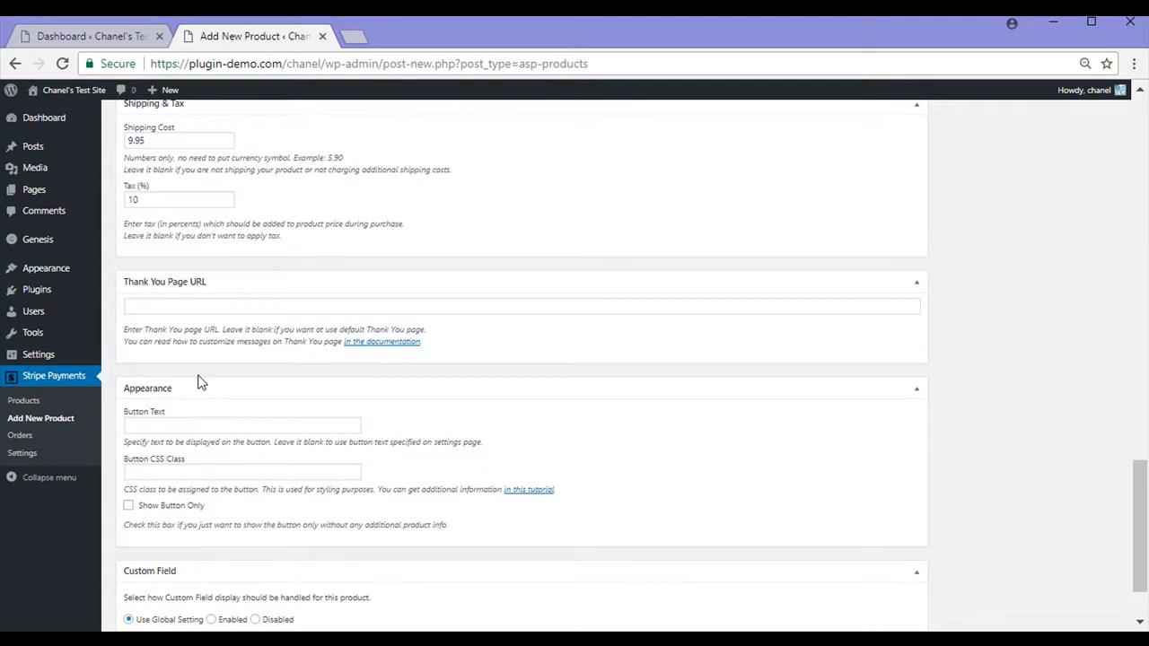
{"action": "mouse_move", "coordinate": [248, 268]}
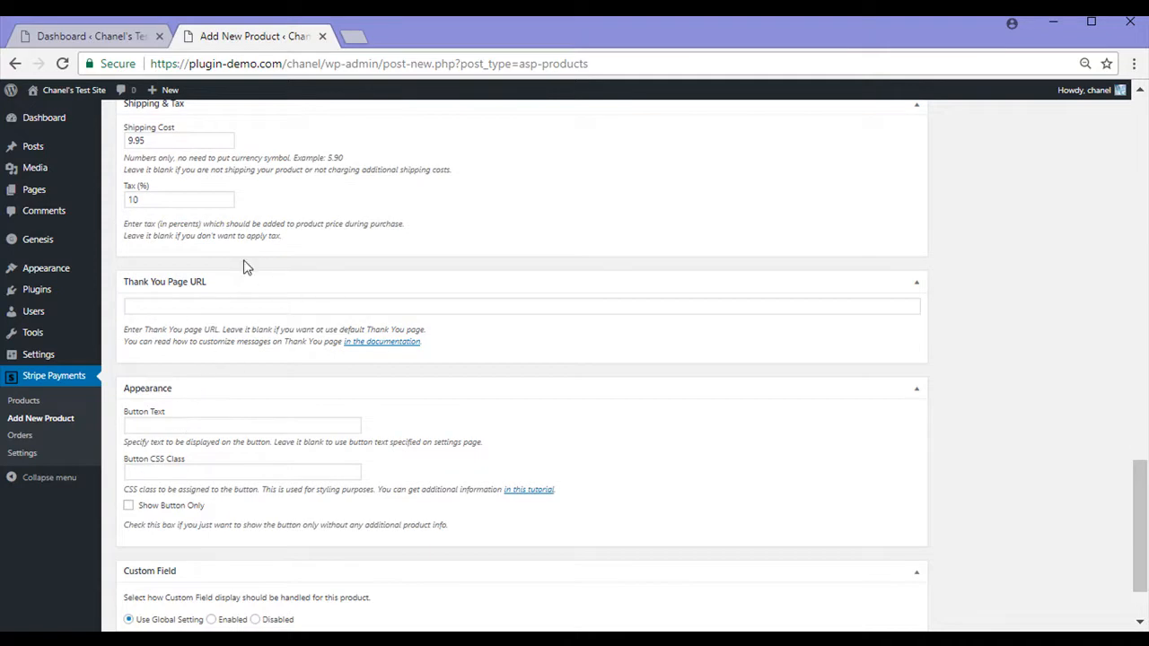
{"action": "mouse_move", "coordinate": [193, 329]}
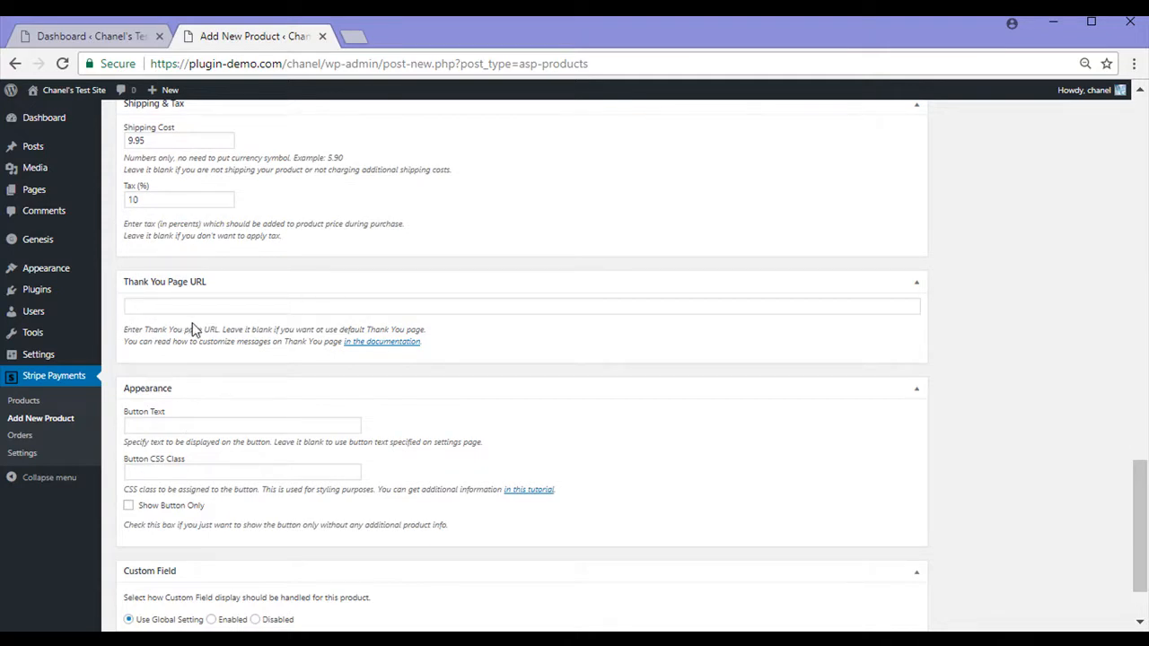
{"action": "scroll", "scroll_direction": "down", "scroll_amount": 3}
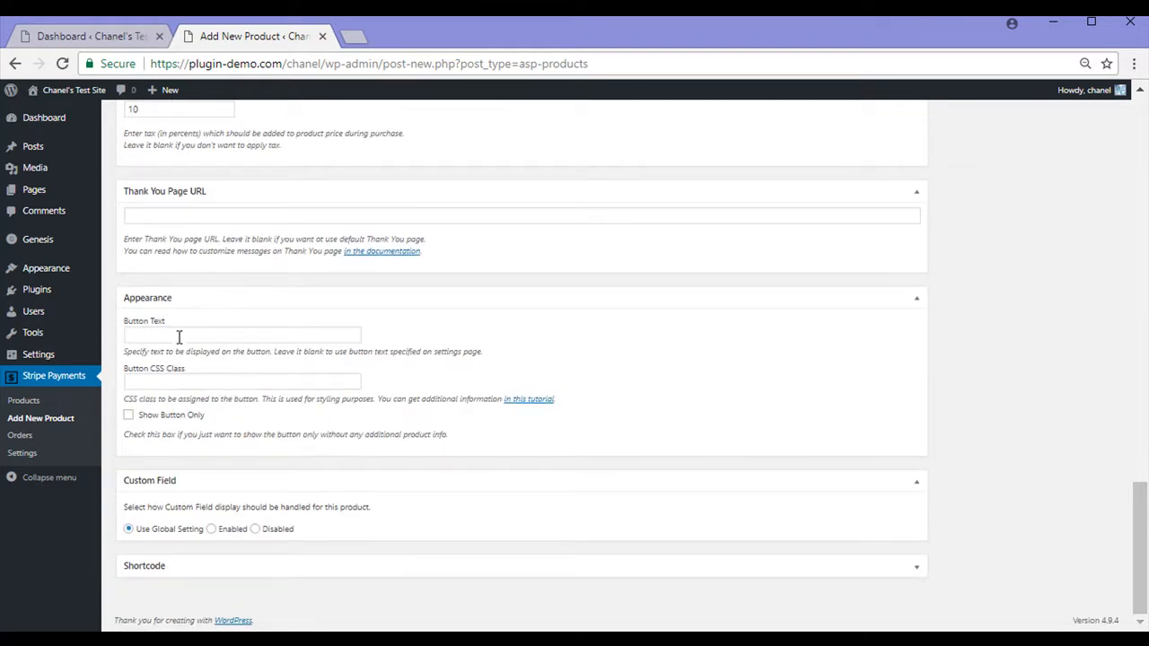
{"action": "mouse_move", "coordinate": [348, 331]}
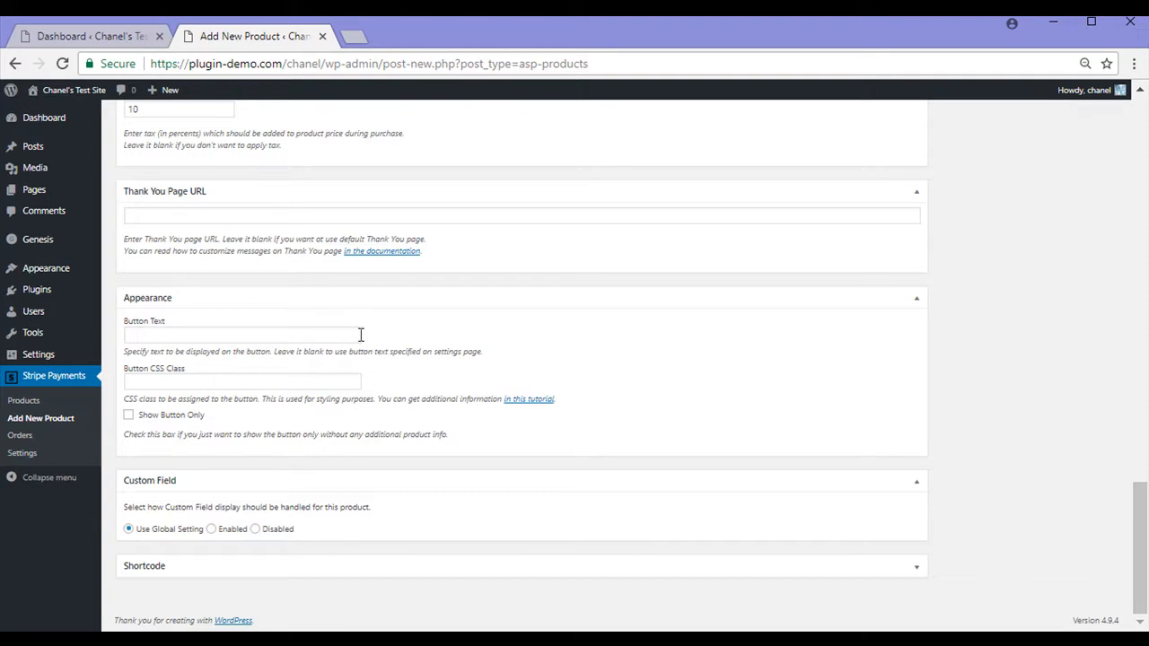
{"action": "mouse_move", "coordinate": [705, 516]}
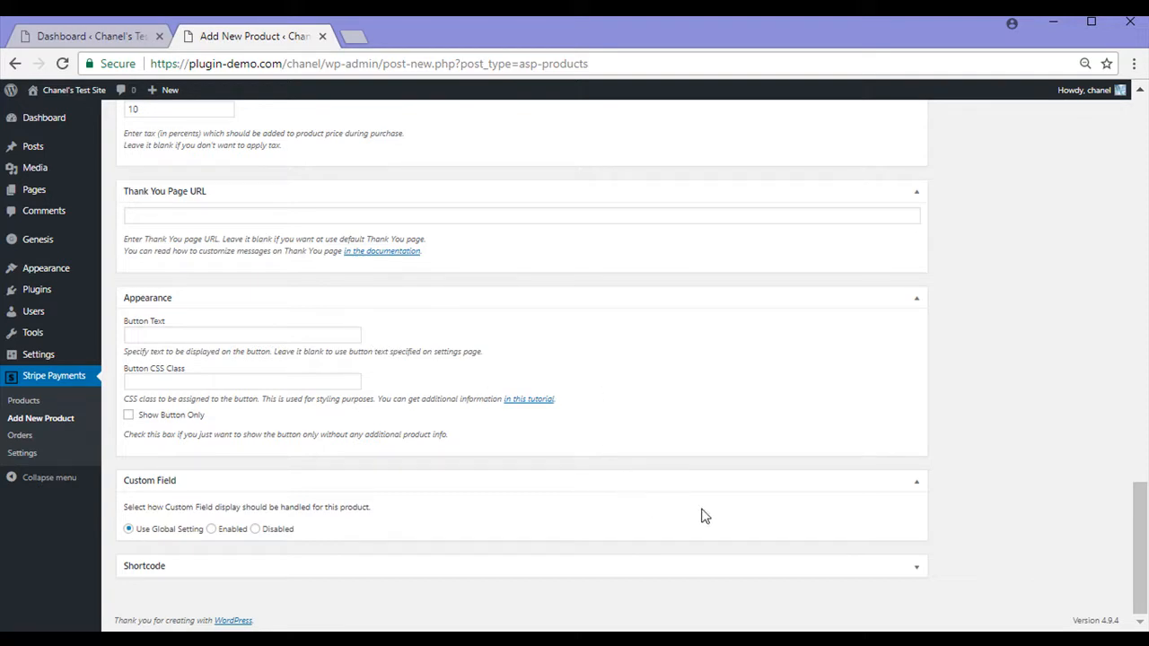
Step: Publish the Red TShirt product from the top of its edit screen
{"action": "scroll", "scroll_direction": "up", "scroll_amount": 3}
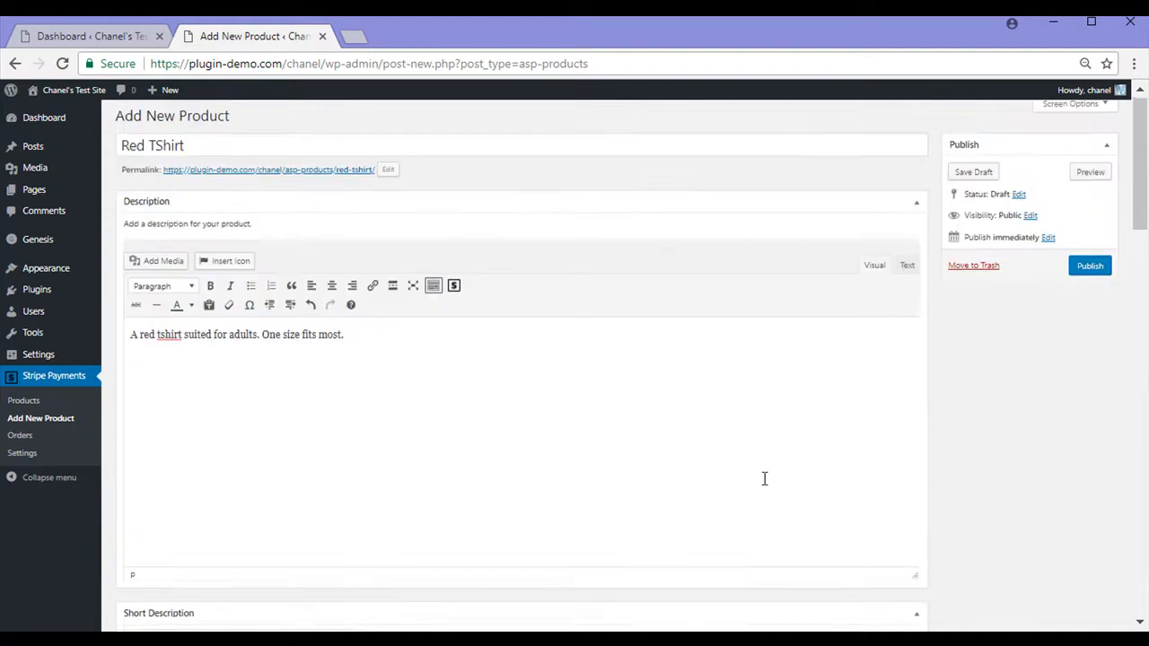
{"action": "left_click", "coordinate": [1090, 266]}
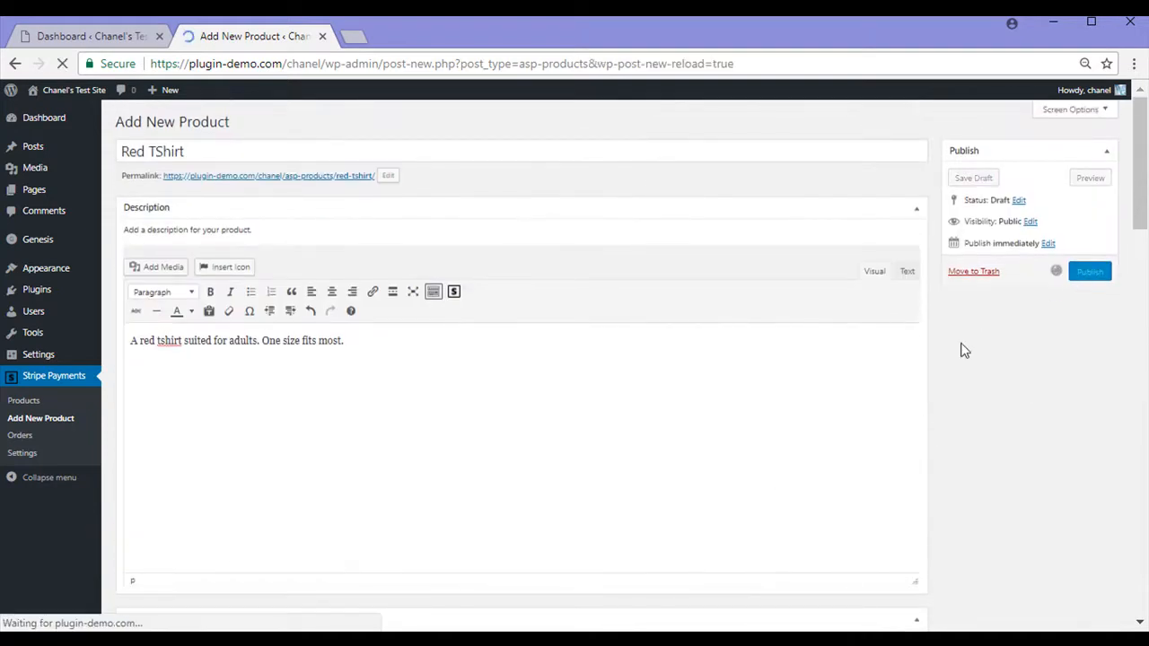
{"action": "left_click", "coordinate": [1089, 271]}
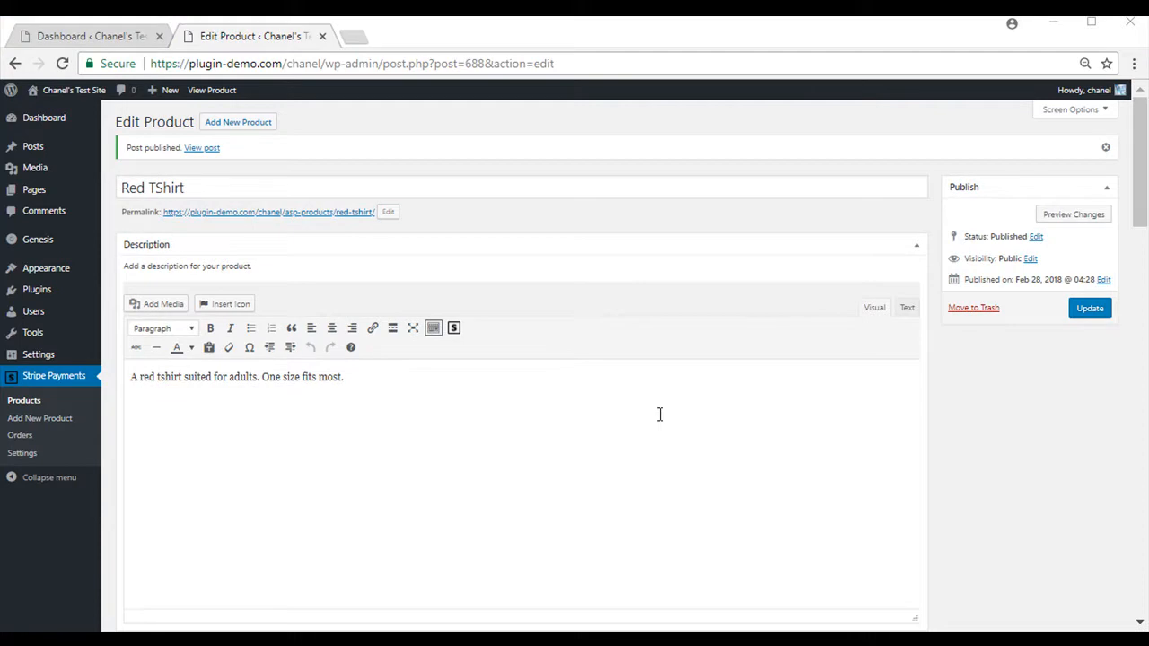
{"action": "mouse_move", "coordinate": [642, 423]}
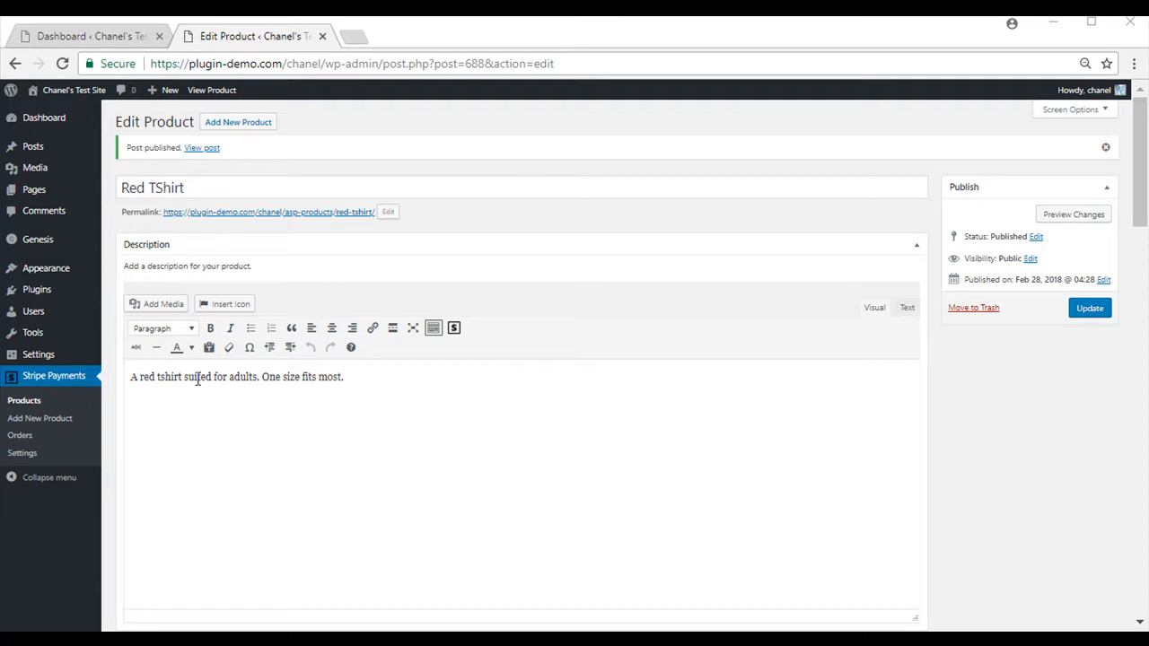
{"action": "mouse_move", "coordinate": [74, 90]}
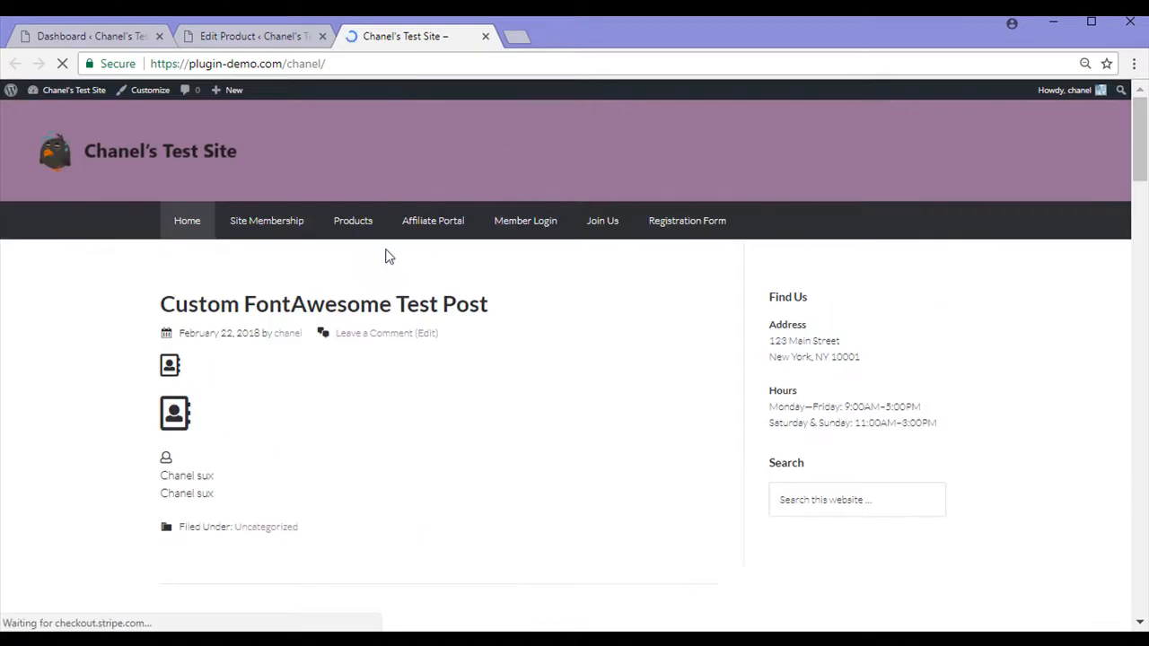
Step: Find Red TShirt on page 4 of the shop's Products listing and open its item page
{"action": "left_click", "coordinate": [353, 220]}
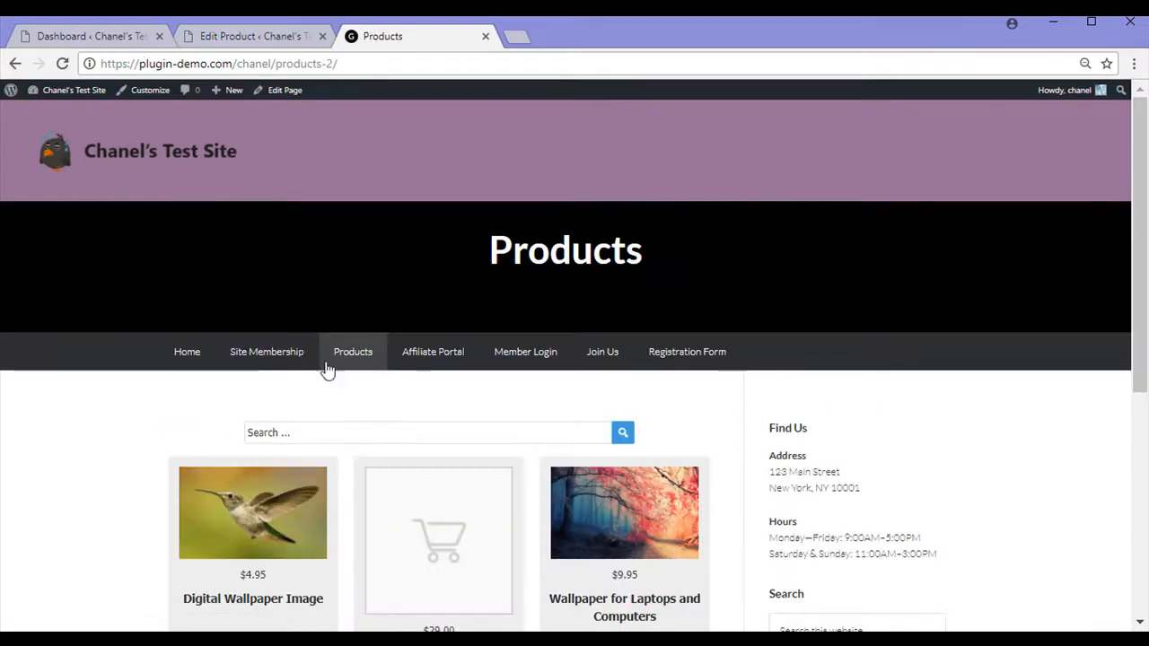
{"action": "left_click", "coordinate": [488, 359]}
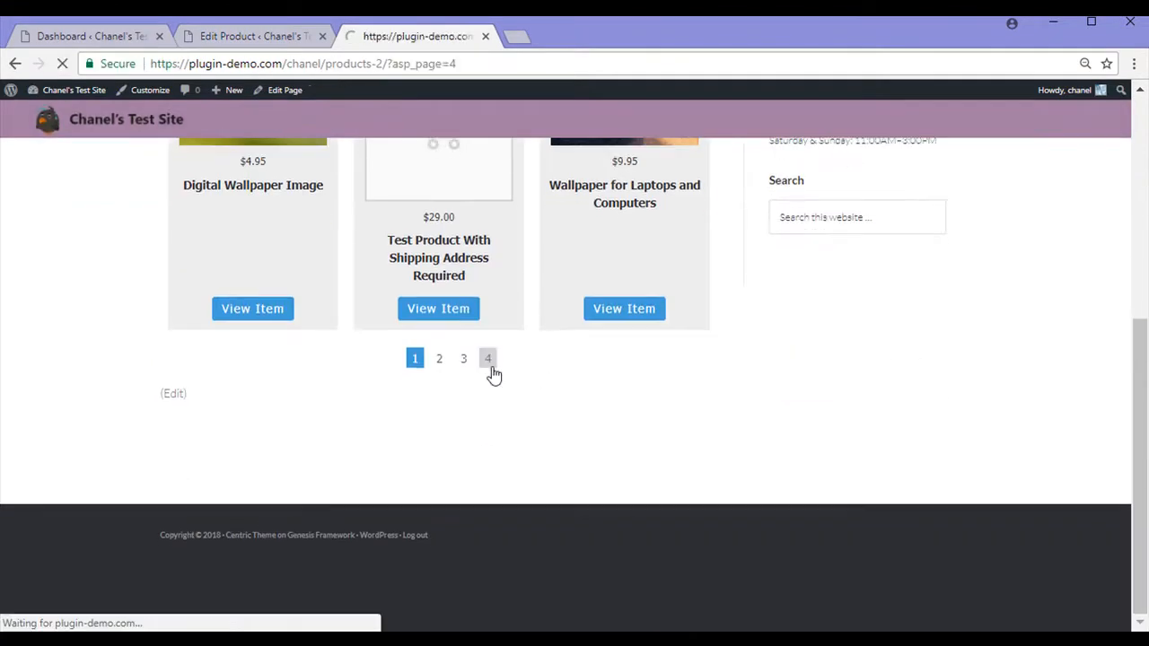
{"action": "left_click", "coordinate": [487, 359]}
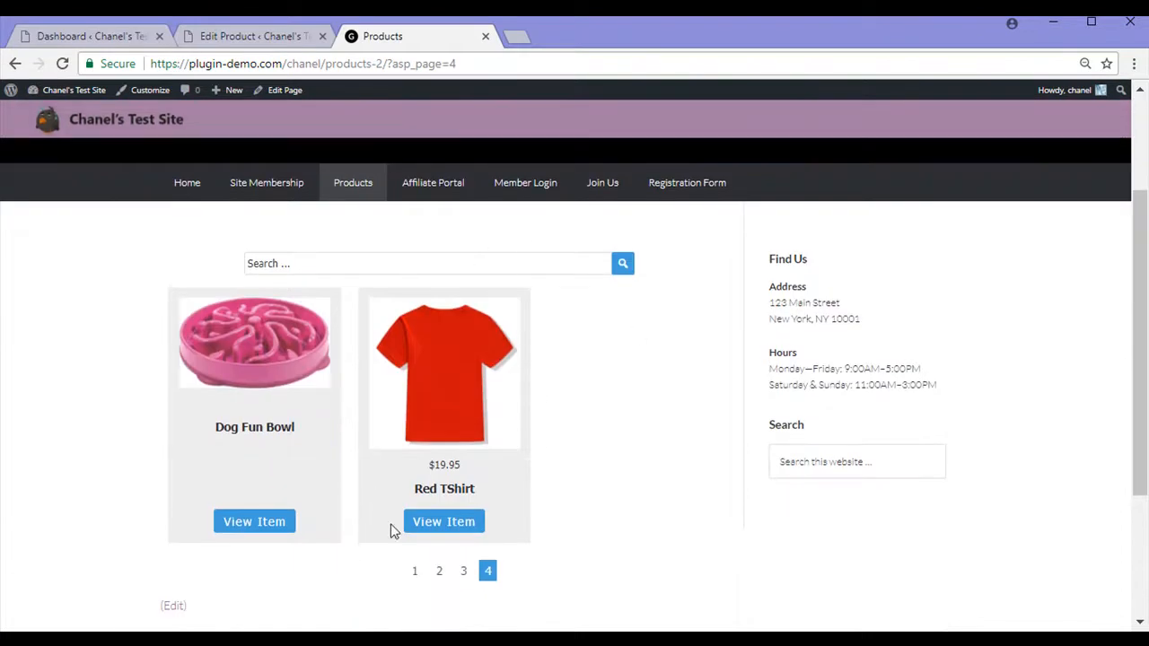
{"action": "left_click", "coordinate": [443, 522]}
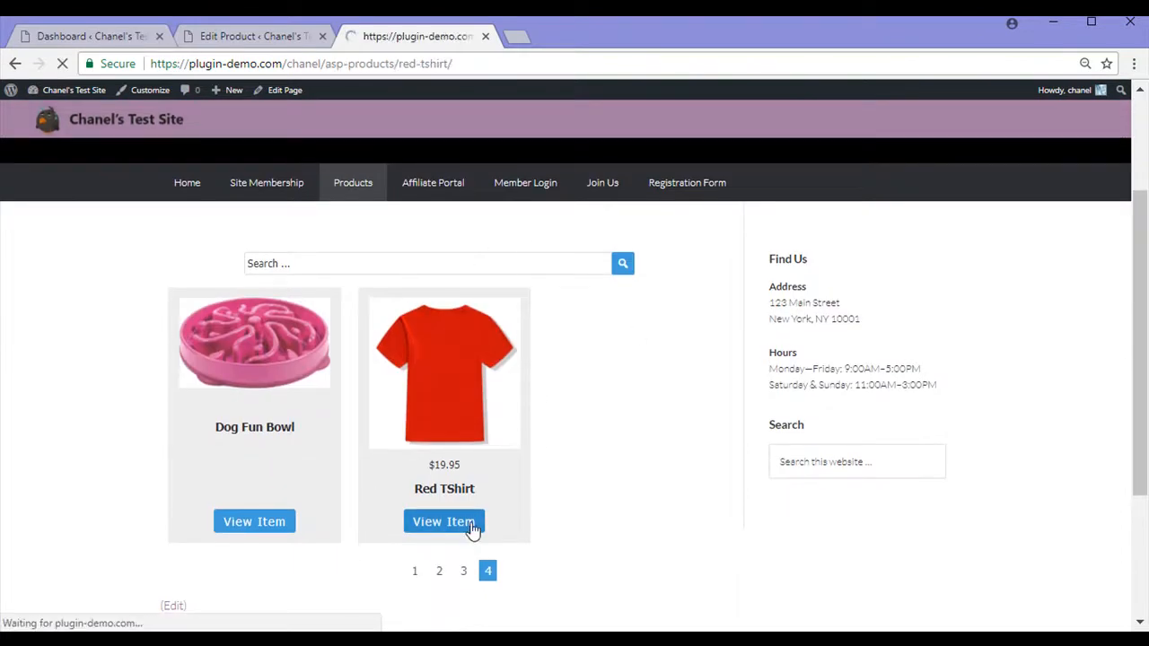
Step: Confirm $2.00 tax, $9.95 shipping and $31.90 total, then buy quantity 2
{"action": "left_click", "coordinate": [445, 522]}
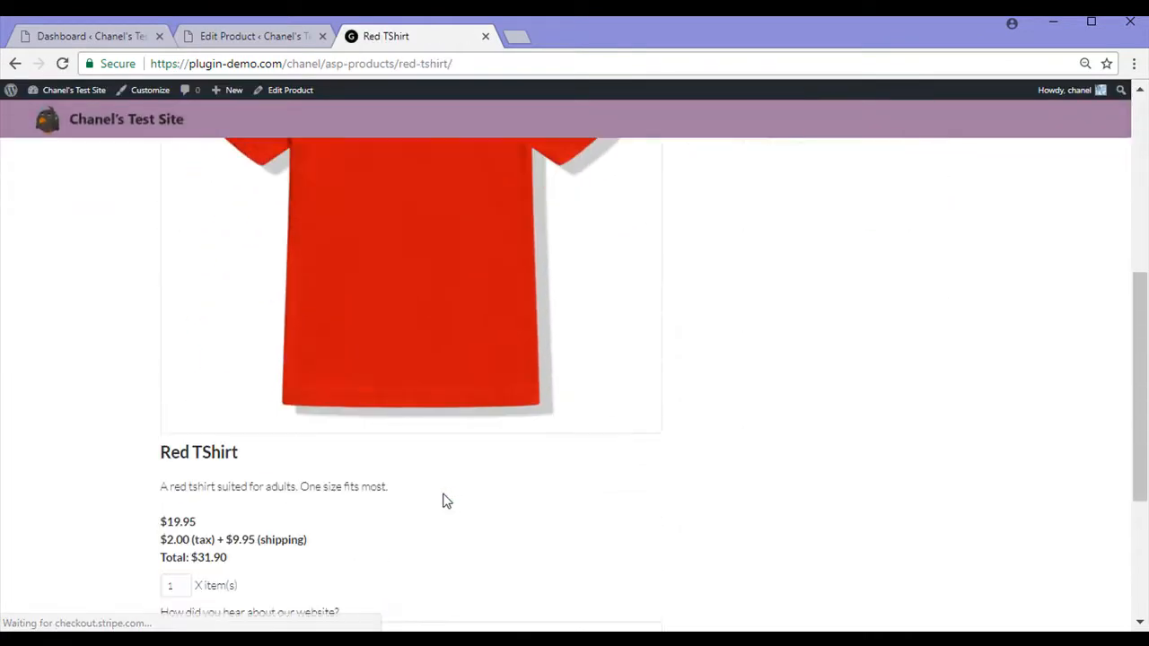
{"action": "scroll", "scroll_direction": "down", "scroll_amount": 3}
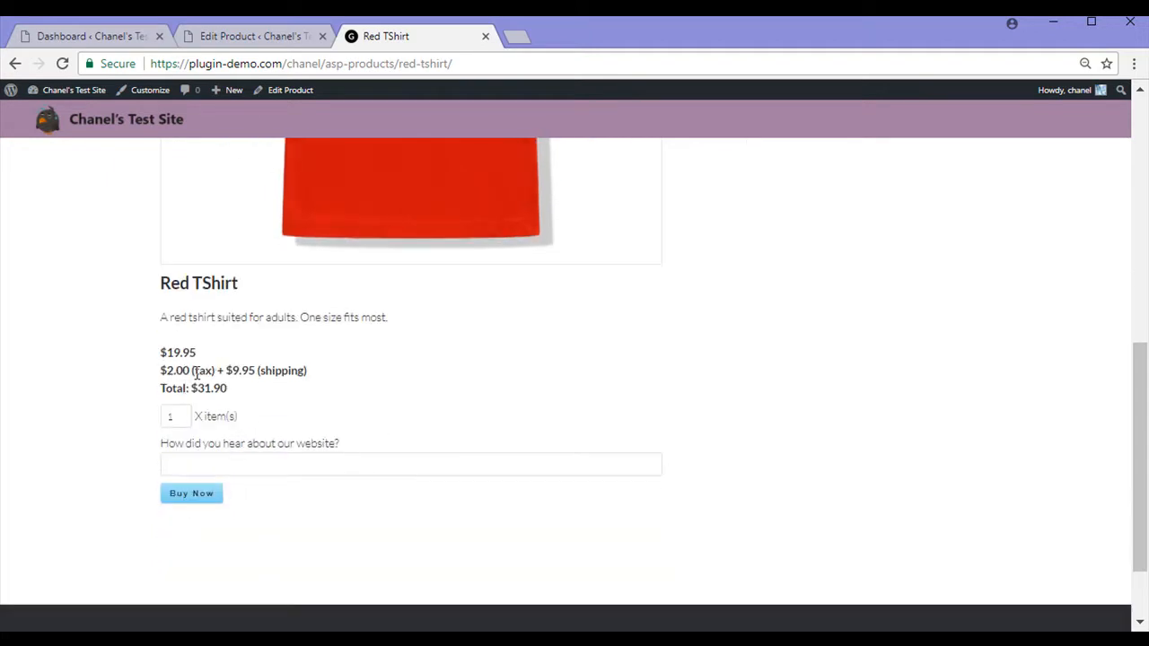
{"action": "mouse_move", "coordinate": [310, 380]}
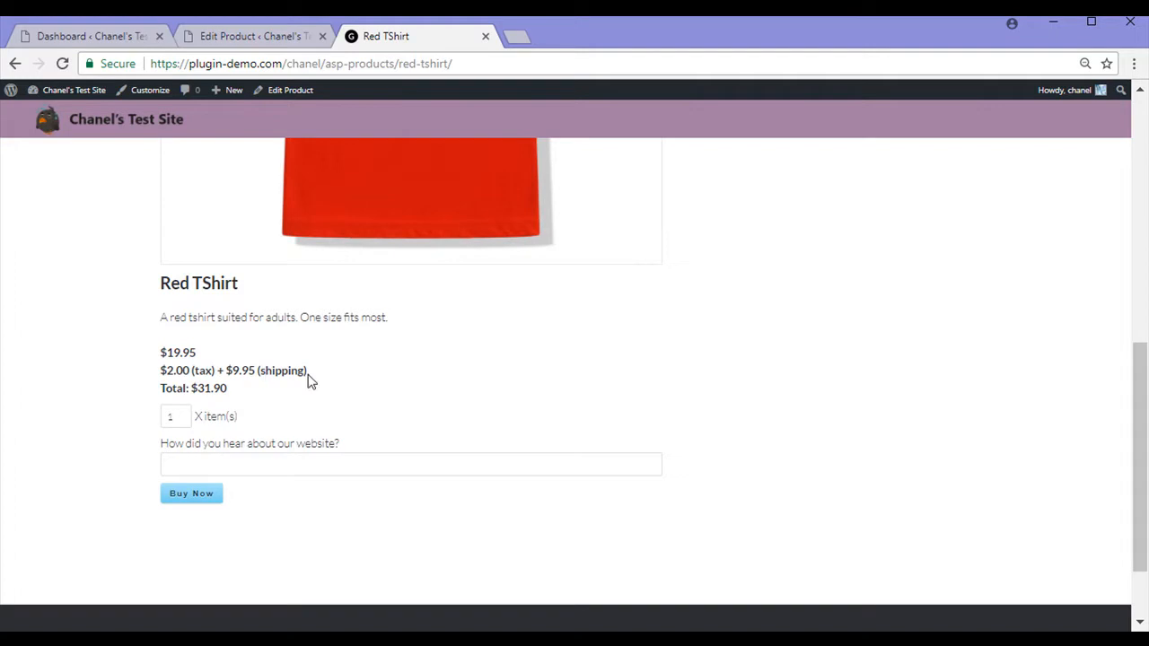
{"action": "mouse_move", "coordinate": [159, 398]}
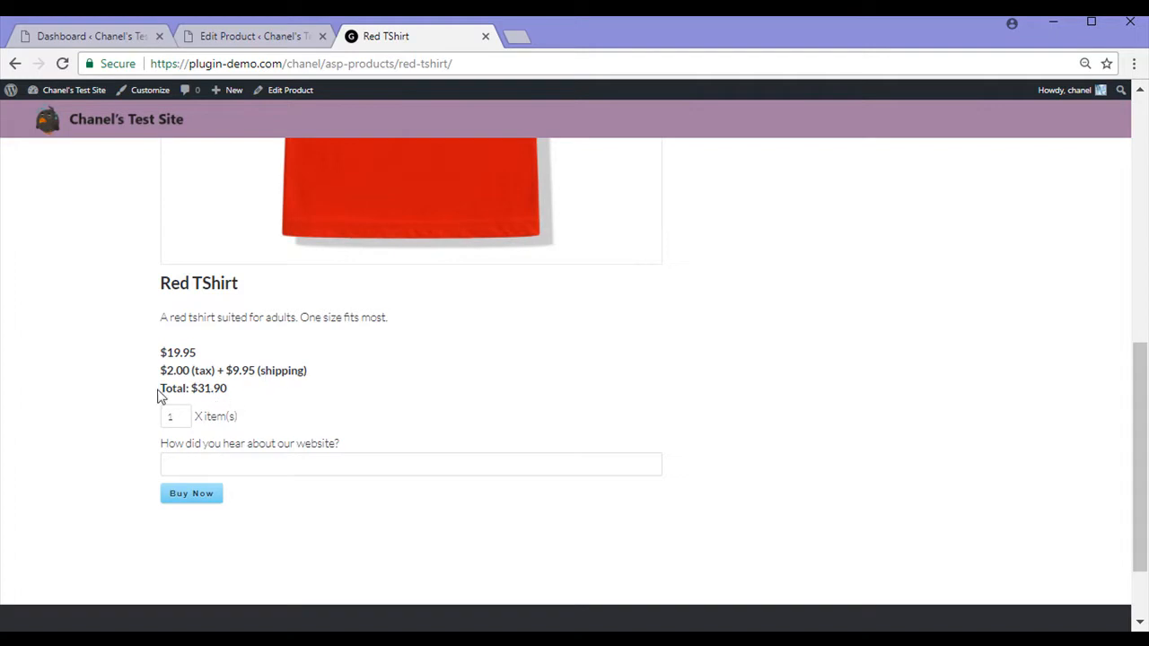
{"action": "double_click", "coordinate": [193, 388]}
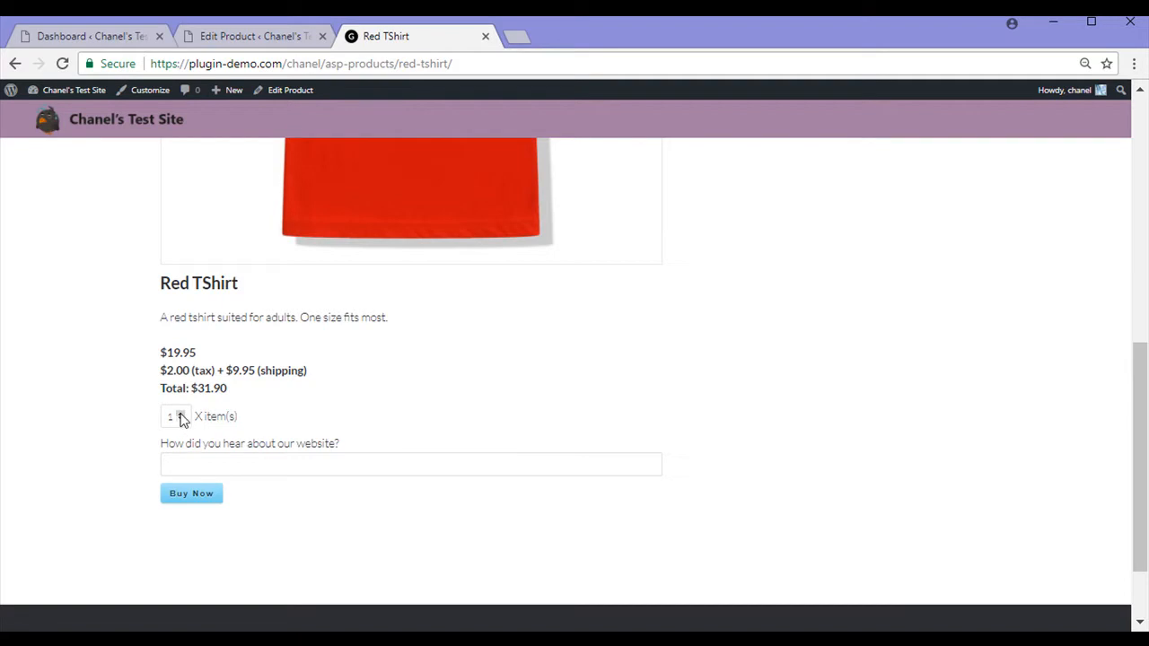
{"action": "left_click", "coordinate": [182, 412]}
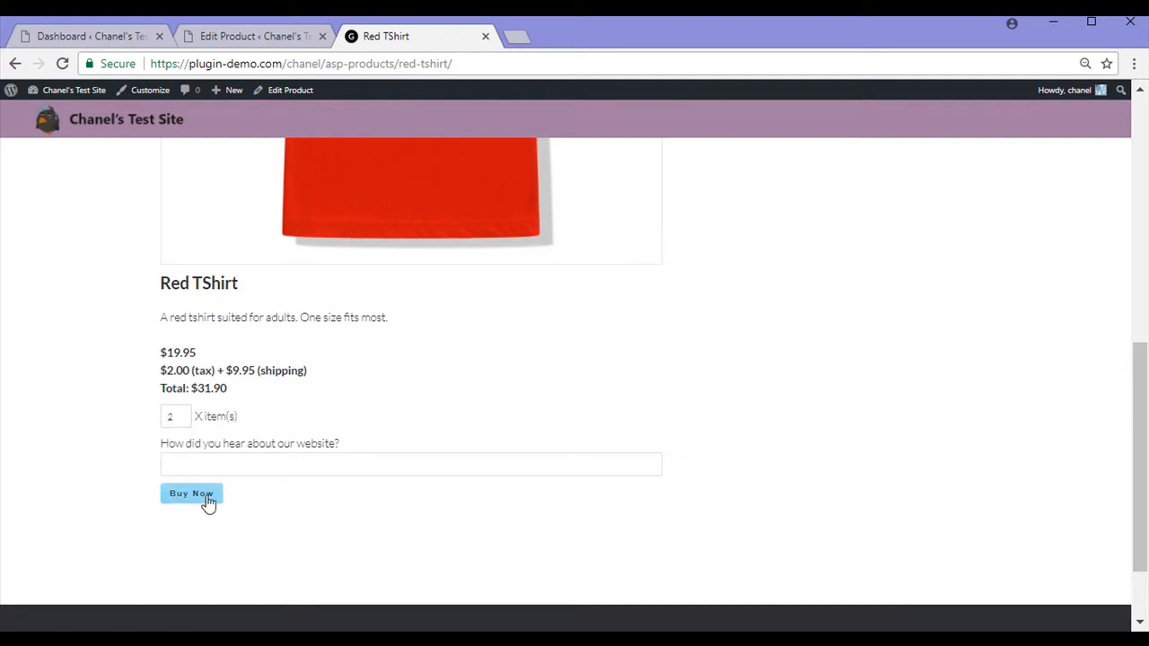
{"action": "left_click", "coordinate": [191, 494]}
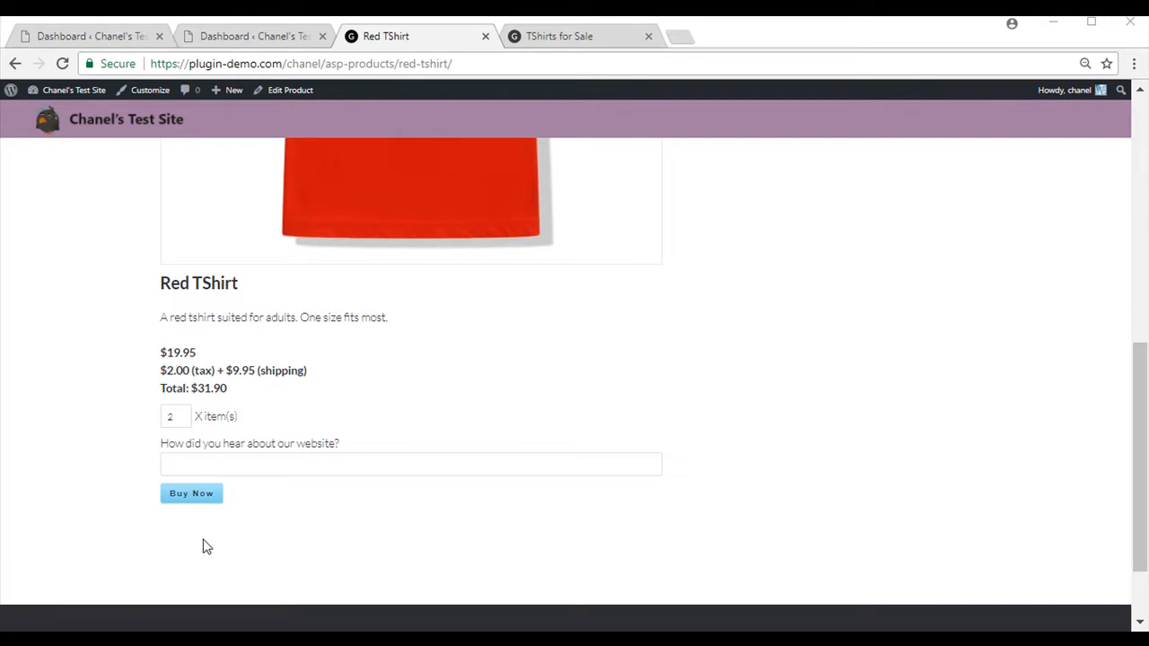
{"action": "mouse_move", "coordinate": [210, 297]}
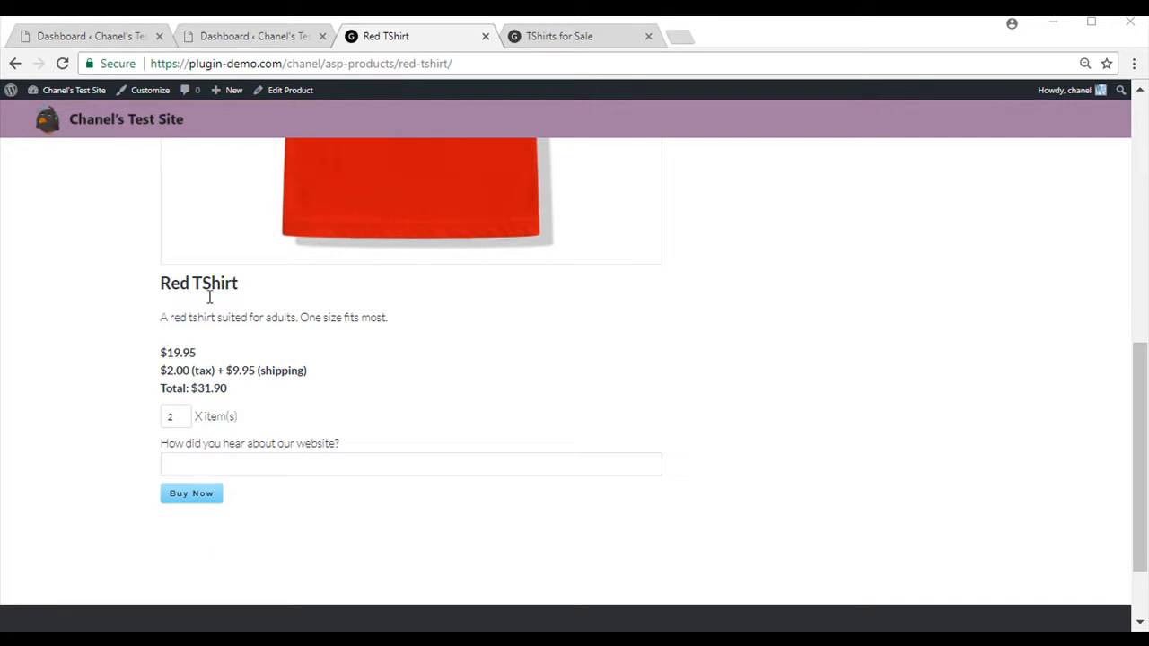
Step: From the admin dashboard, add a new post titled 'TShirts for Sale'
{"action": "left_click", "coordinate": [251, 36]}
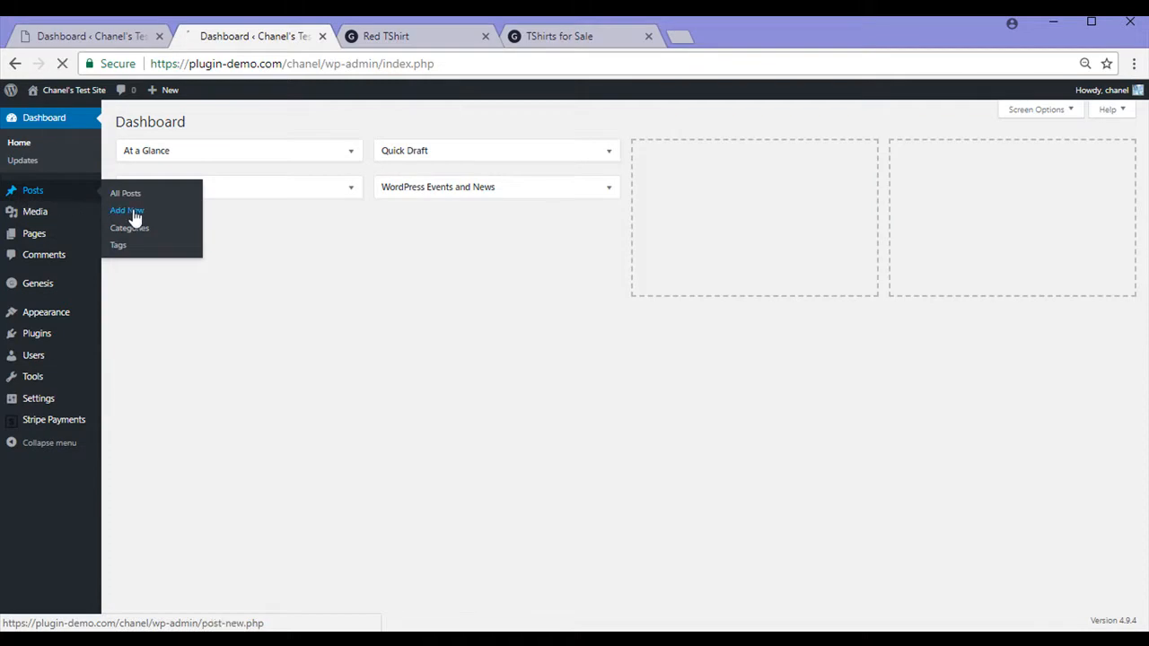
{"action": "left_click", "coordinate": [126, 210]}
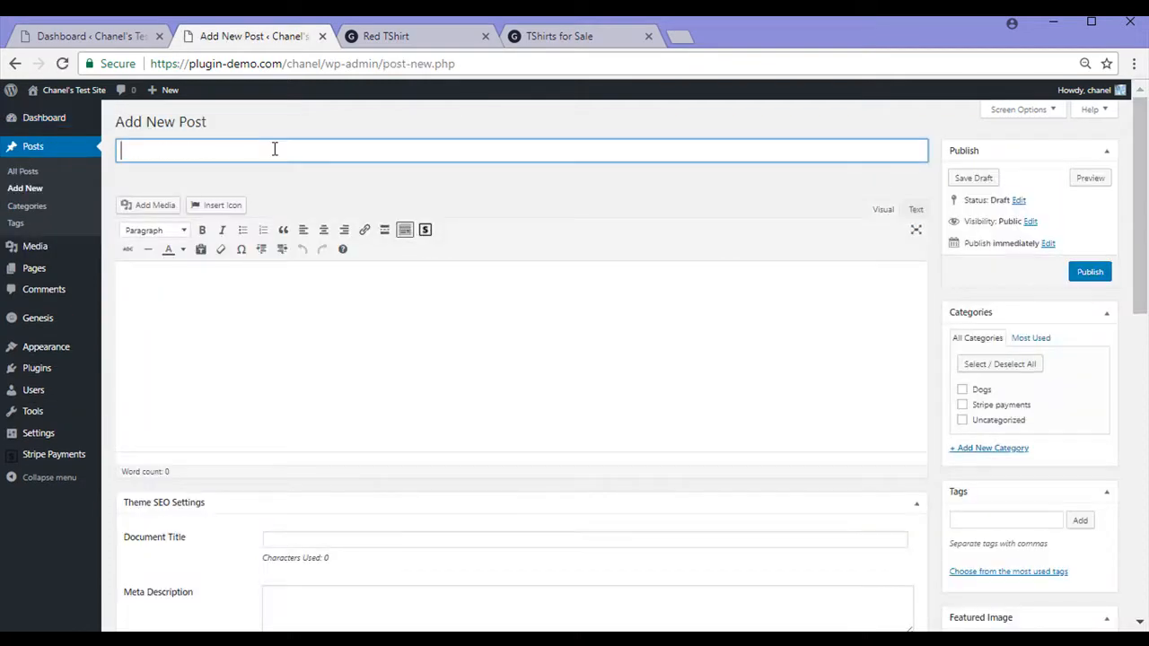
{"action": "type", "text": "TShirts for Sale"}
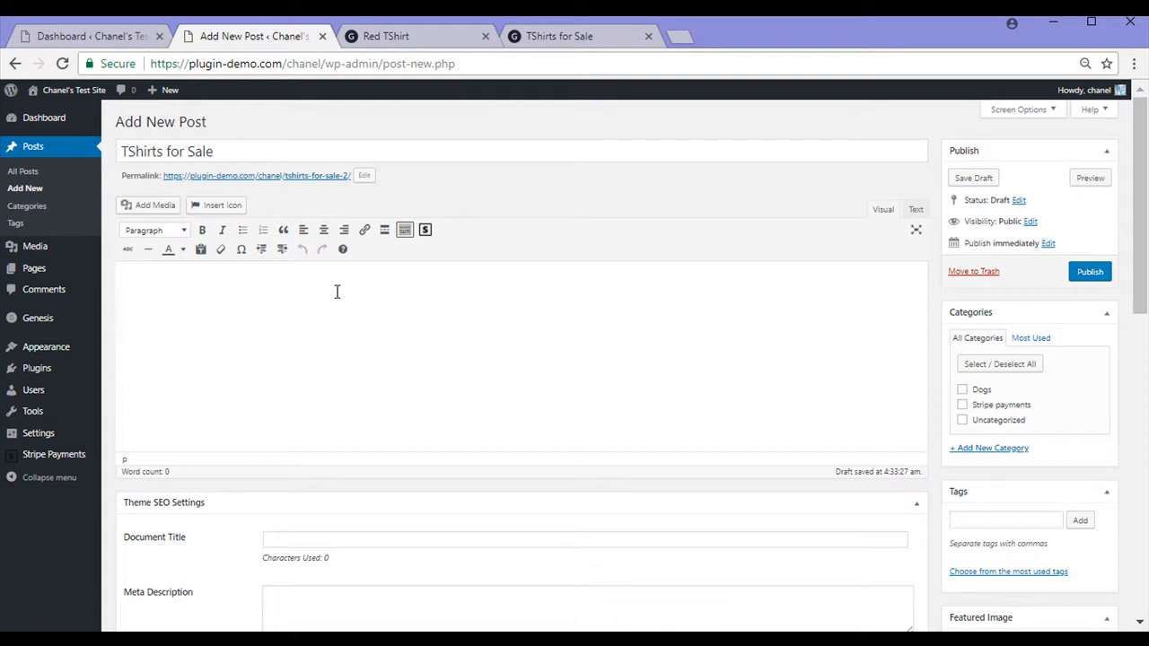
{"action": "mouse_move", "coordinate": [424, 230]}
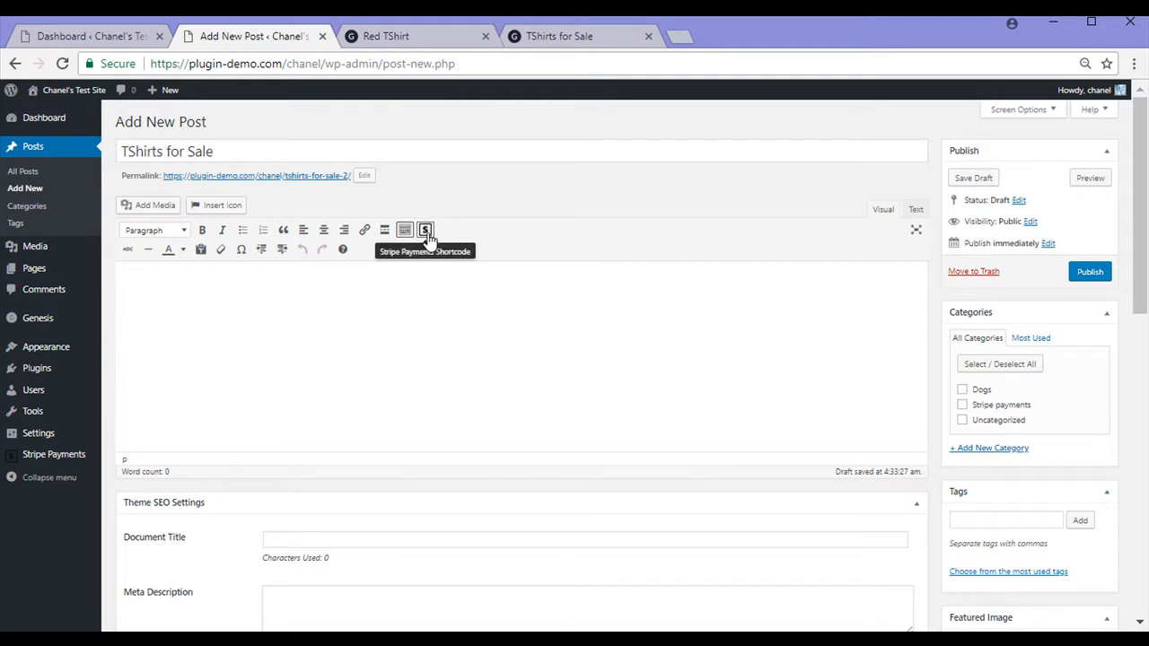
Step: Insert the Red TShirt Stripe product shortcode into the post body
{"action": "left_click", "coordinate": [424, 230]}
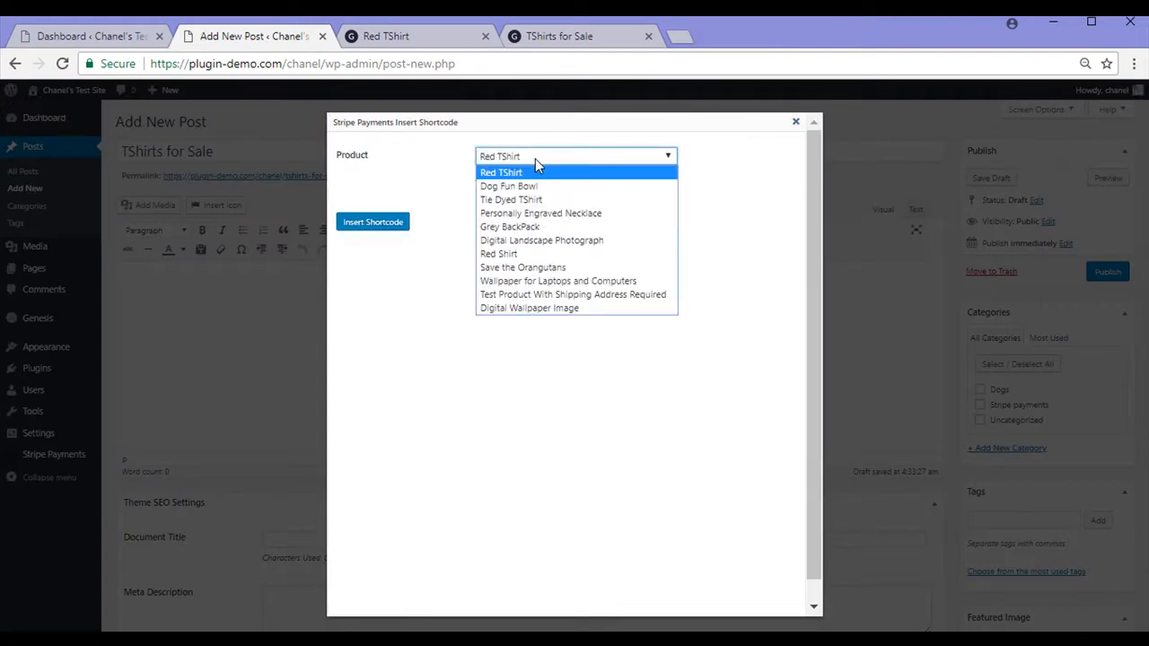
{"action": "mouse_move", "coordinate": [544, 176]}
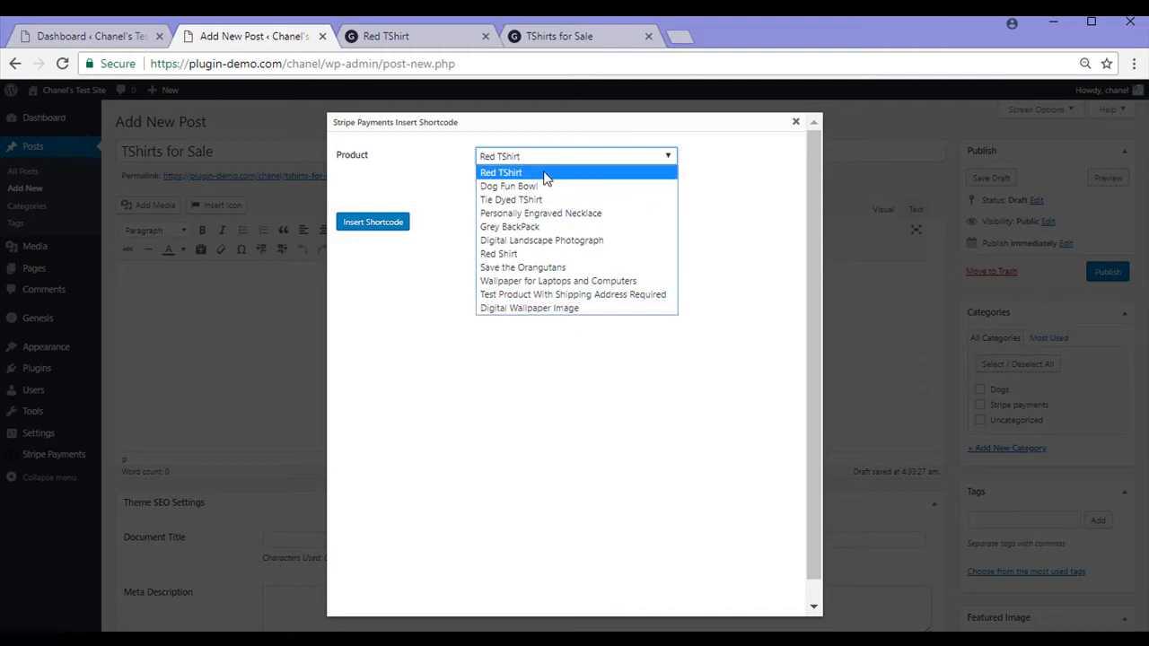
{"action": "left_click", "coordinate": [500, 172]}
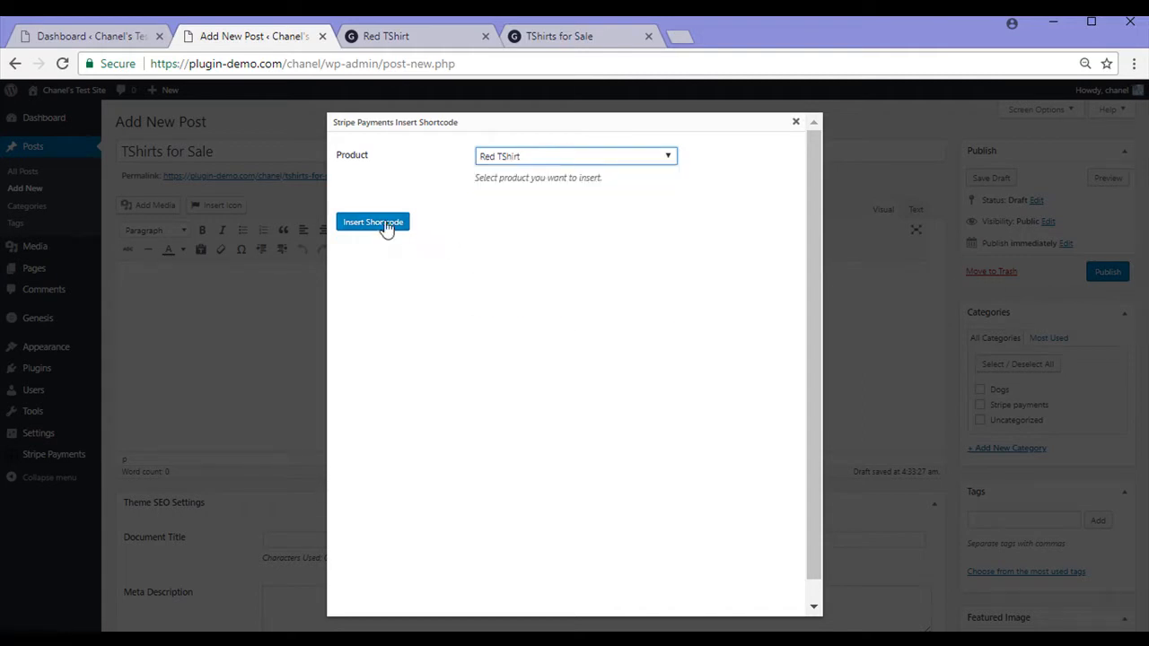
{"action": "left_click", "coordinate": [373, 221]}
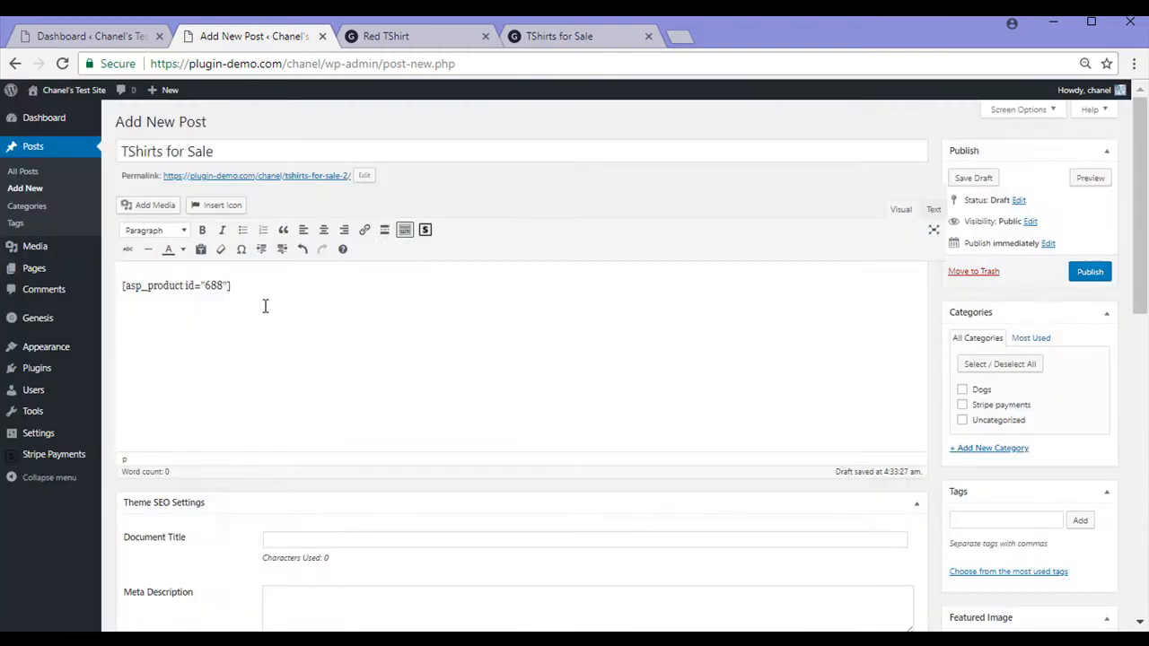
Step: Publish the post and open its permalink in a new browser tab
{"action": "left_click", "coordinate": [1090, 271]}
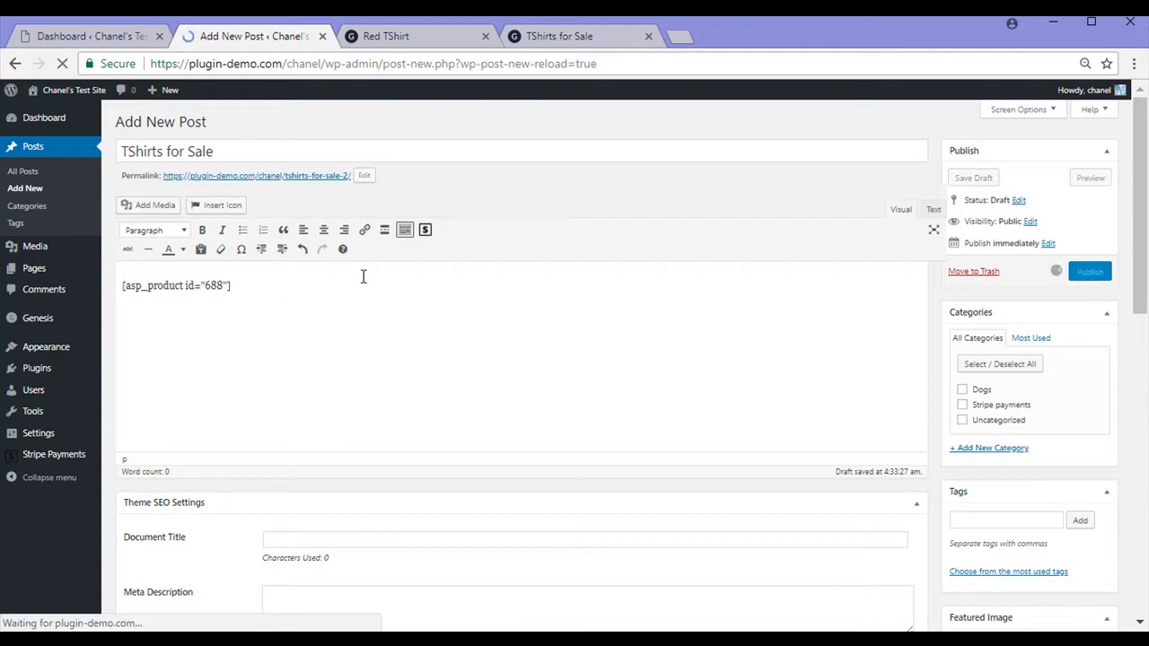
{"action": "right_click", "coordinate": [242, 211]}
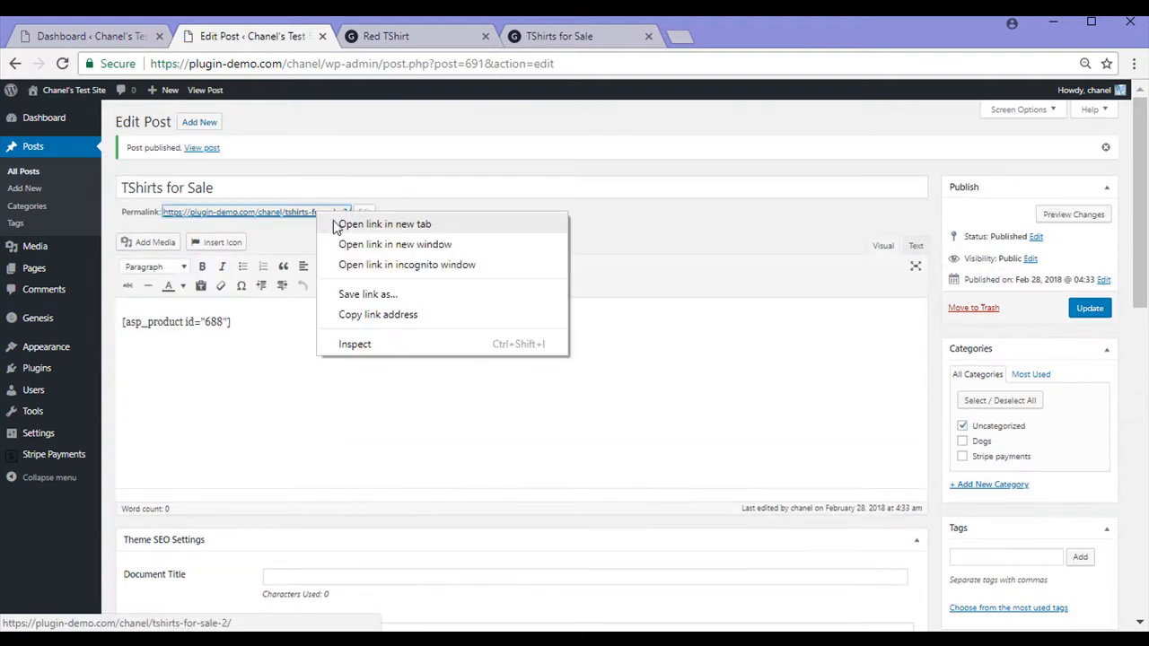
{"action": "left_click", "coordinate": [382, 224]}
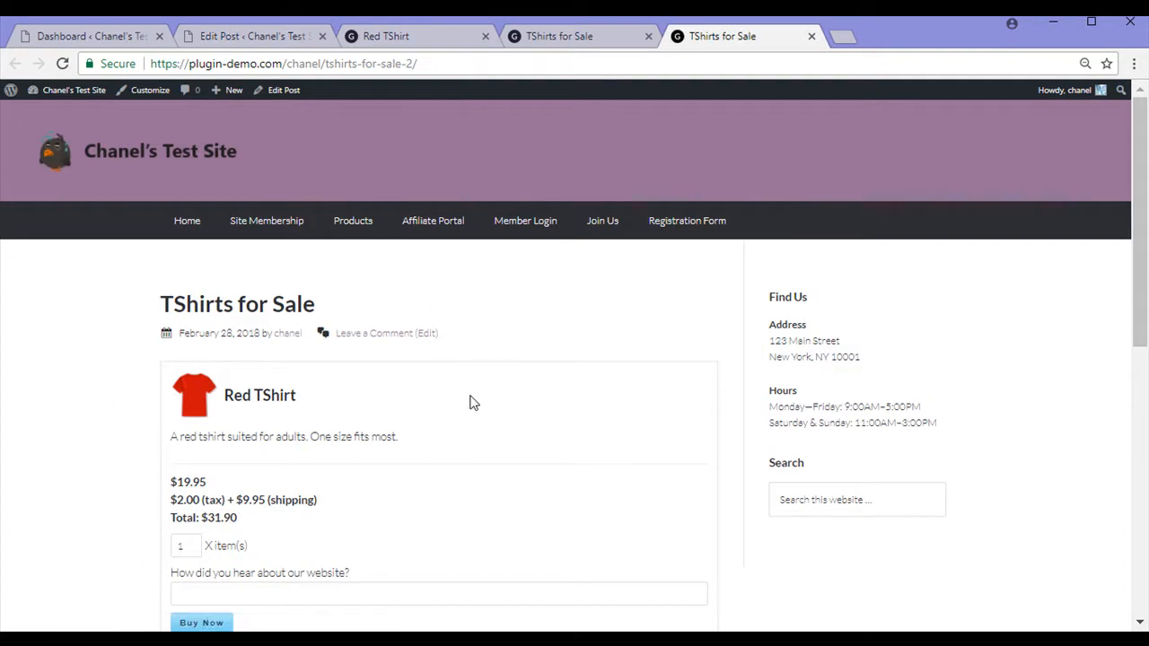
Step: Enter 'facebook' in the Red TShirt form's 'How did you hear about our website?' field
{"action": "scroll", "scroll_direction": "down", "scroll_amount": 3}
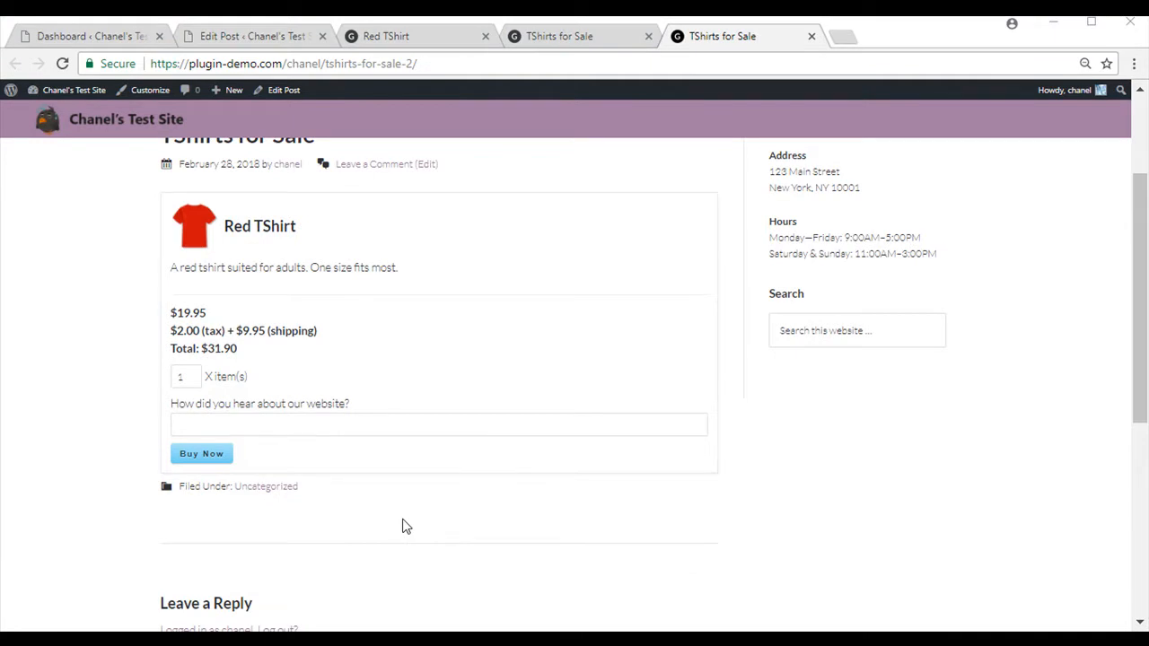
{"action": "scroll", "scroll_direction": "up", "scroll_amount": 3}
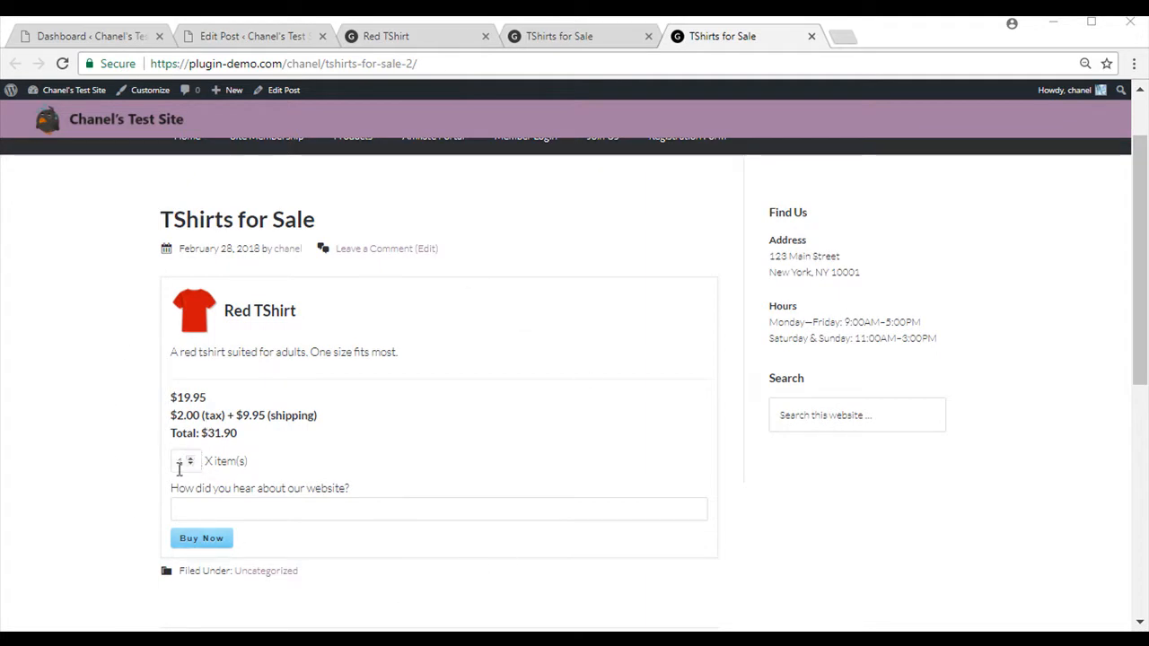
{"action": "left_click", "coordinate": [439, 509]}
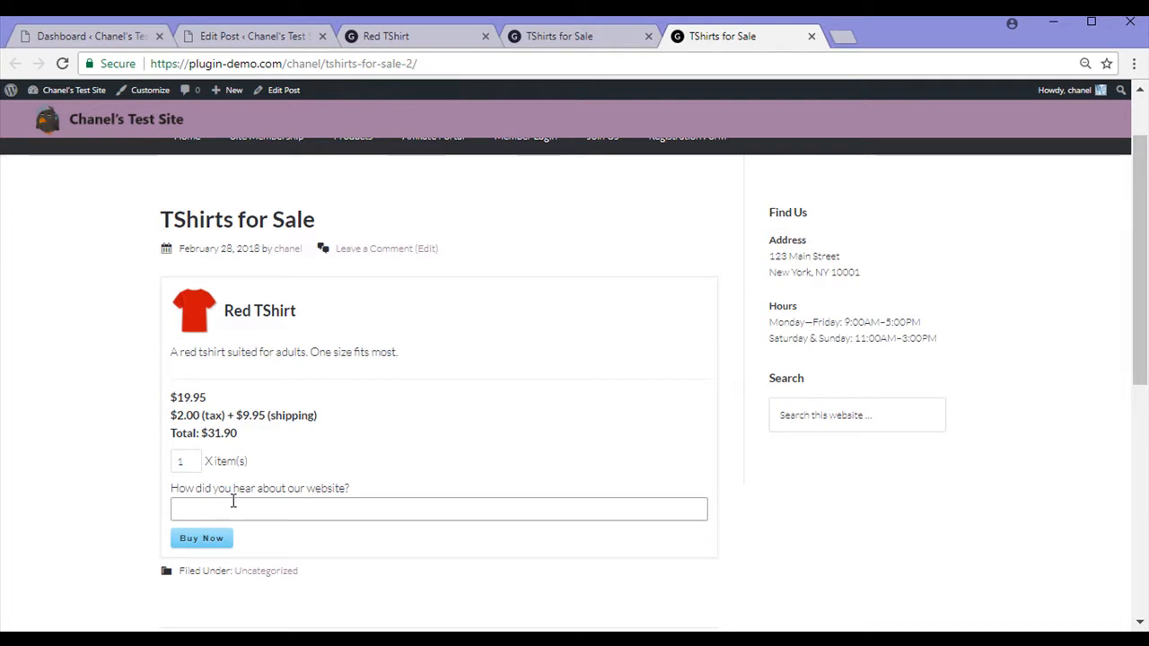
{"action": "type", "text": "facebook"}
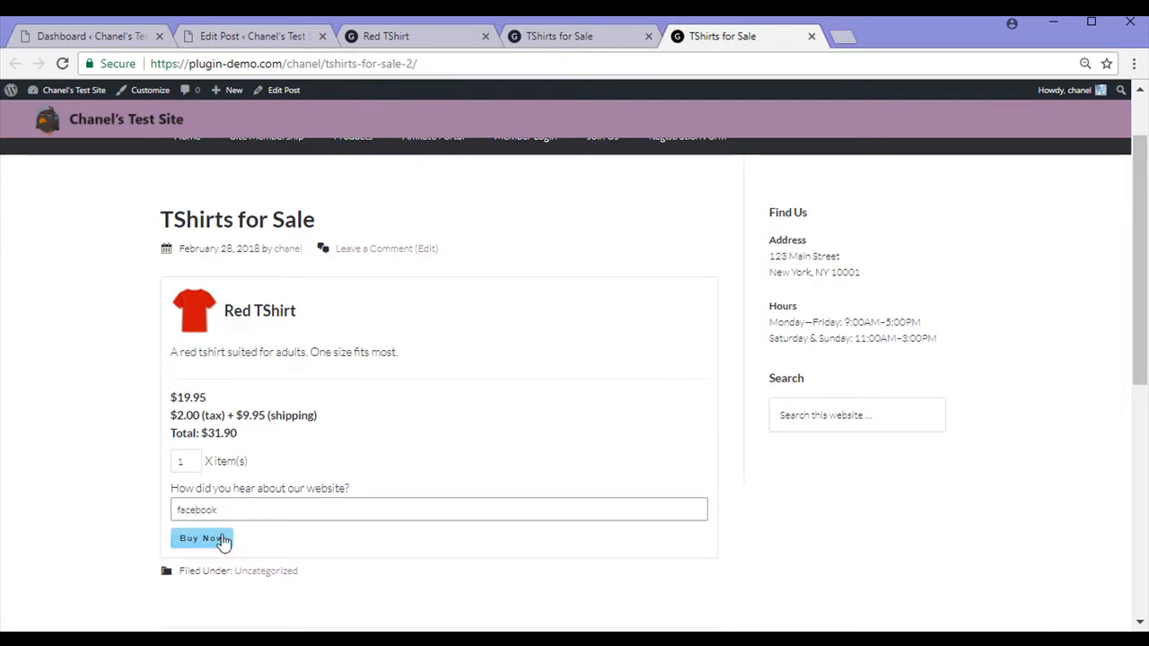
{"action": "left_click", "coordinate": [201, 538]}
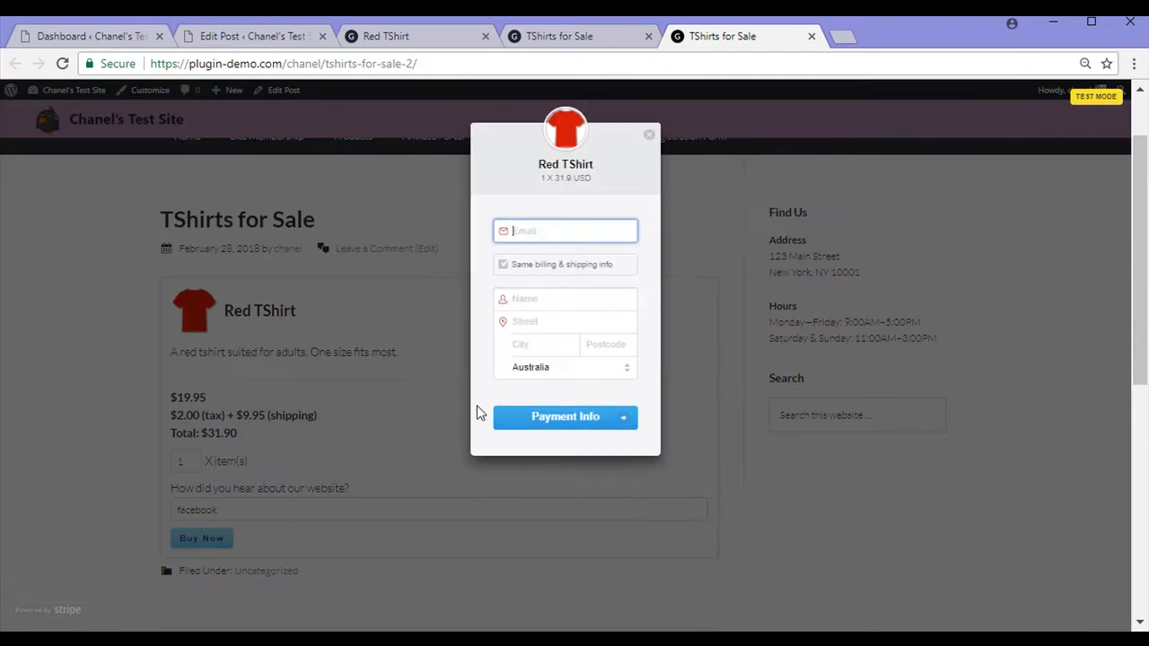
{"action": "mouse_move", "coordinate": [514, 514]}
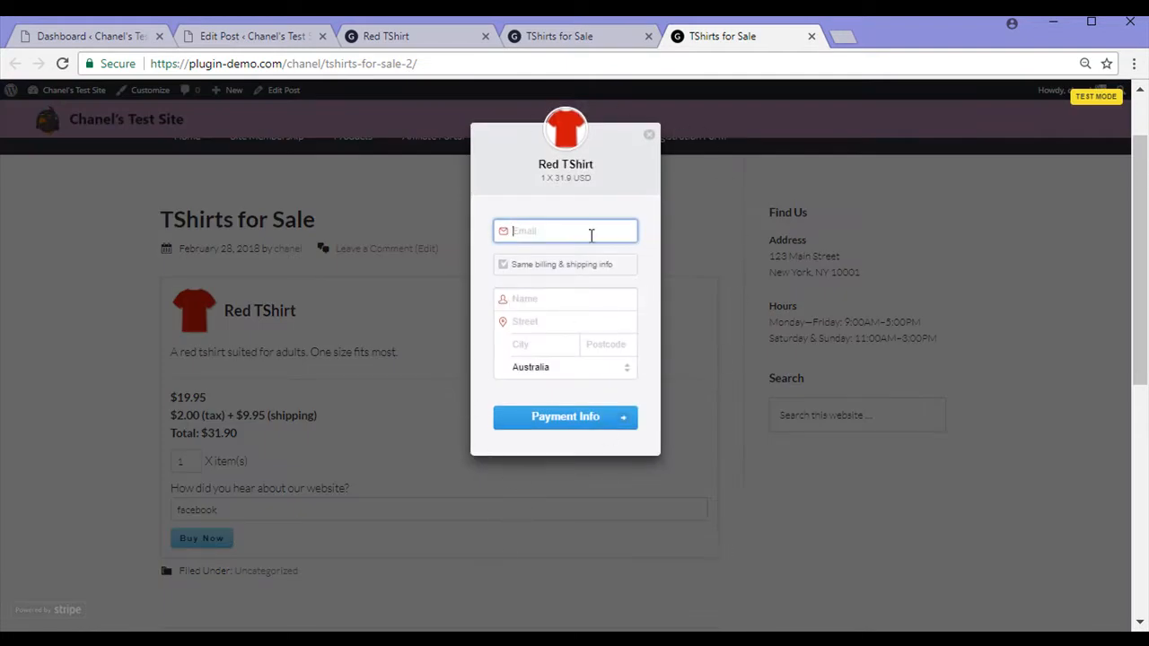
{"action": "mouse_move", "coordinate": [652, 395]}
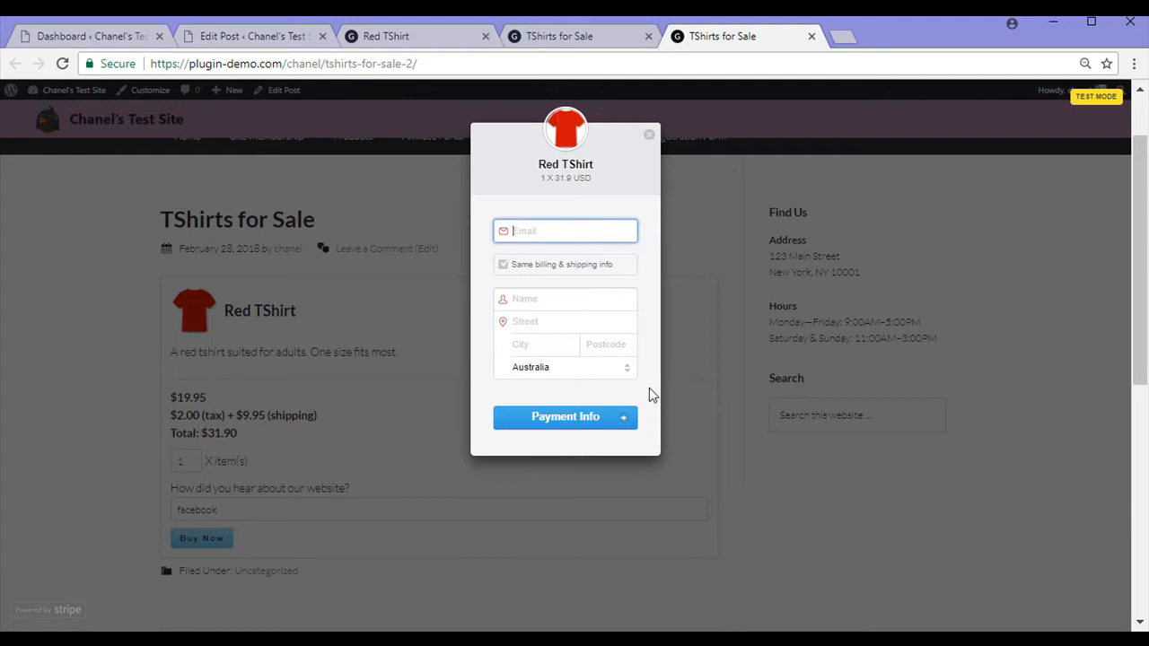
{"action": "mouse_move", "coordinate": [649, 389]}
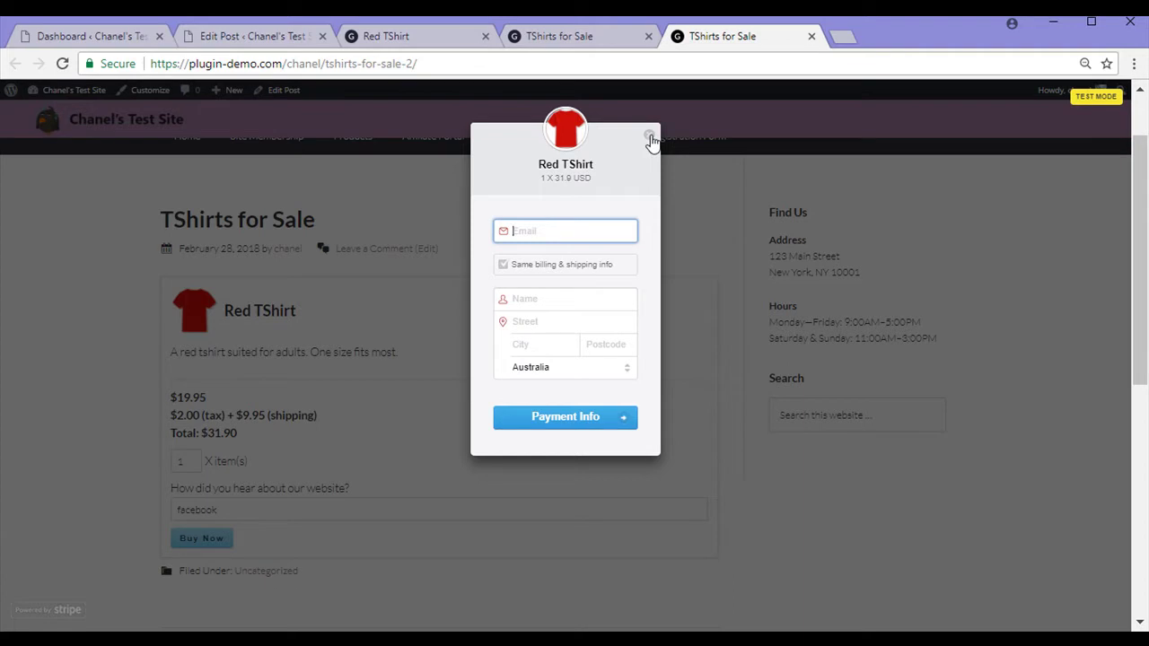
{"action": "left_click", "coordinate": [243, 36]}
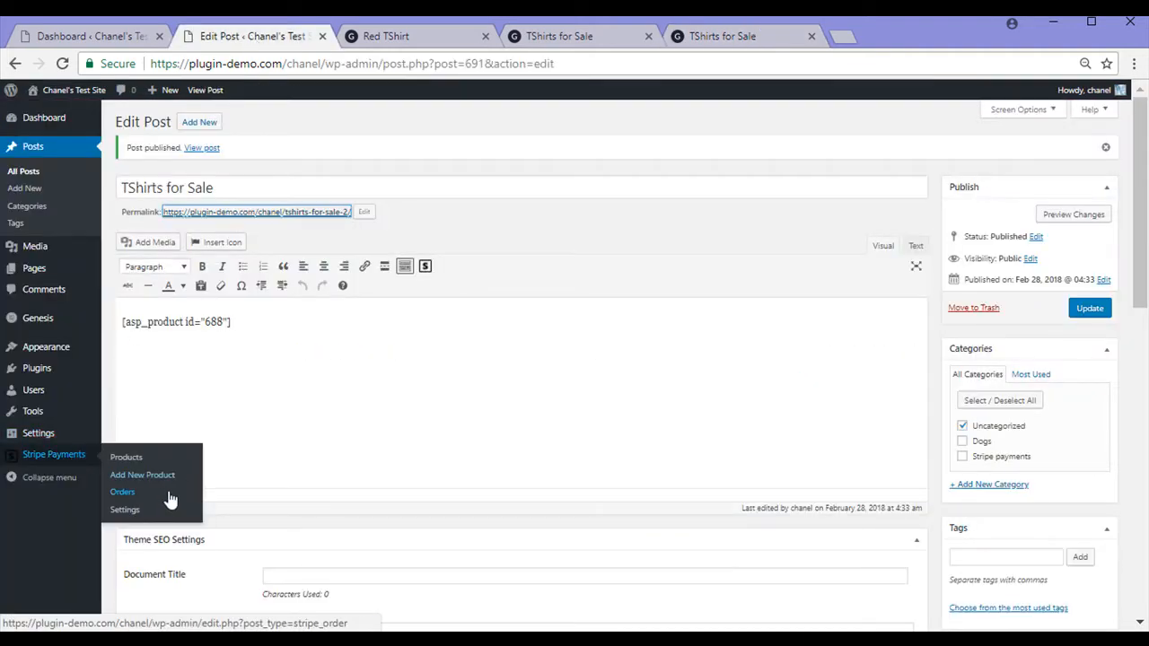
Step: Open Stripe Payments Orders to list the 29 test-mode orders and select the top order
{"action": "left_click", "coordinate": [122, 492]}
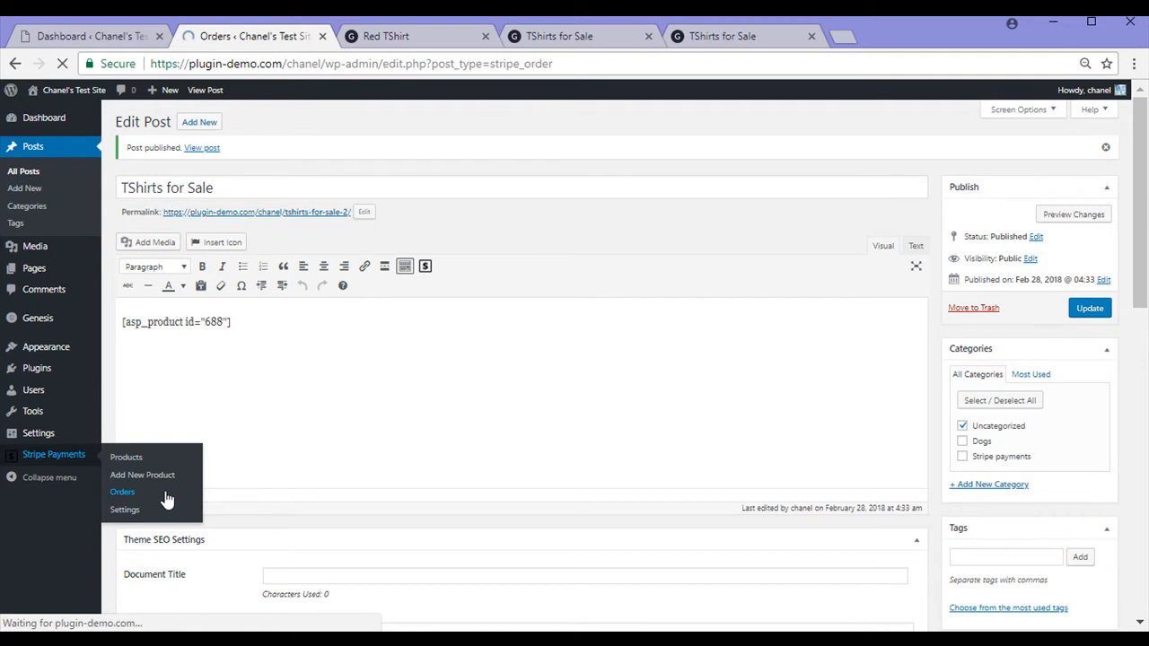
{"action": "left_click", "coordinate": [122, 491]}
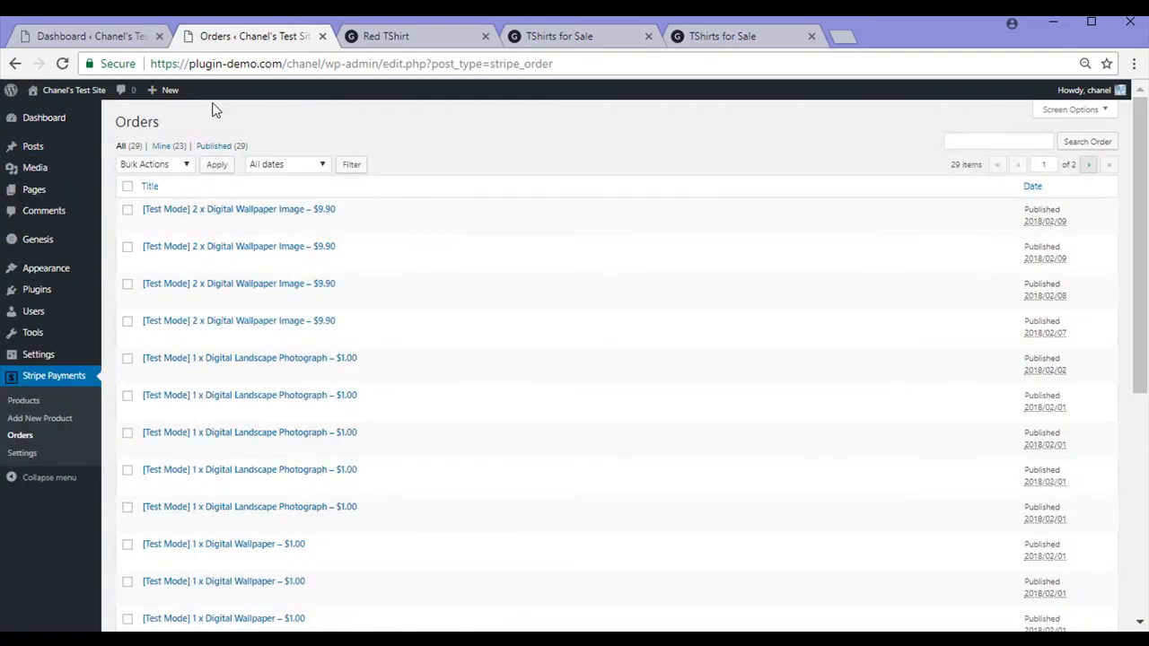
{"action": "mouse_move", "coordinate": [359, 121]}
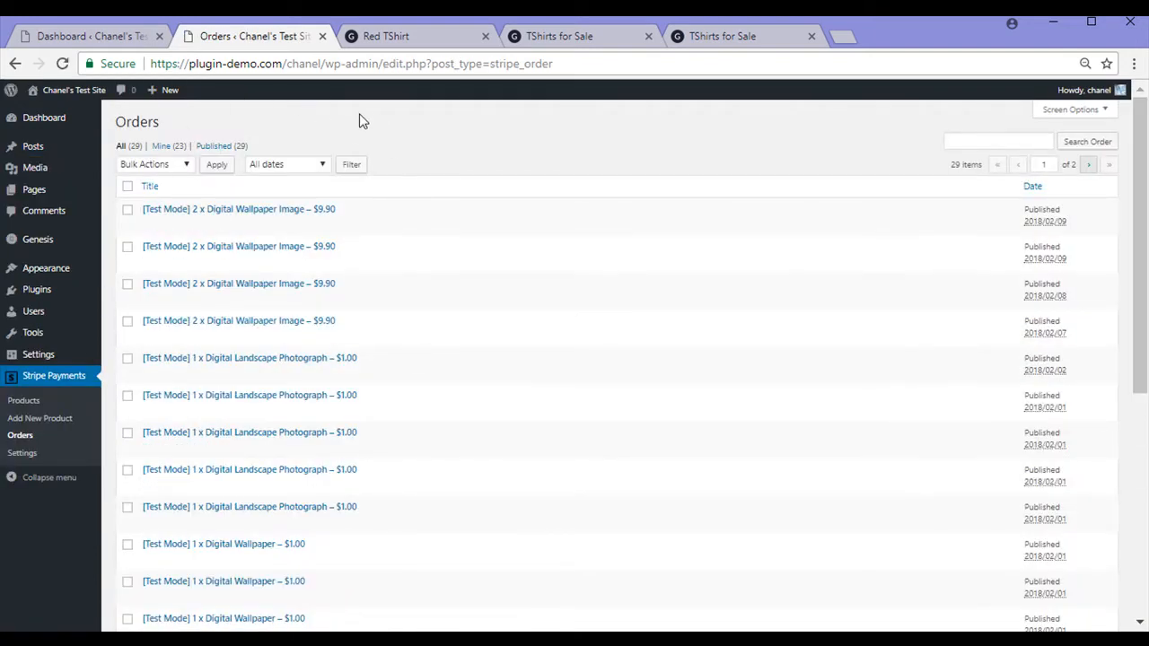
{"action": "mouse_move", "coordinate": [350, 139]}
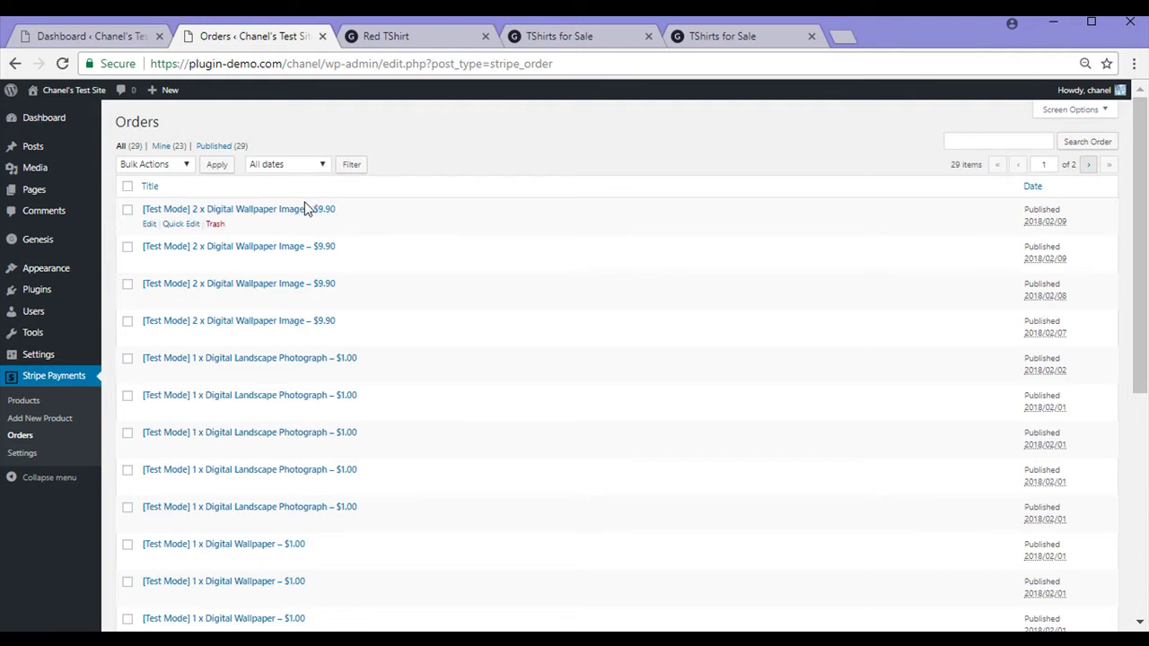
{"action": "left_click", "coordinate": [229, 208]}
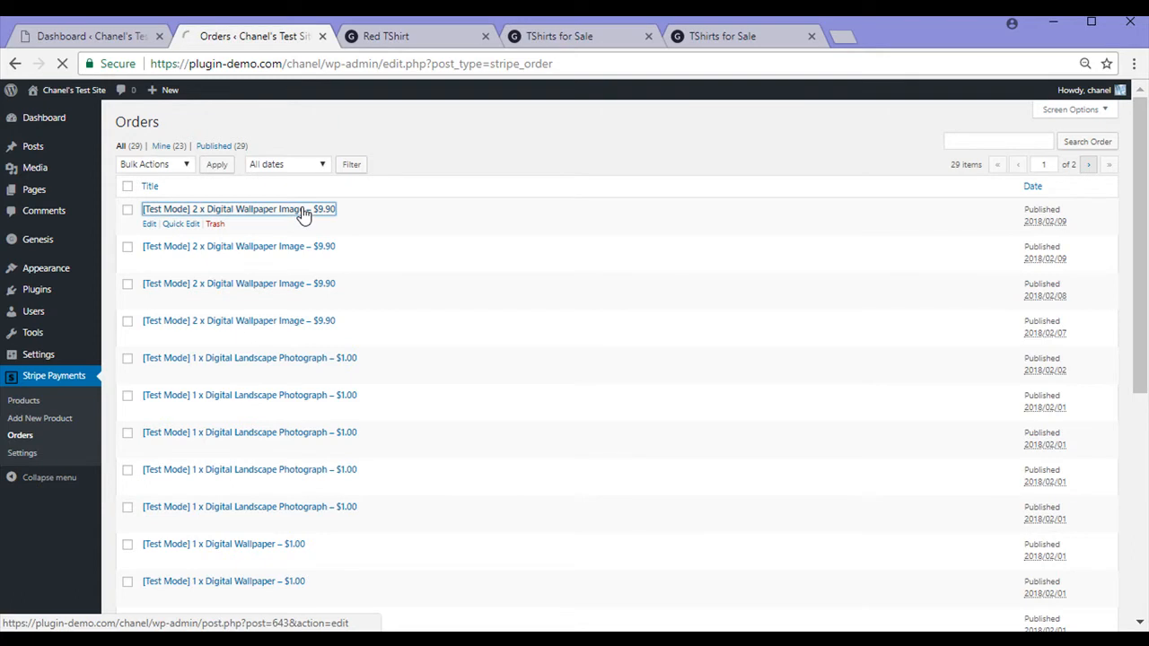
Step: Open the '[Test Mode] 2 x Digital Wallpaper Image – $9.90' order in Edit Order
{"action": "left_click", "coordinate": [239, 209]}
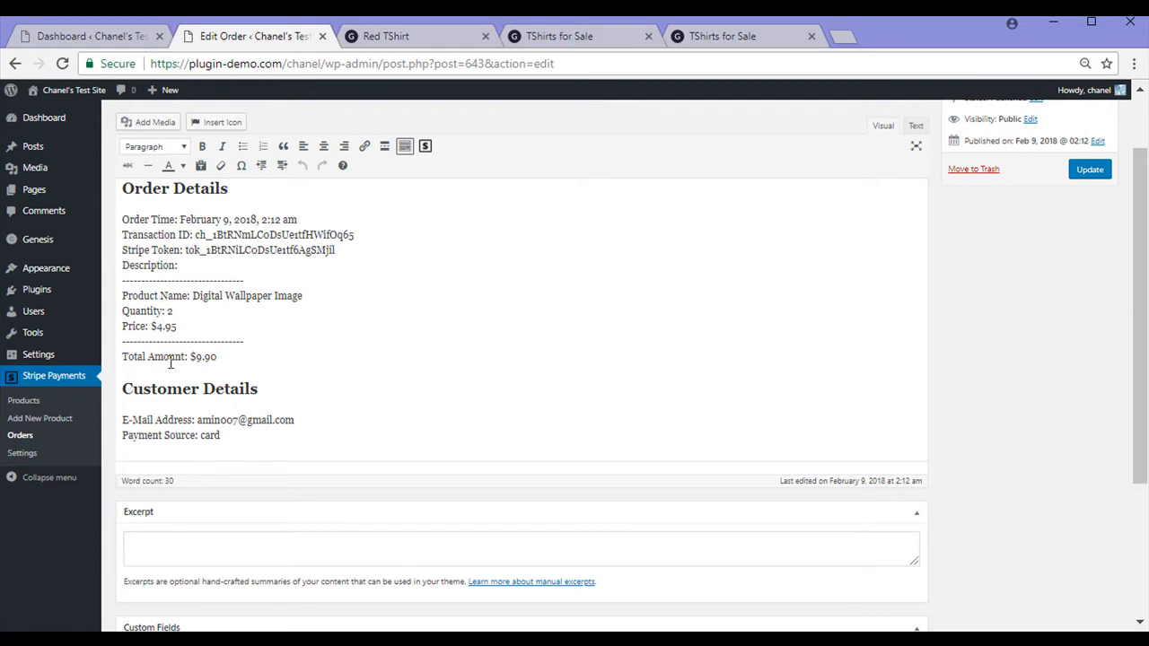
{"action": "mouse_move", "coordinate": [267, 407]}
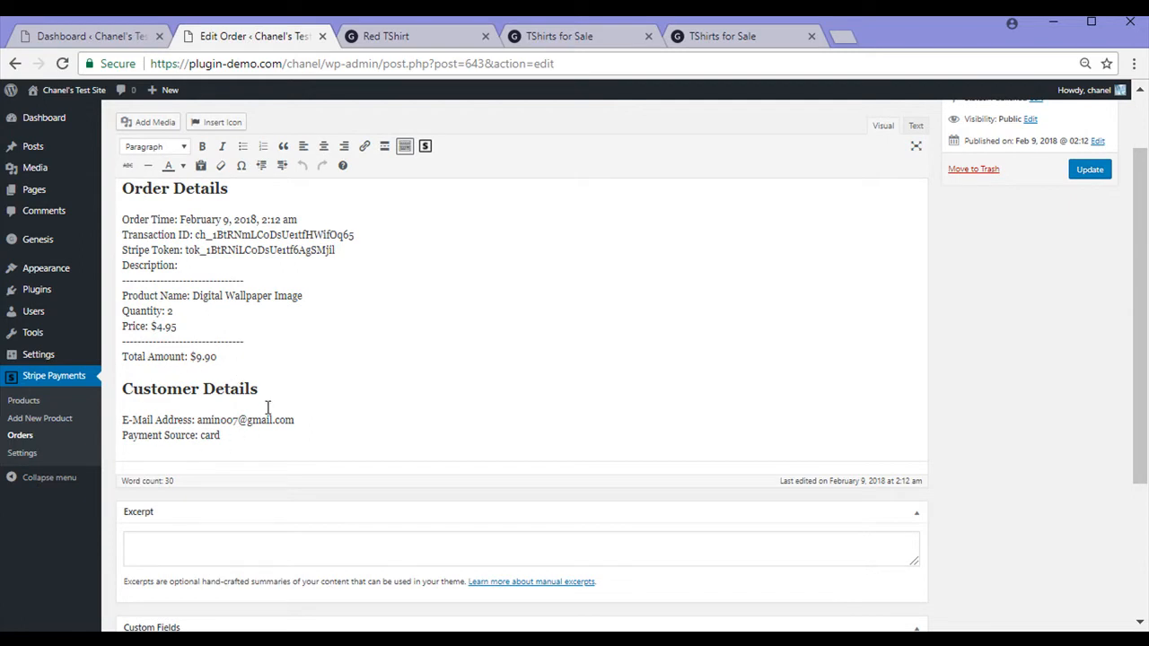
Step: Switch back to the Red TShirt product page showing a $31.90 total for quantity 2
{"action": "left_click", "coordinate": [386, 36]}
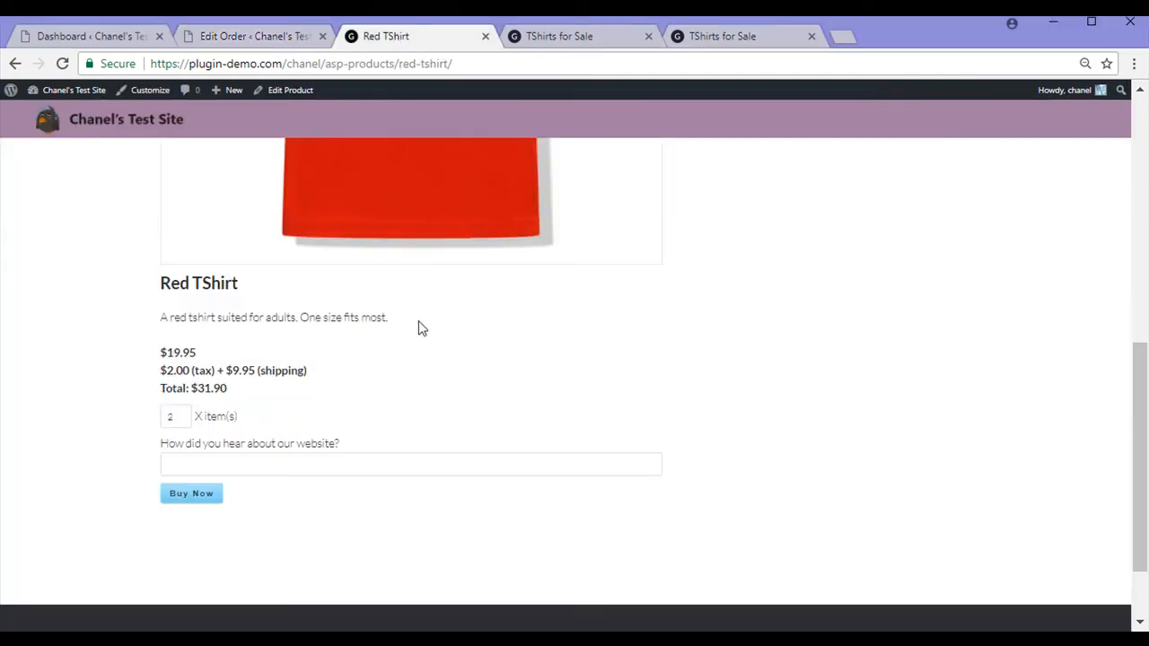
{"action": "mouse_move", "coordinate": [135, 290]}
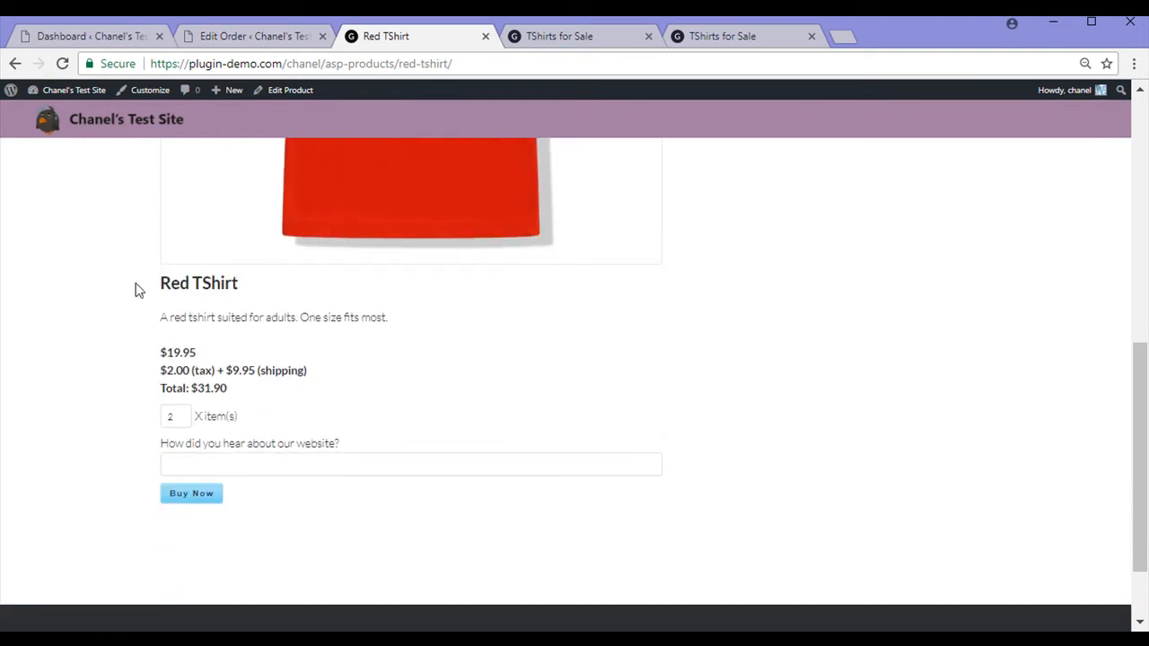
{"action": "mouse_move", "coordinate": [367, 518]}
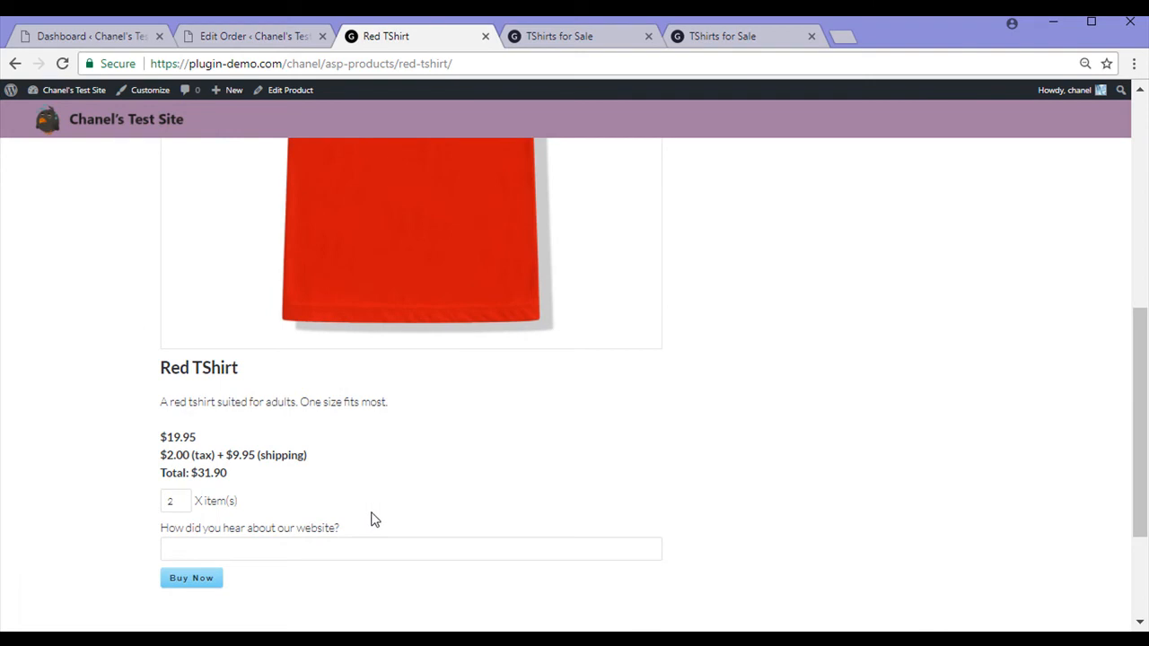
{"action": "mouse_move", "coordinate": [498, 584]}
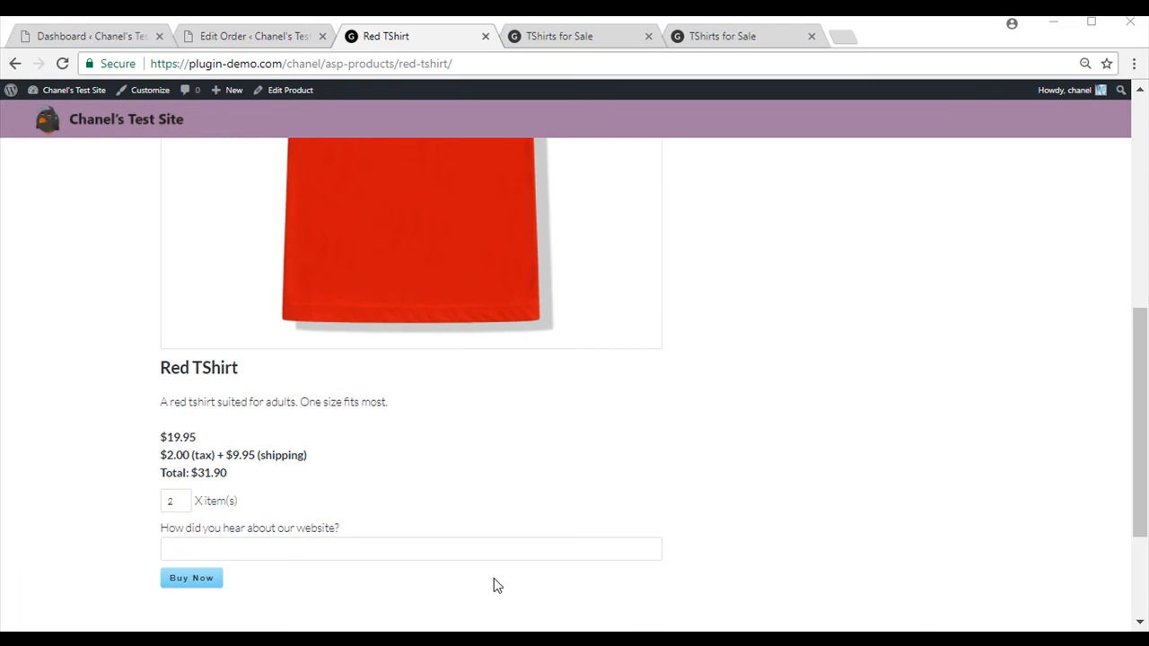